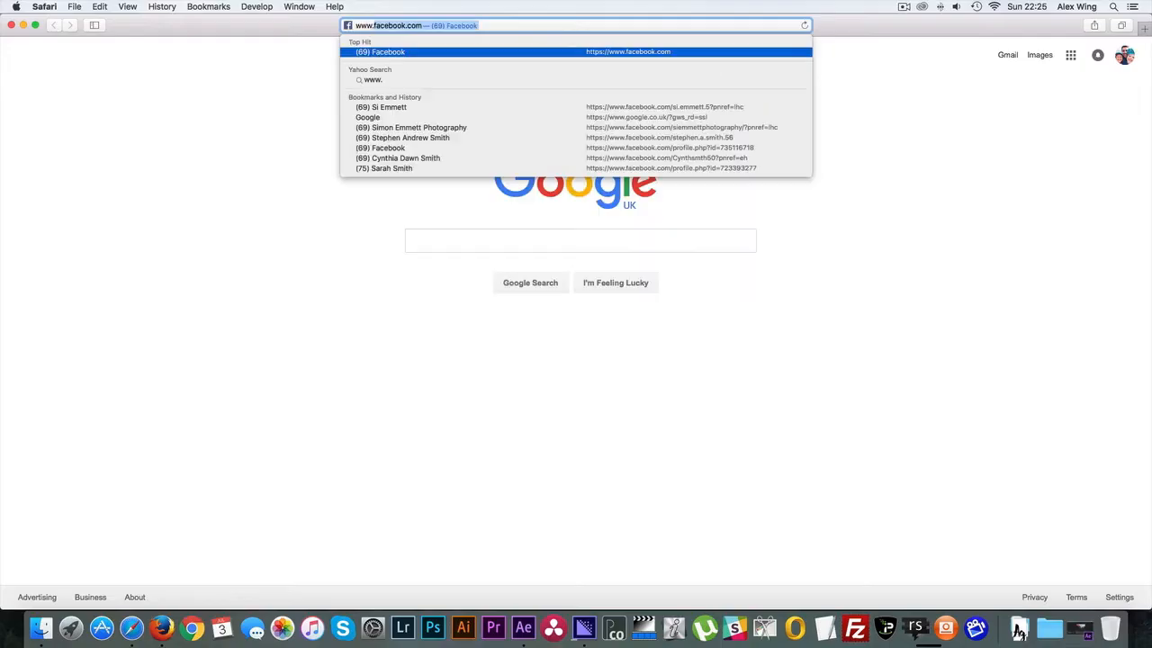
pyautogui.write('www.picture-instrument')
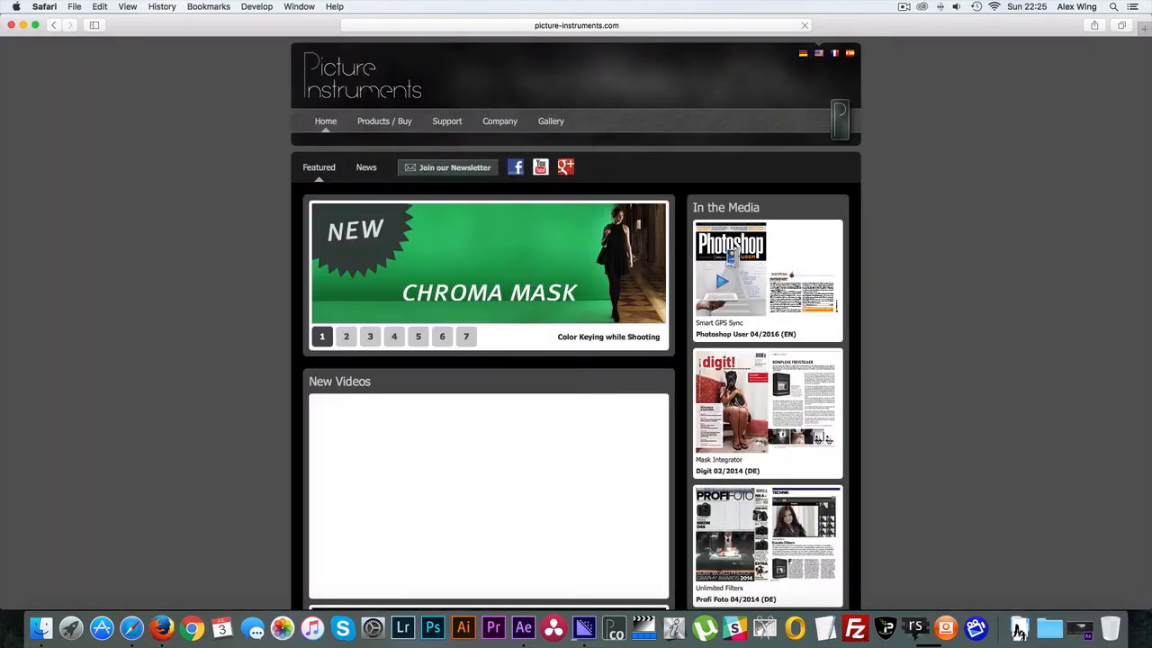
pyautogui.click(384, 121)
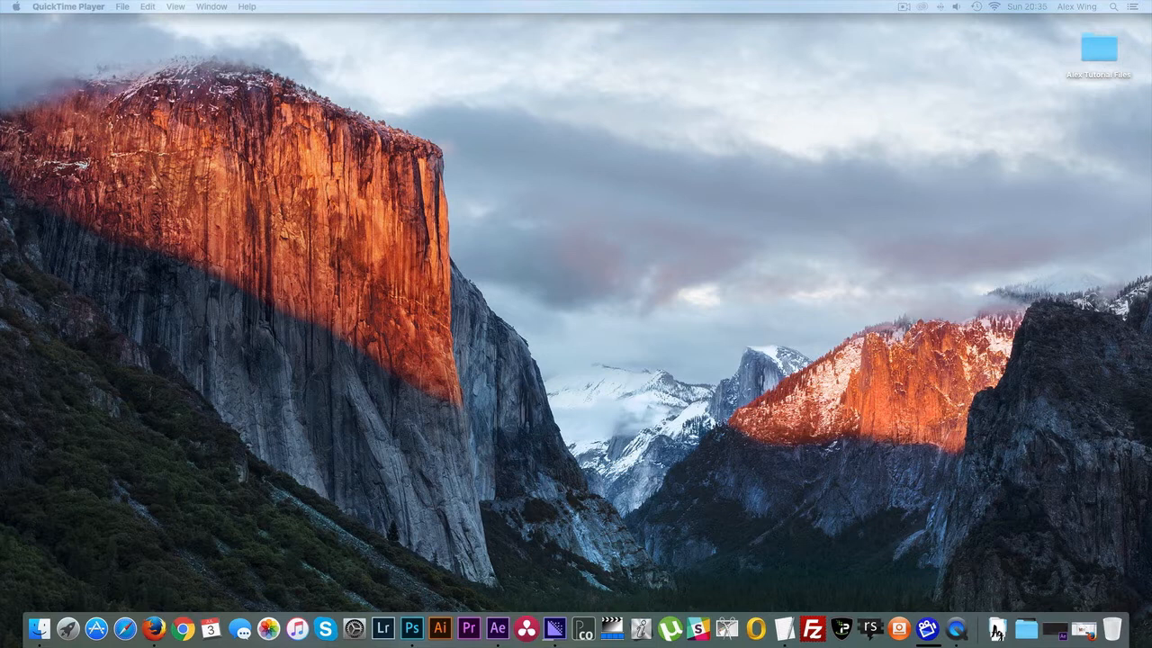
# - Open the Alex Tutorial Files folder from the desktop and browse into Footage
pyautogui.click(1099, 49)
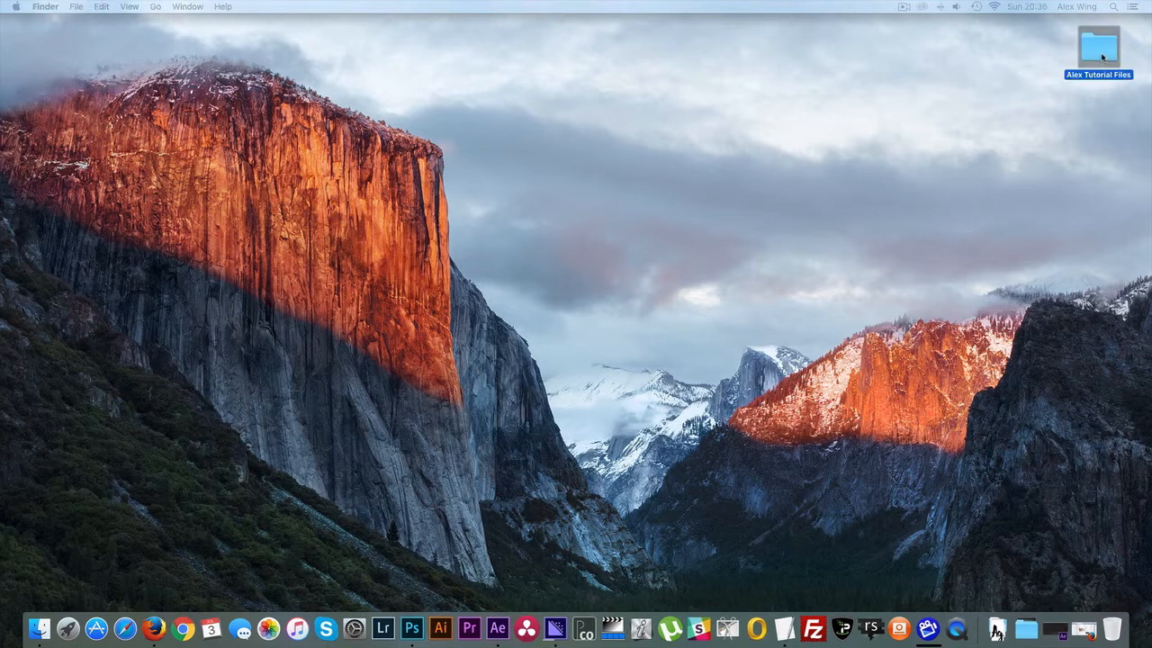
pyautogui.doubleClick(1098, 47)
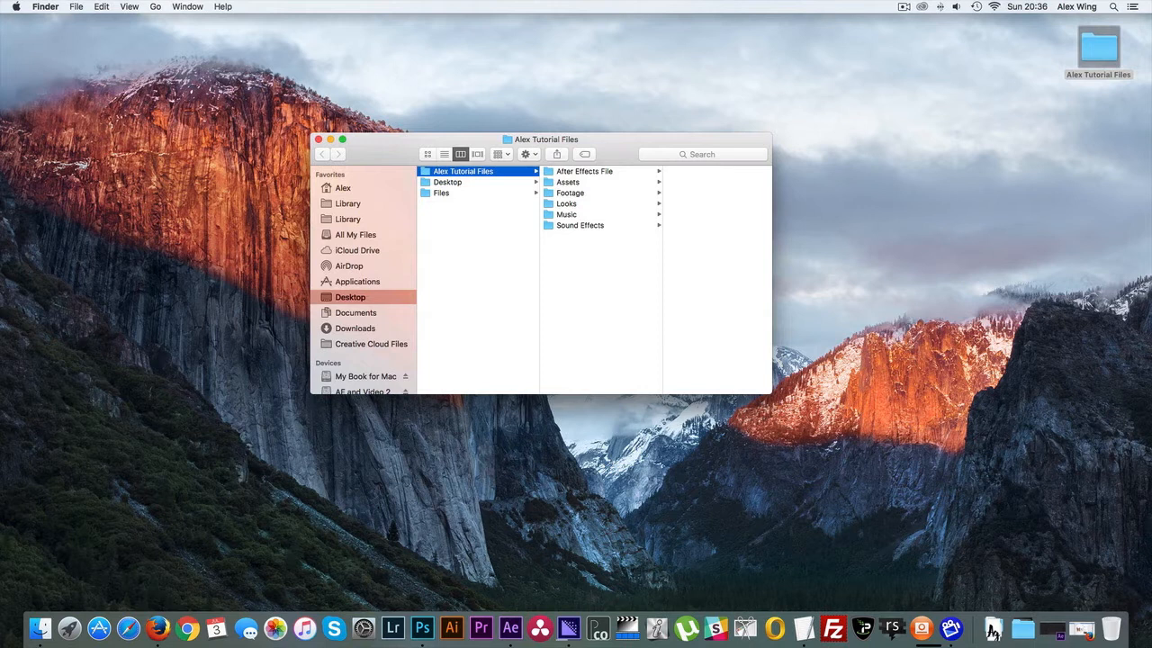
pyautogui.moveTo(419, 352)
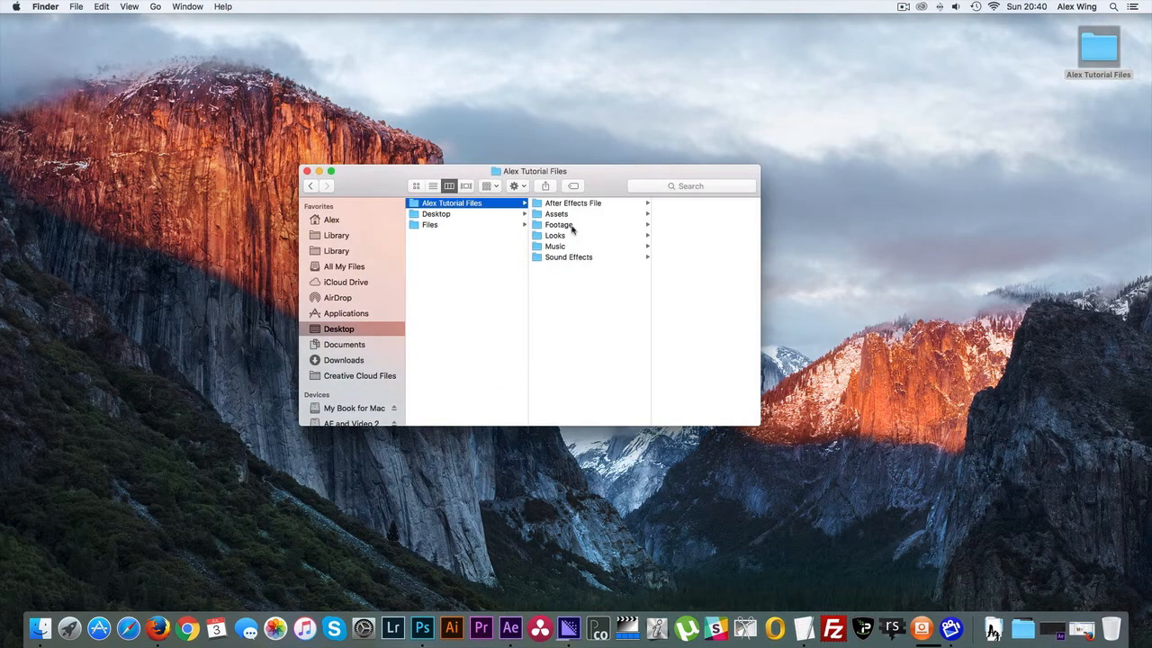
pyautogui.click(559, 224)
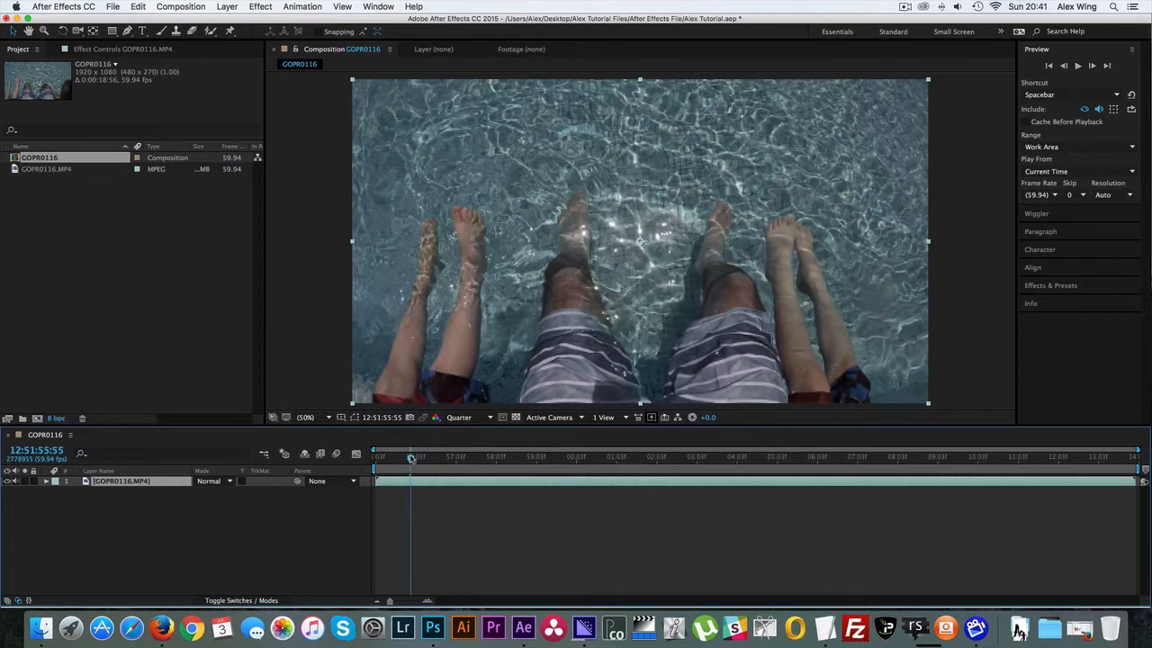
pyautogui.moveTo(411, 459)
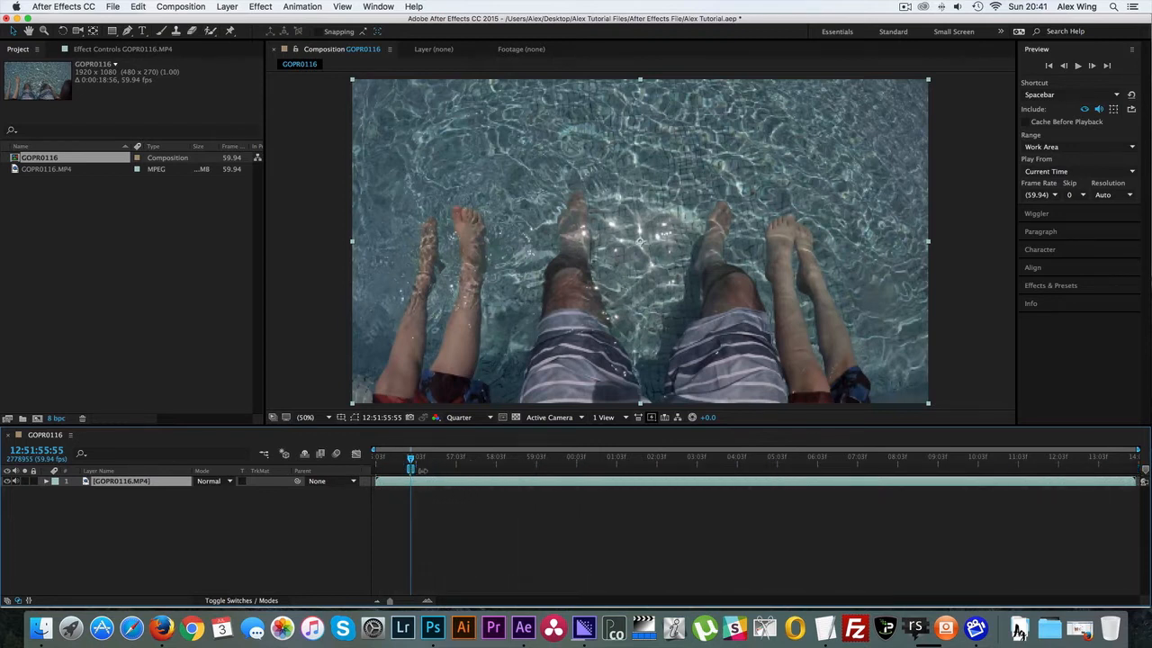
# - Add the GOPR0116 composition to the Render Queue via the Composition menu
pyautogui.click(180, 6)
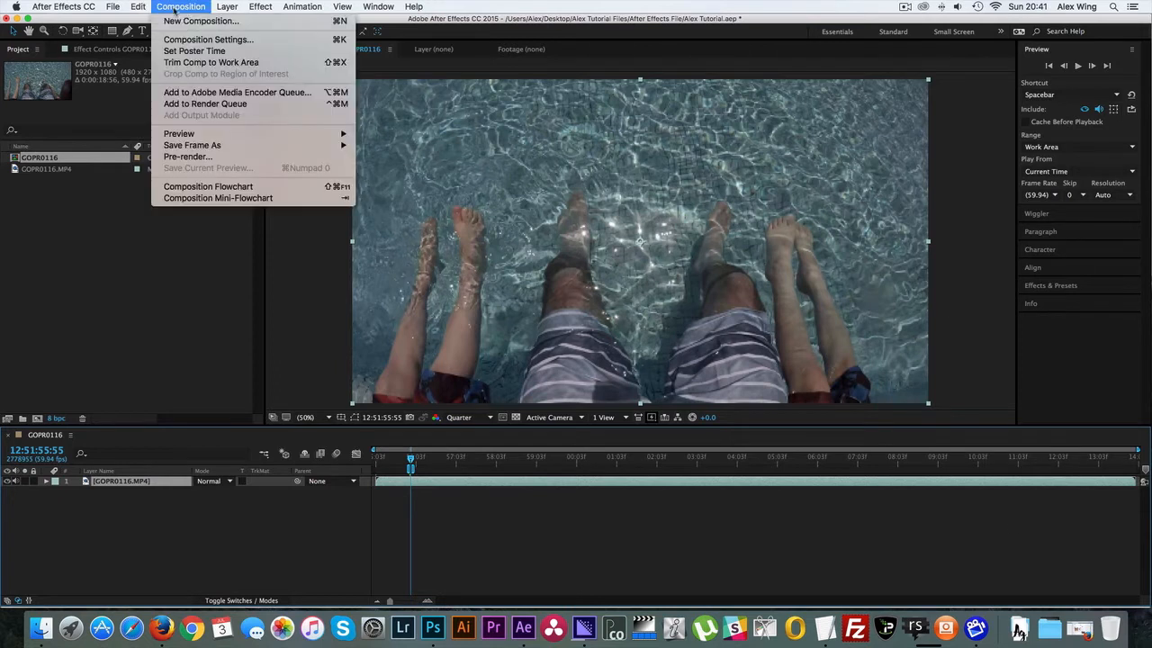
pyautogui.click(205, 103)
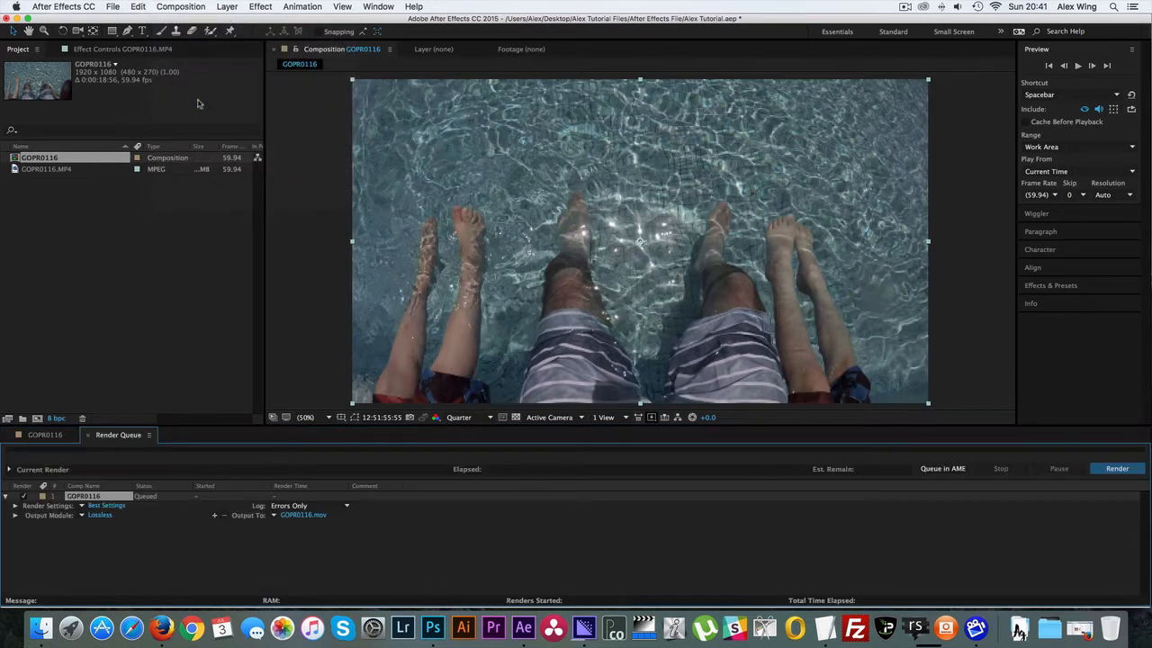
# - Set the render output module to JPEG Sequence with maximum quality 10
pyautogui.click(99, 515)
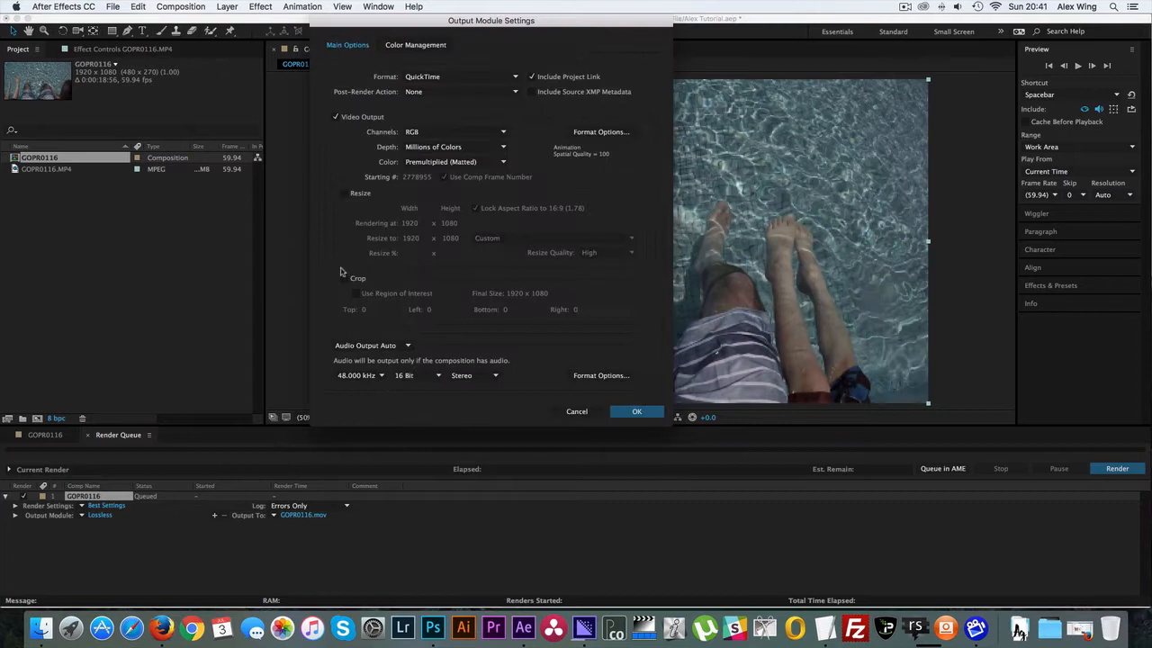
pyautogui.click(461, 77)
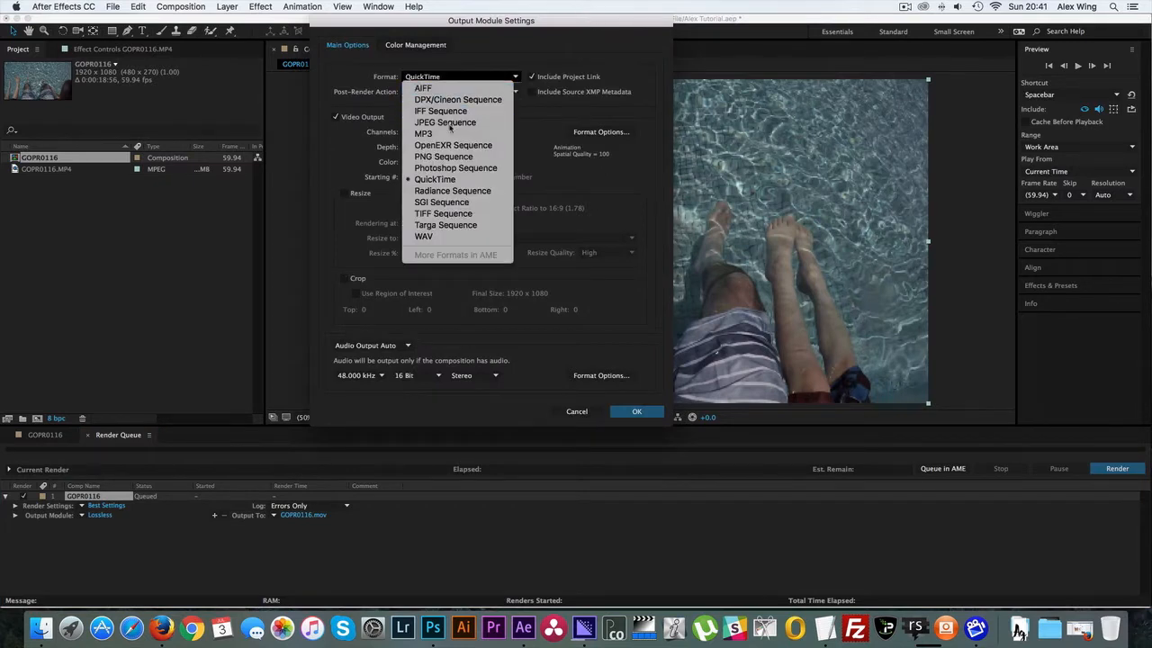
pyautogui.click(445, 122)
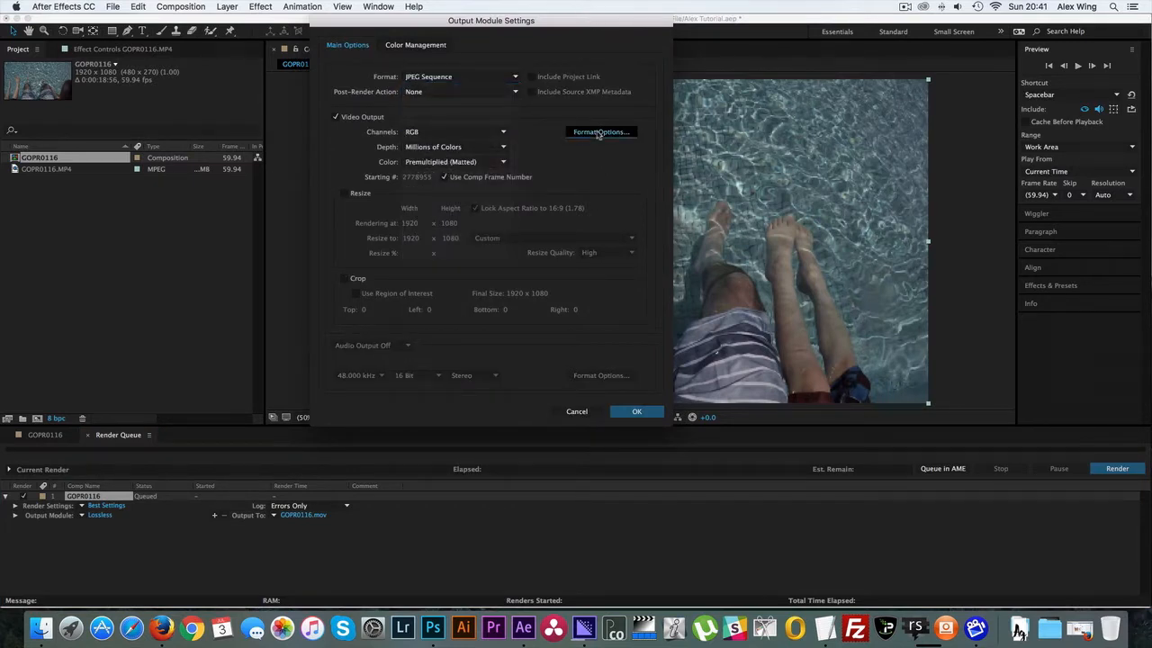
pyautogui.click(600, 132)
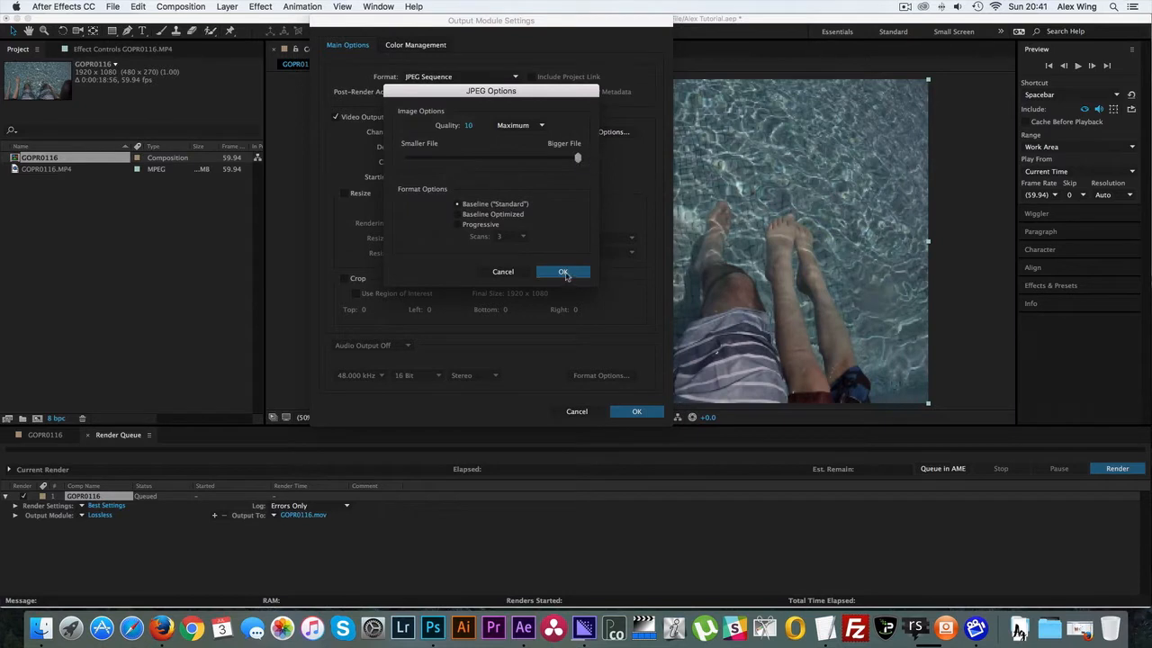
pyautogui.click(562, 272)
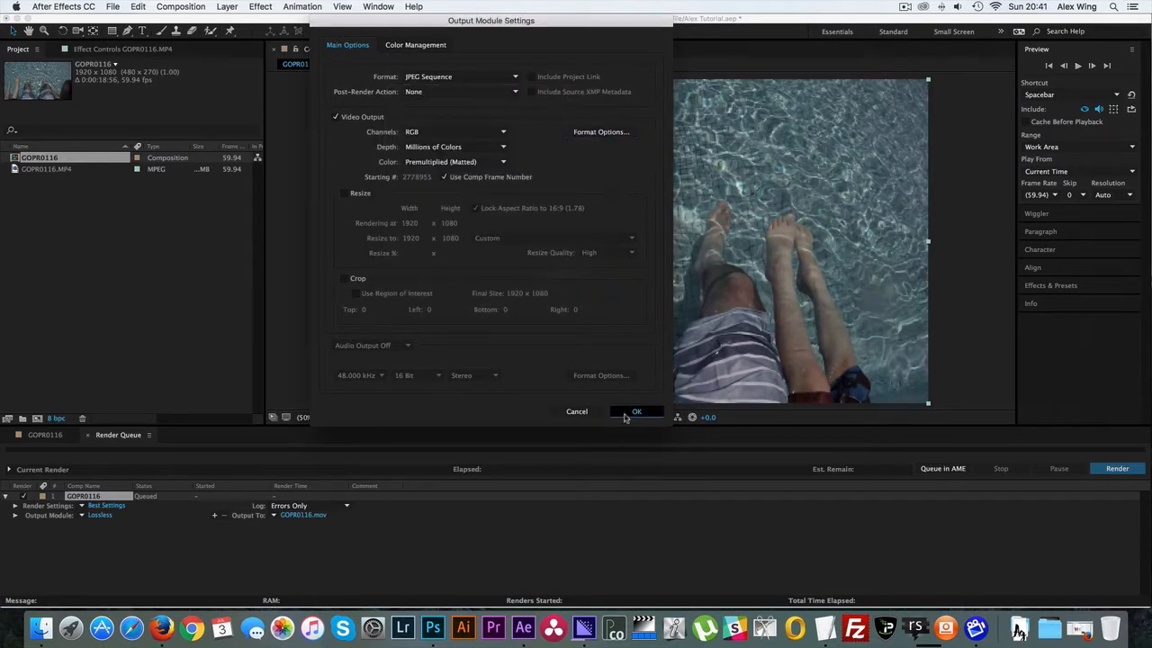
pyautogui.click(636, 411)
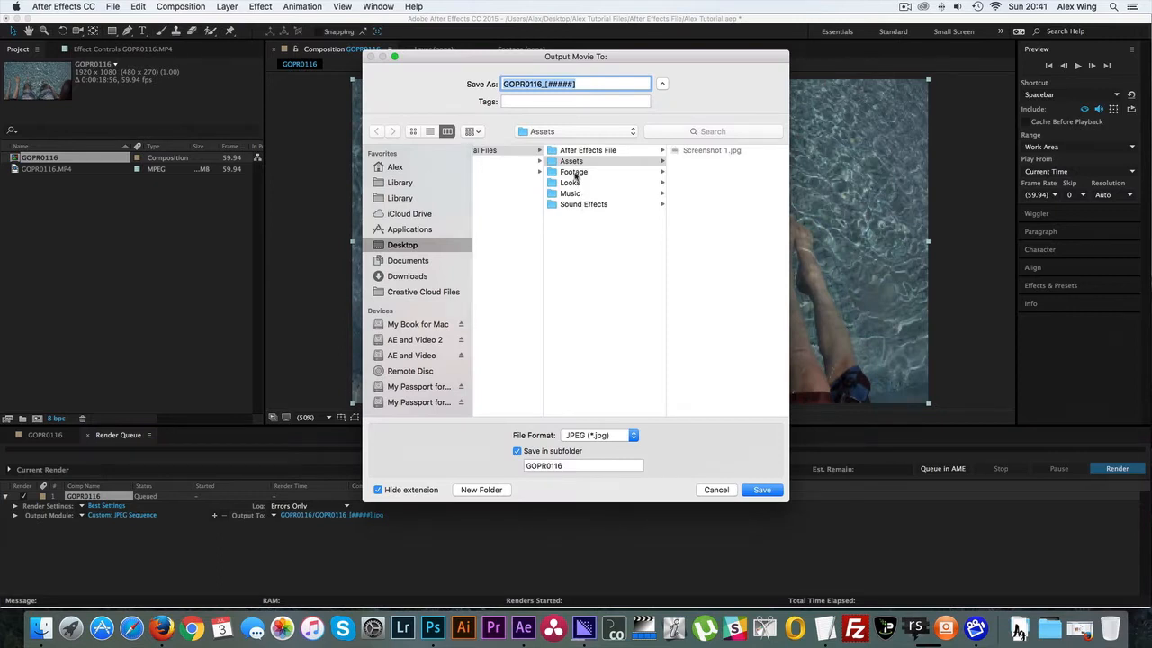
# - Output the render into the Footage folder and start rendering the frames
pyautogui.click(573, 172)
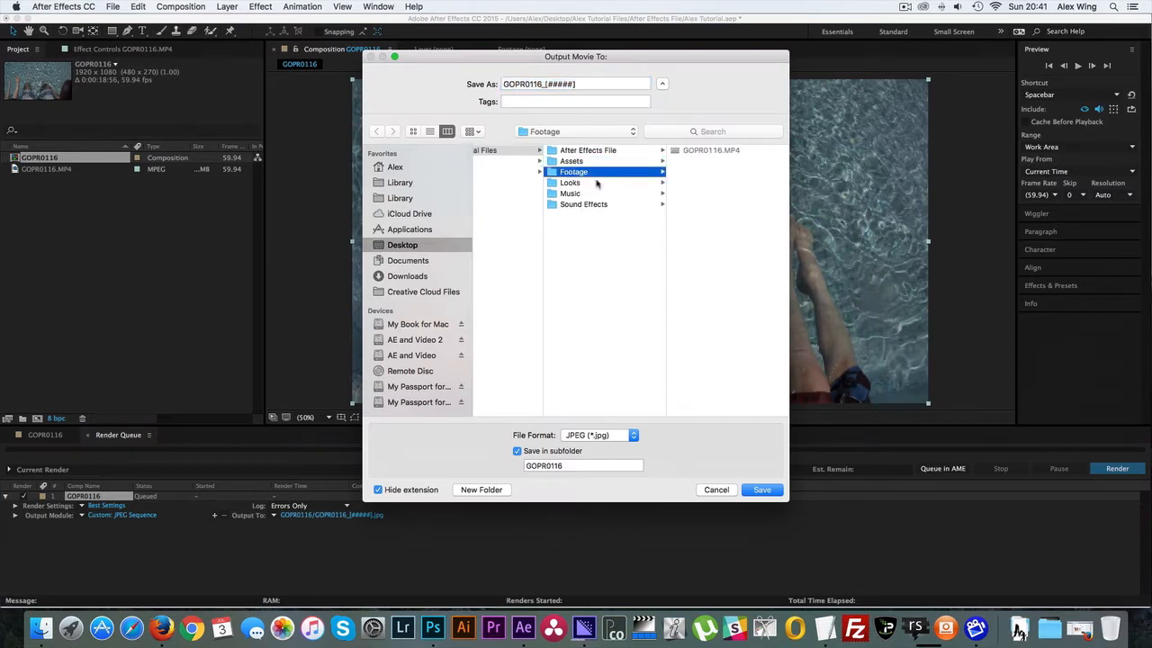
pyautogui.moveTo(576, 190)
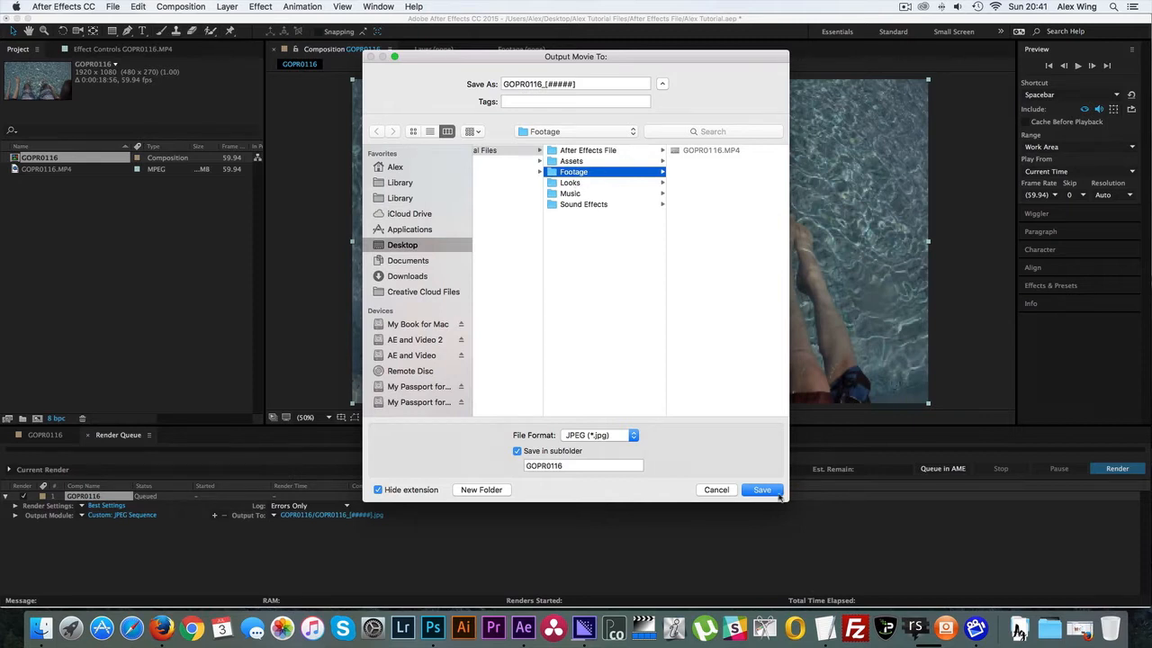
pyautogui.click(761, 489)
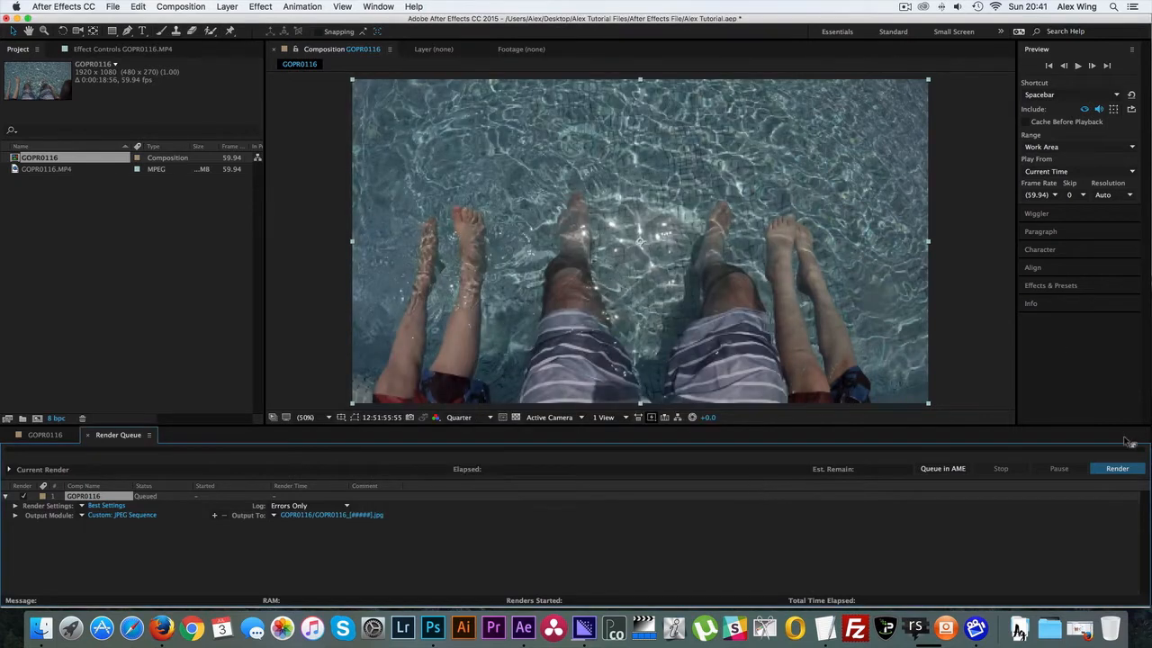
pyautogui.click(1117, 468)
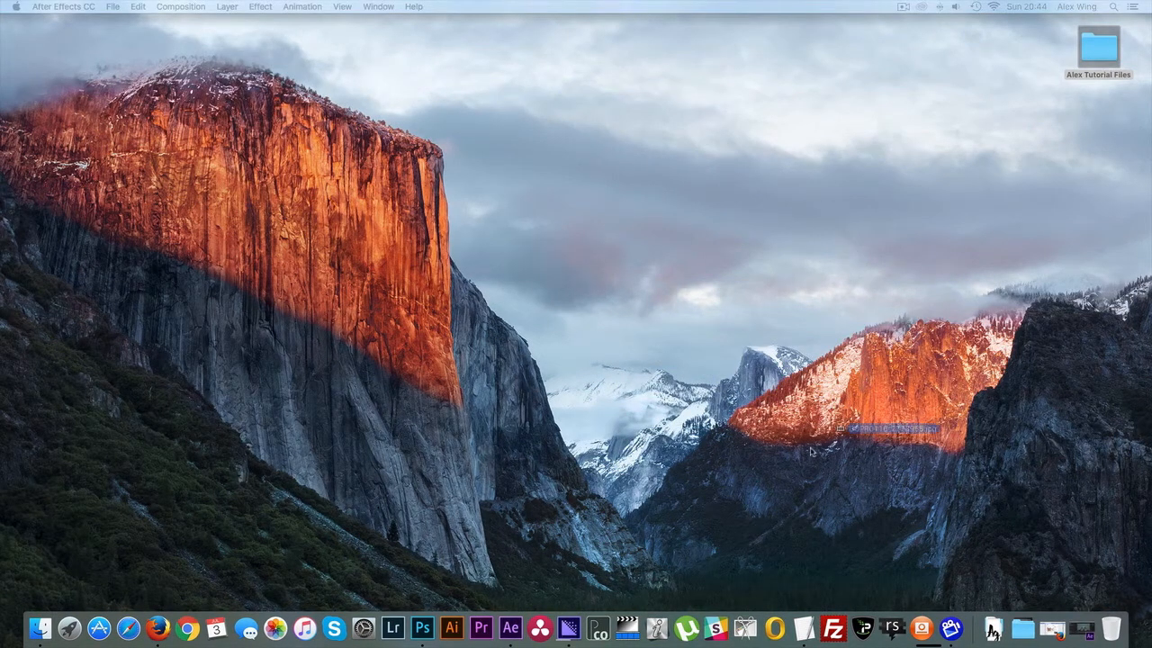
pyautogui.moveTo(450, 628)
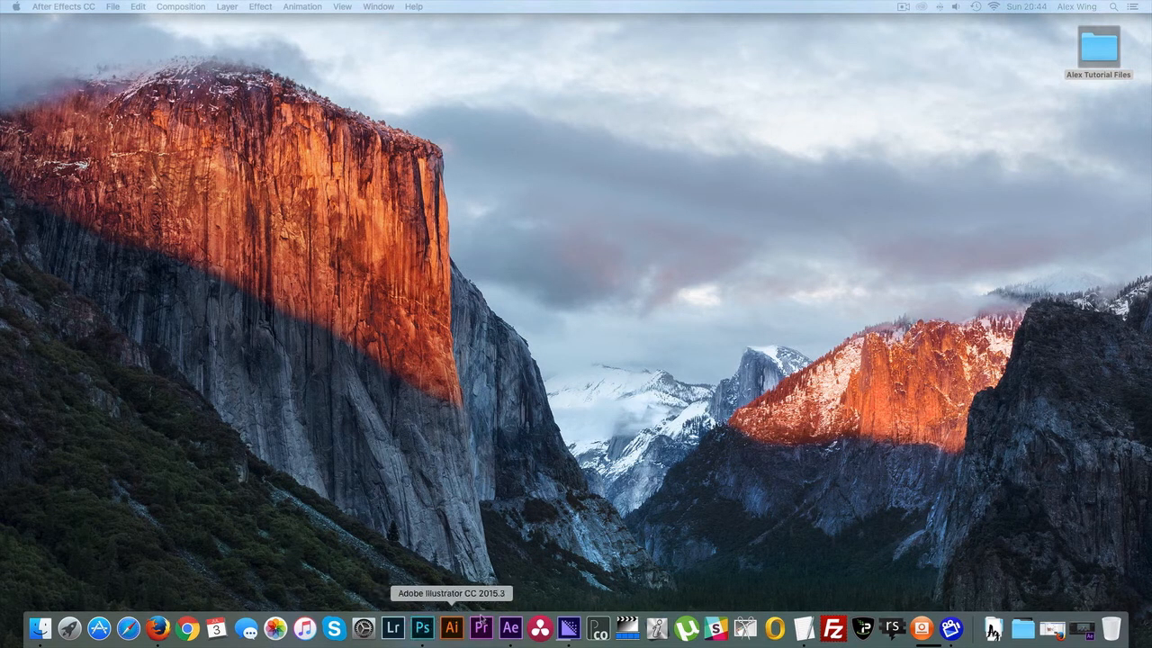
# - Open the rendered GOPR0116 frame in Photoshop's Camera Raw Filter
pyautogui.click(422, 627)
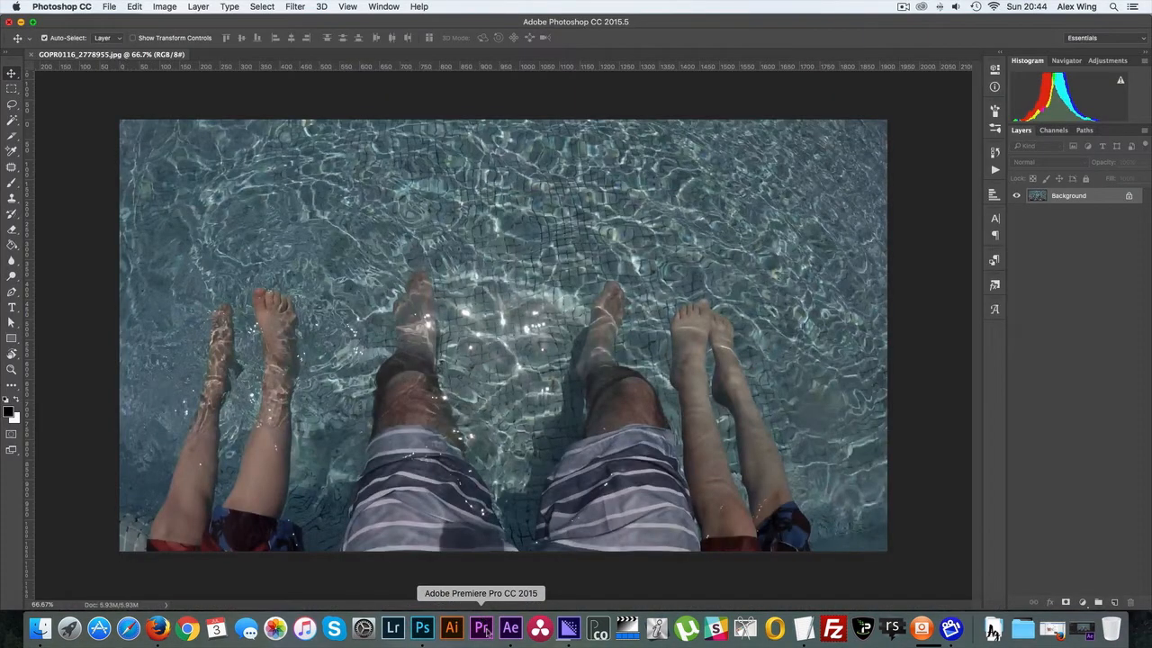
pyautogui.click(295, 7)
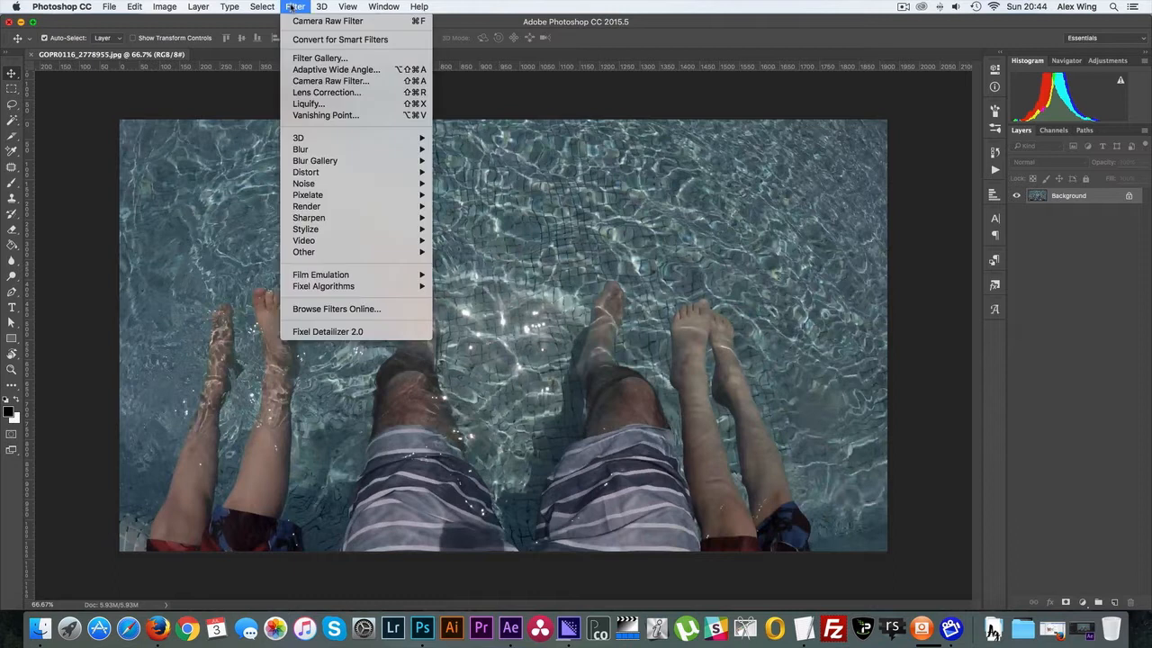
pyautogui.click(330, 81)
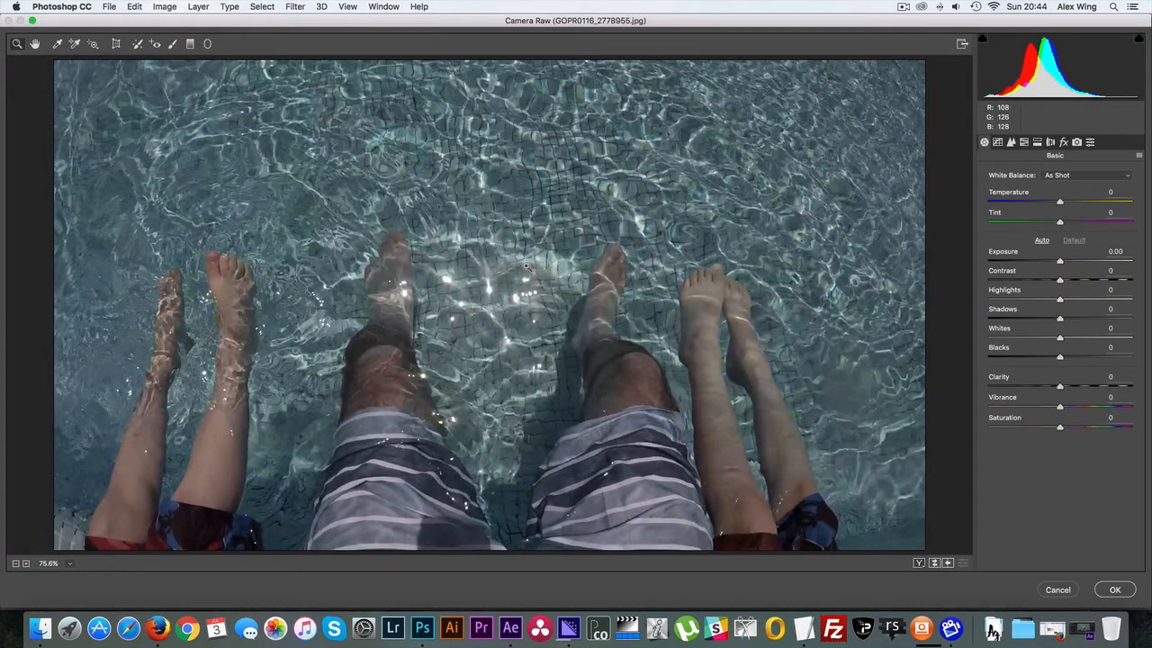
pyautogui.moveTo(975, 135)
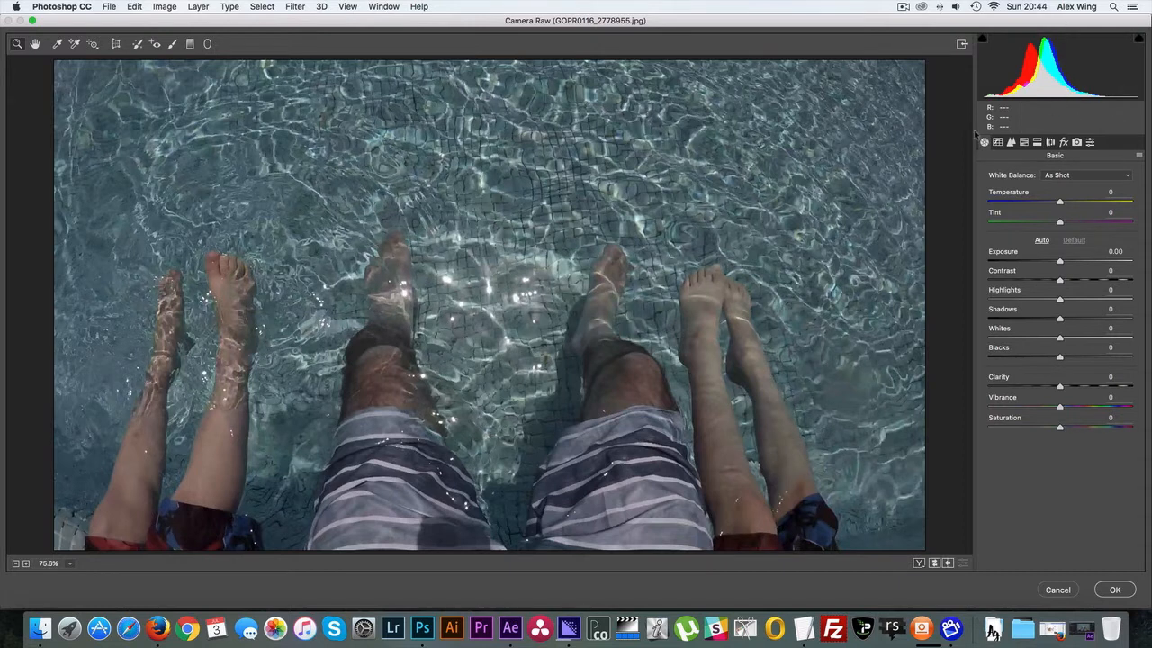
# - Switch Camera Raw to the Presets list for the pool frame
pyautogui.click(1090, 142)
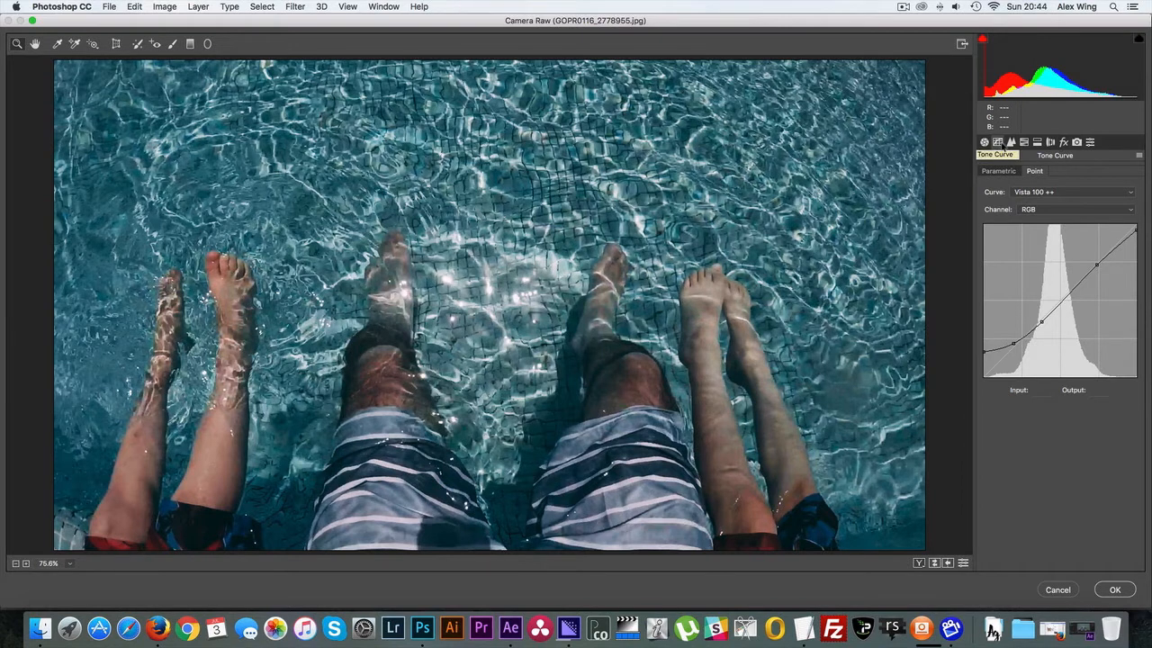
pyautogui.moveTo(1090, 142)
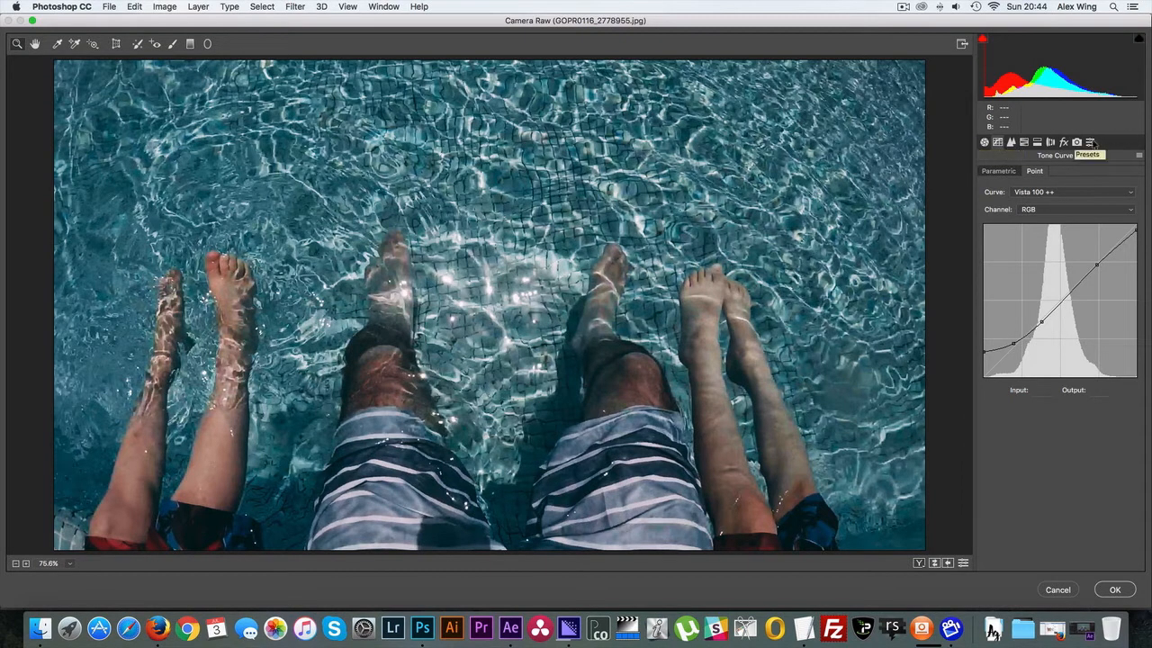
pyautogui.click(1087, 142)
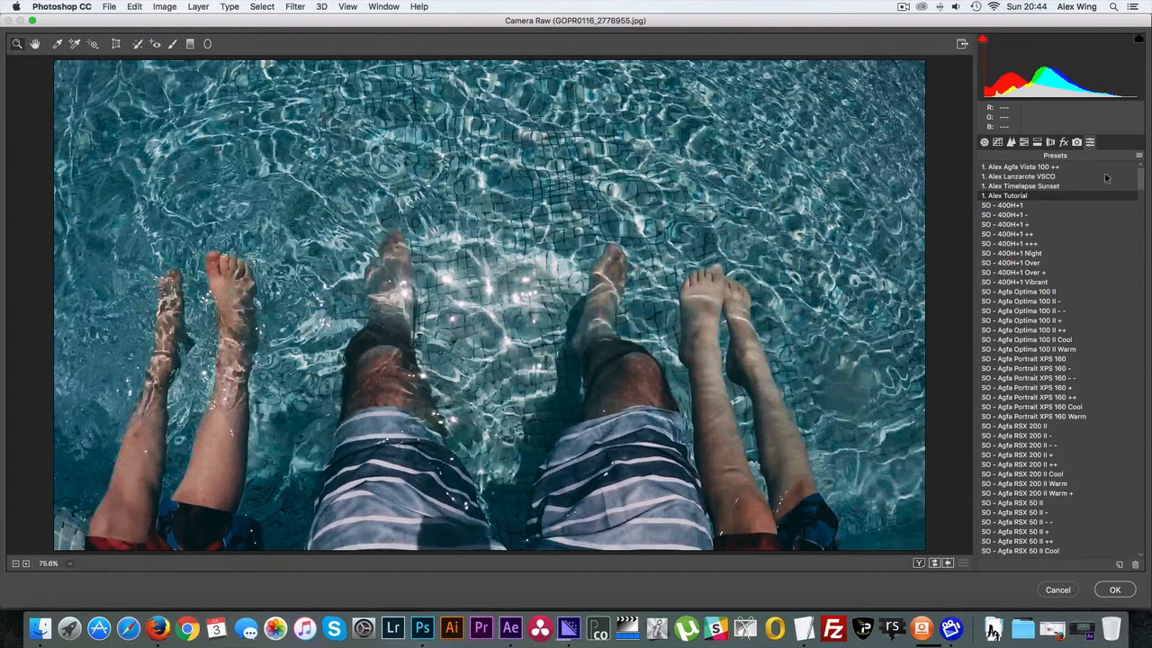
pyautogui.moveTo(1094, 181)
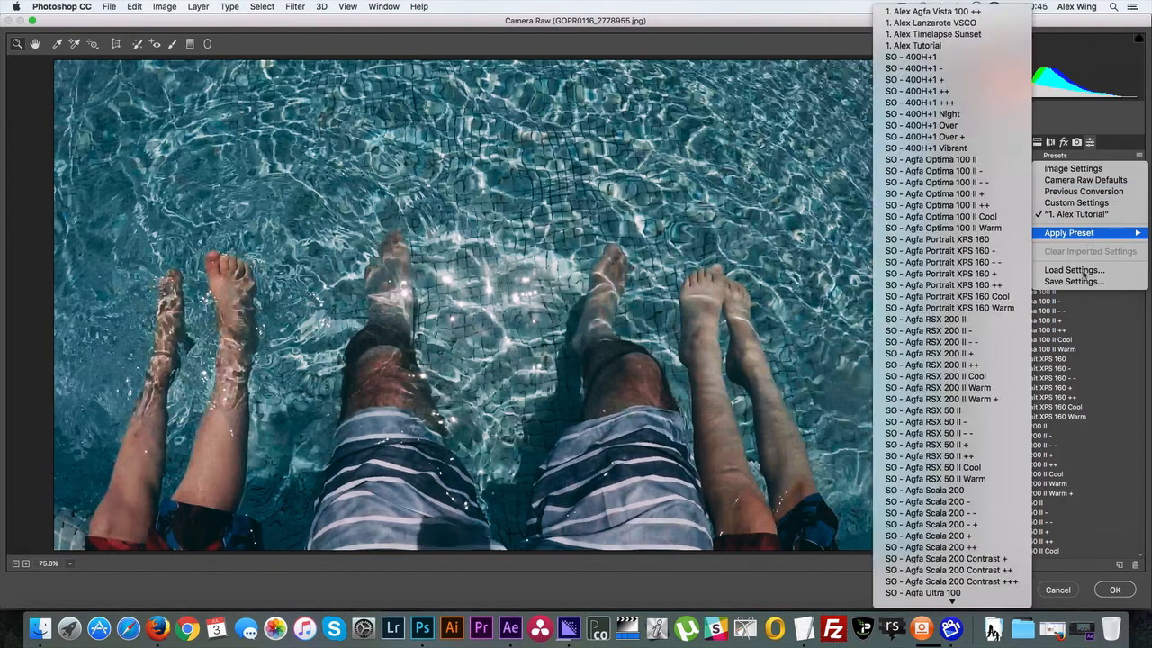
# - Save the Camera Raw settings as a preset, then add a Curves adjustment layer
pyautogui.click(1074, 281)
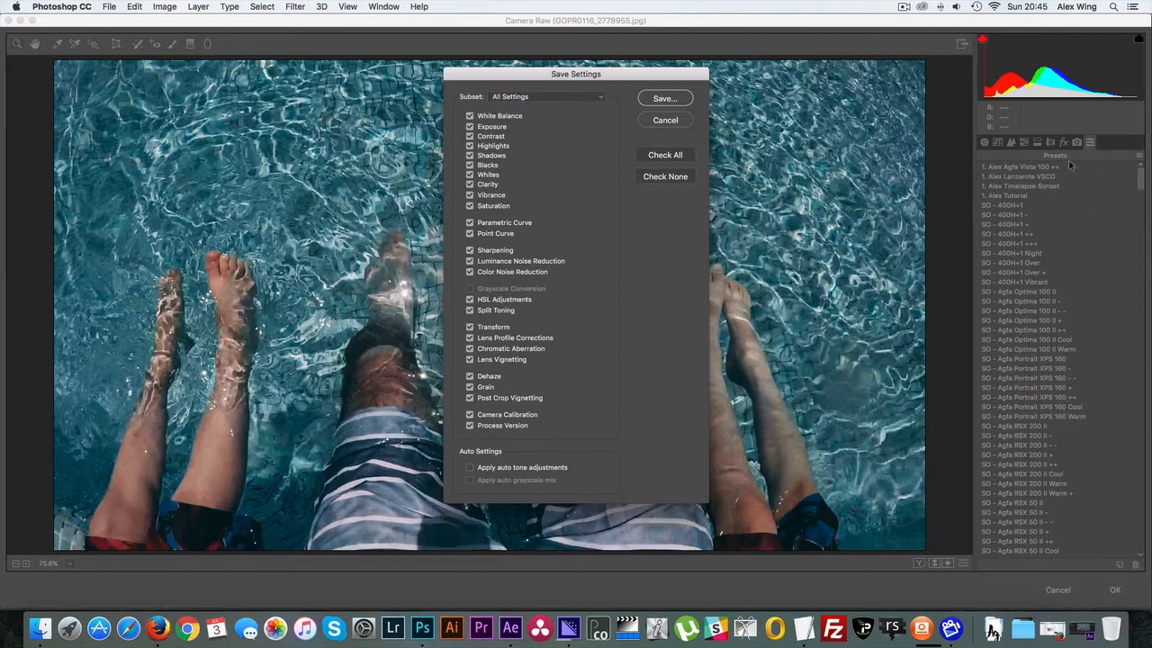
pyautogui.click(665, 98)
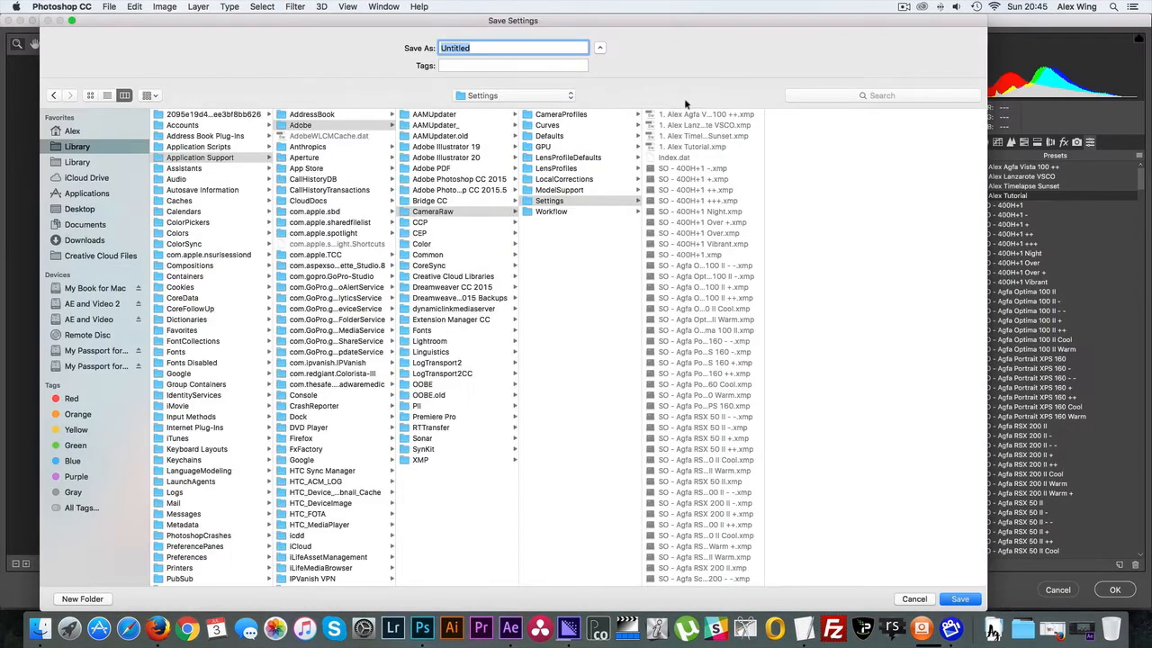
pyautogui.moveTo(792, 121)
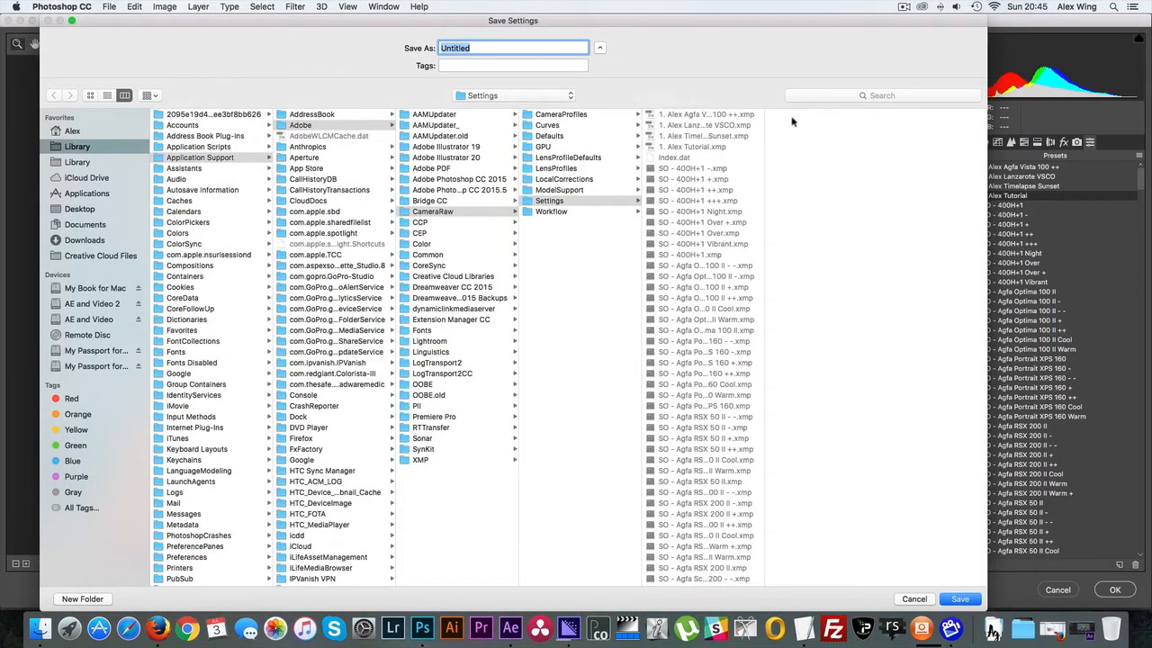
pyautogui.moveTo(903, 289)
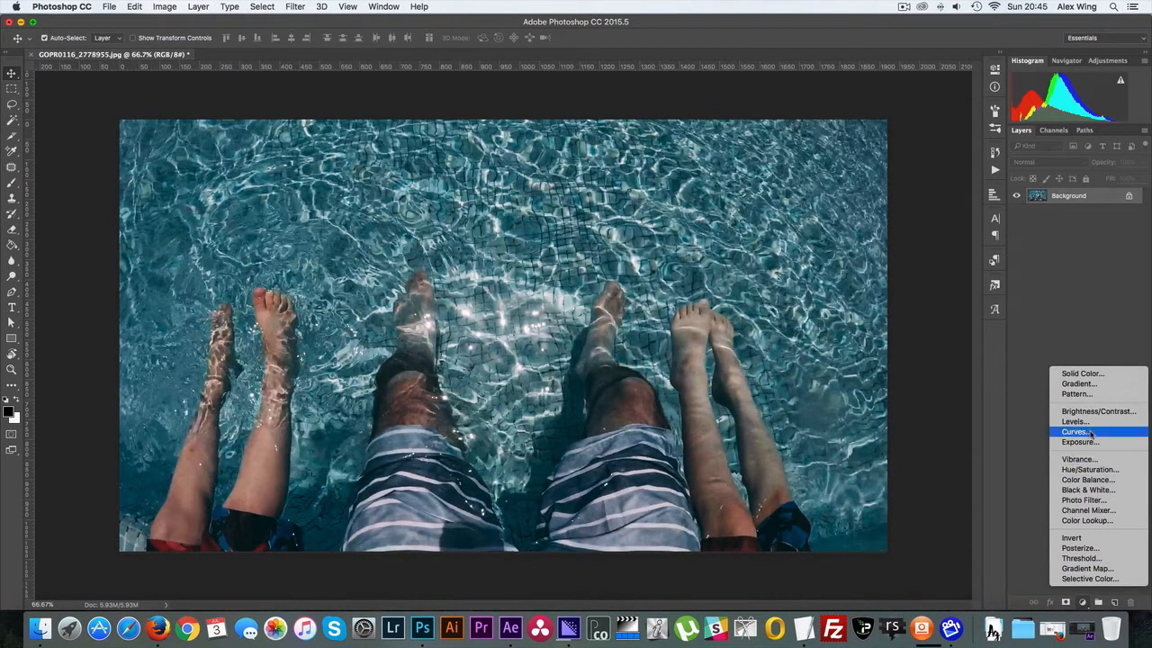
pyautogui.click(1074, 431)
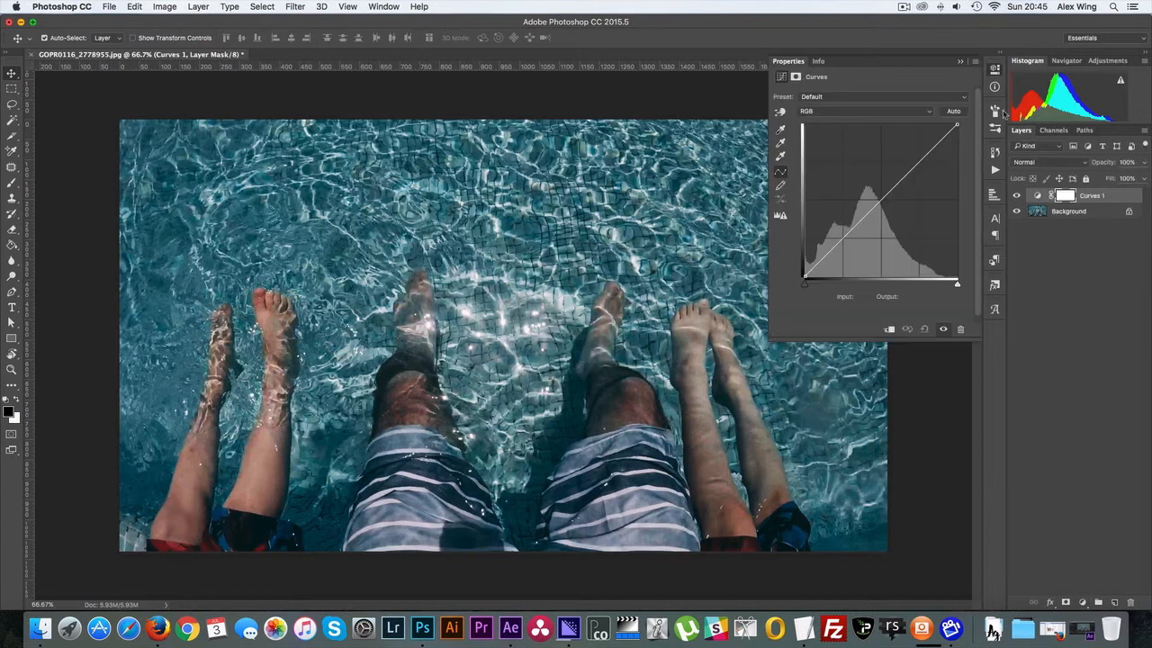
pyautogui.moveTo(905, 200)
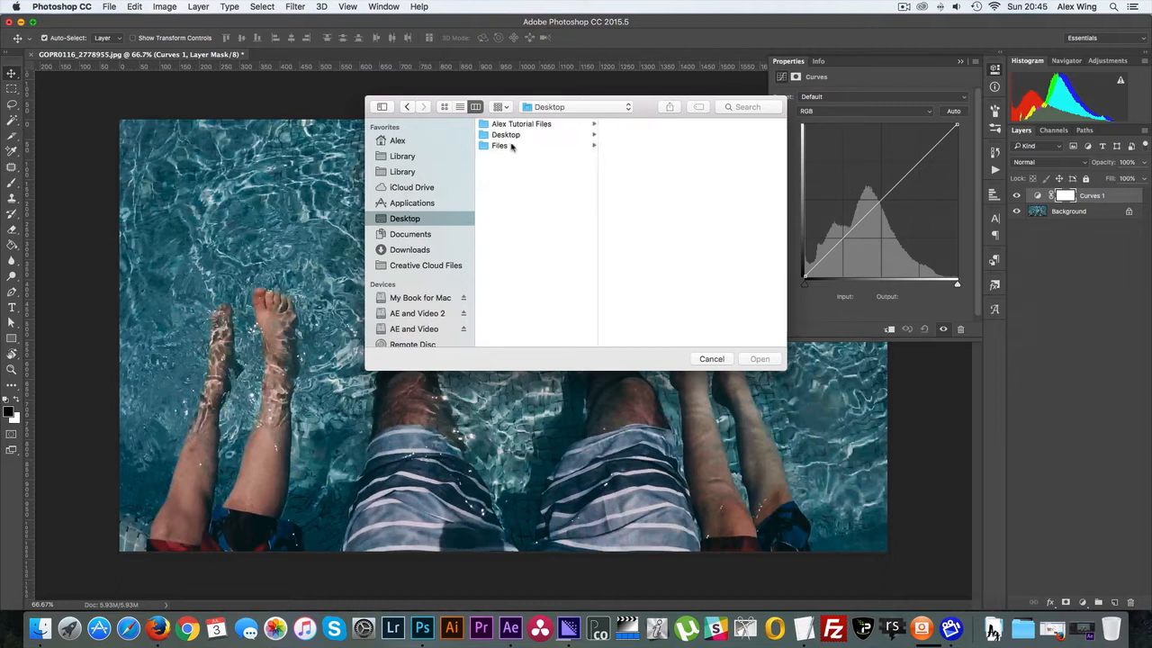
# - Load the bottom-layer curve into Curves 1, add another Curves layer, and reselect Curves 1
pyautogui.click(499, 146)
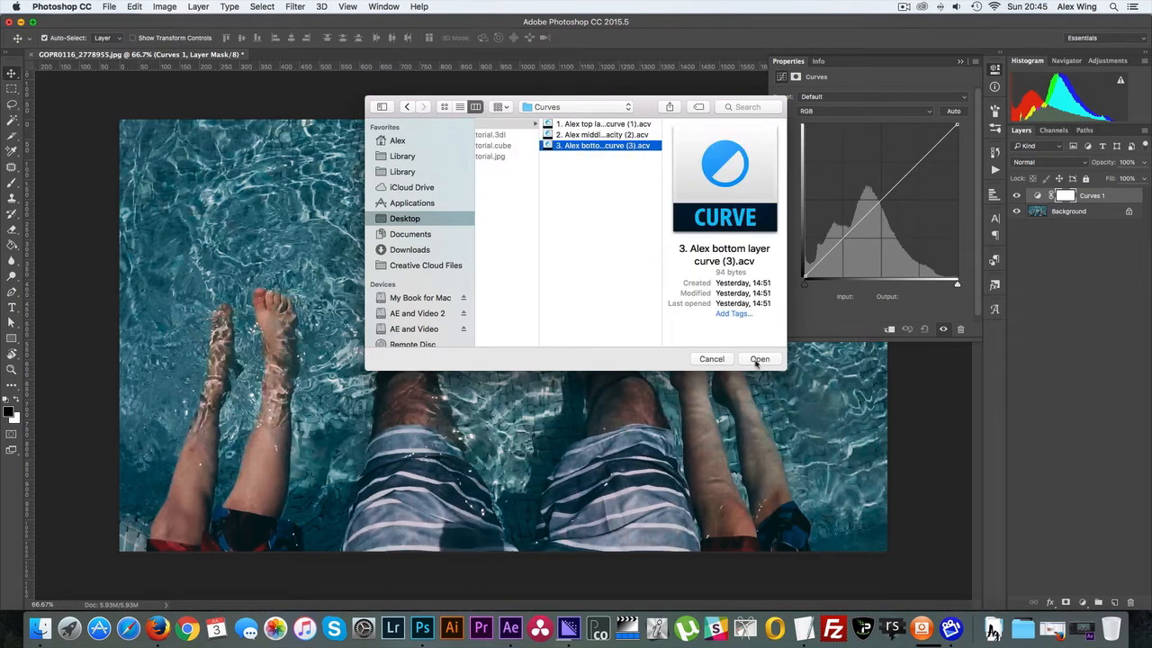
pyautogui.click(759, 358)
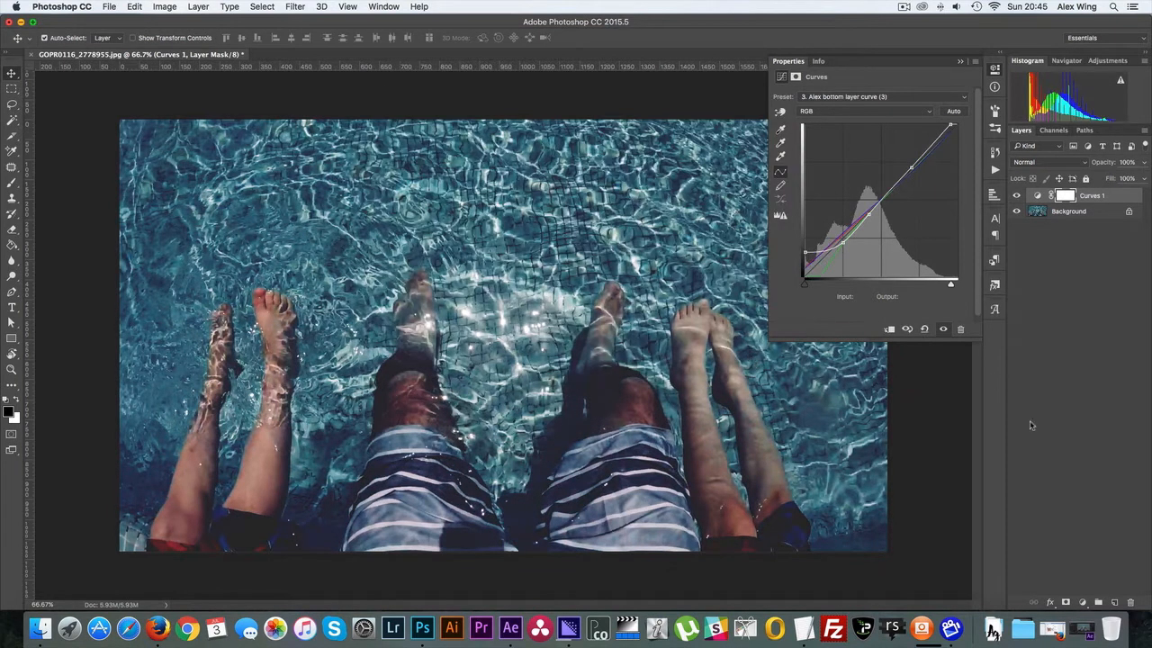
pyautogui.click(1083, 602)
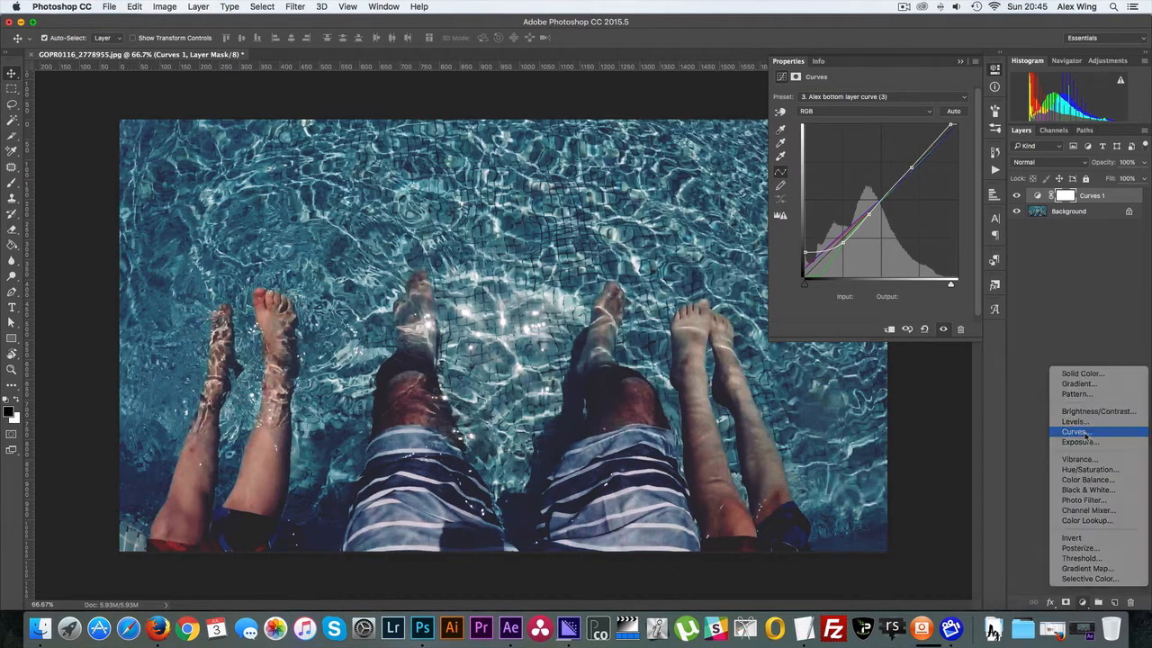
pyautogui.click(1074, 431)
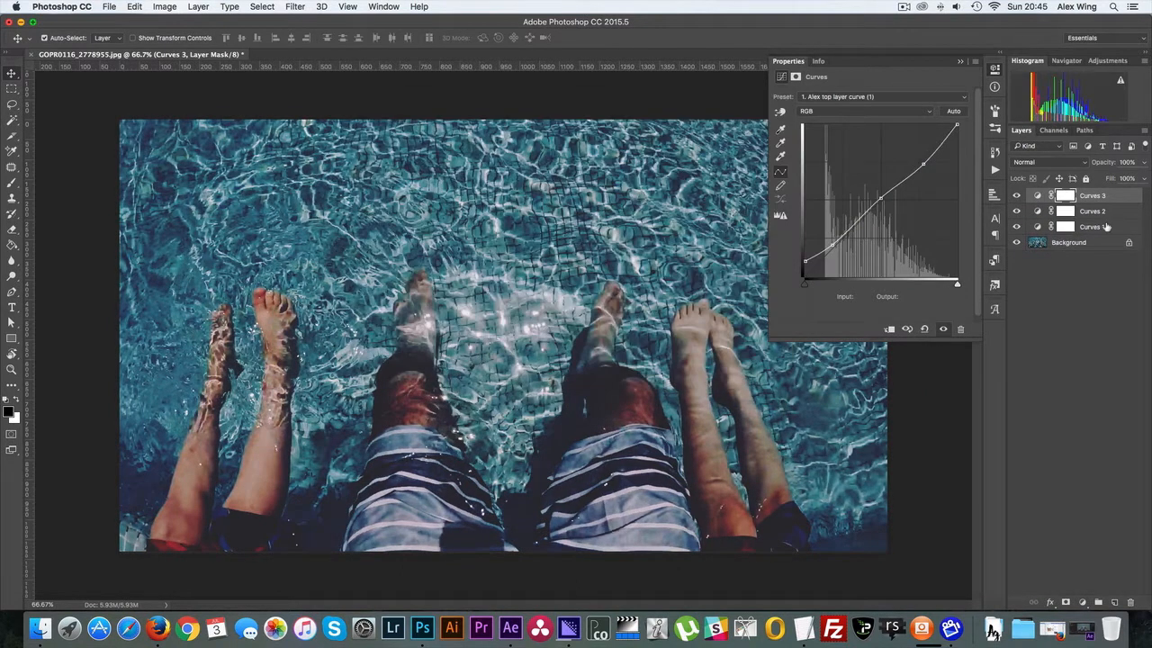
pyautogui.click(1092, 226)
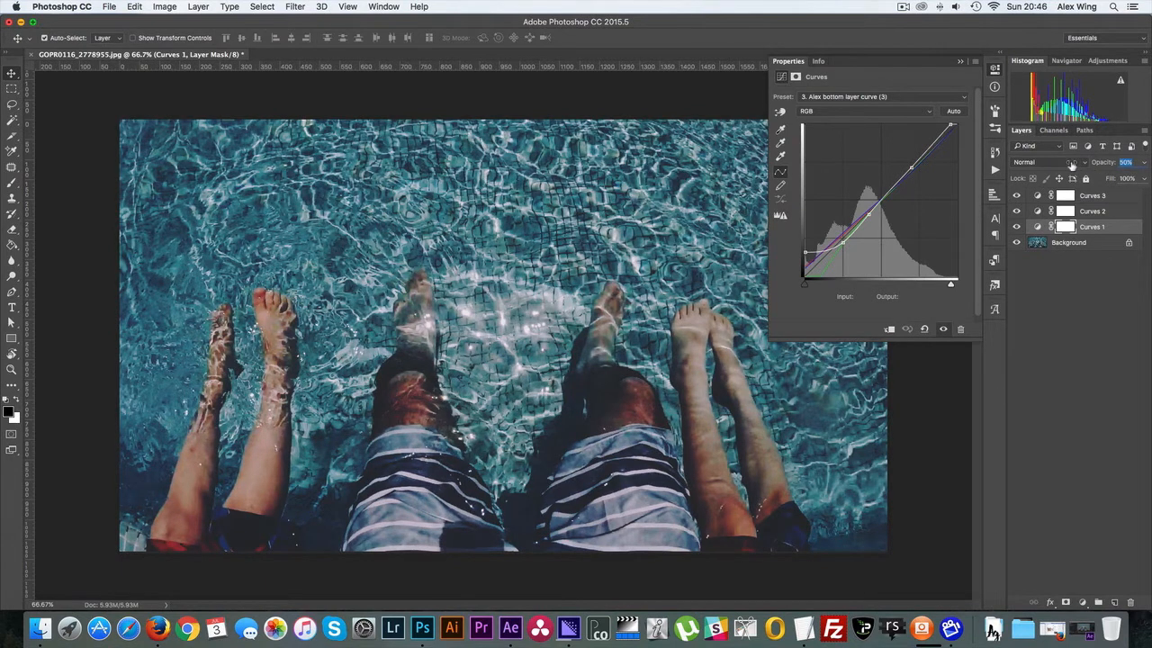
# - Set Curves 1 opacity to 50% and begin saving its curve preset
pyautogui.click(1093, 211)
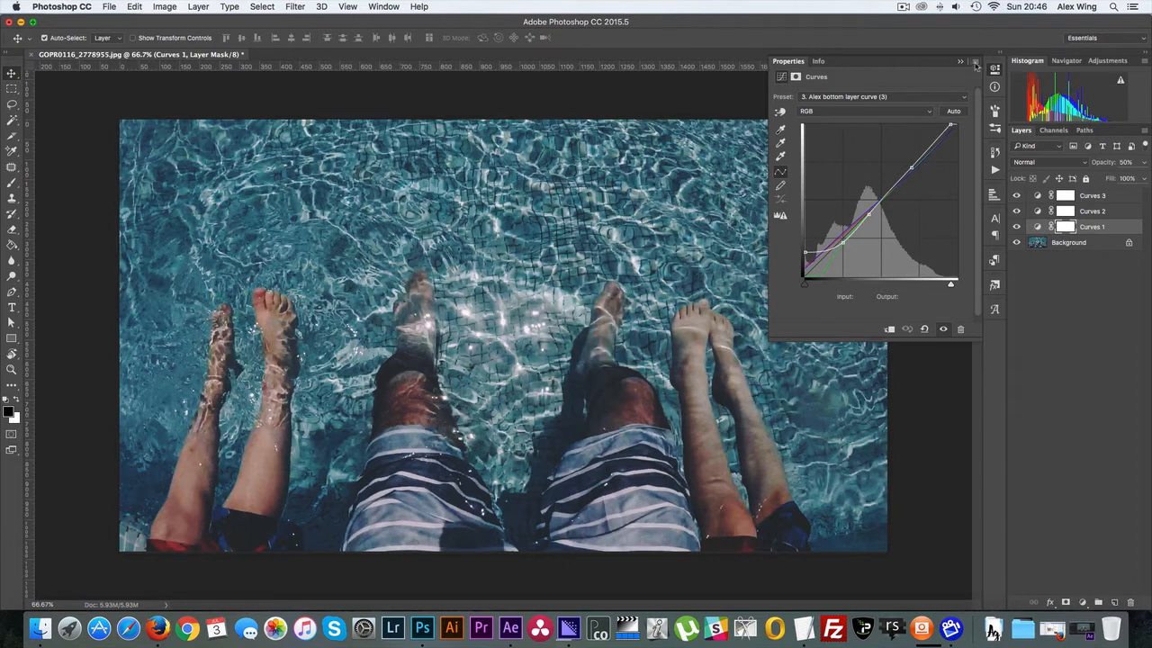
pyautogui.click(974, 63)
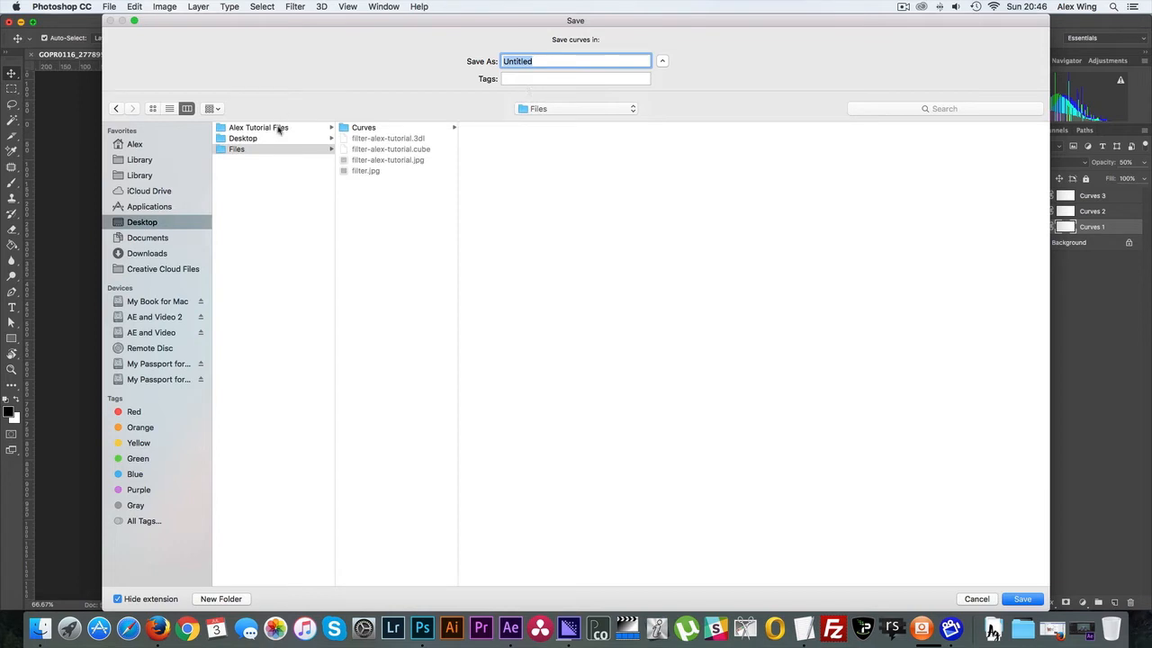
# - Save the curve as 'Curves 1' in the Alex Tutorial Files Looks folder
pyautogui.click(260, 127)
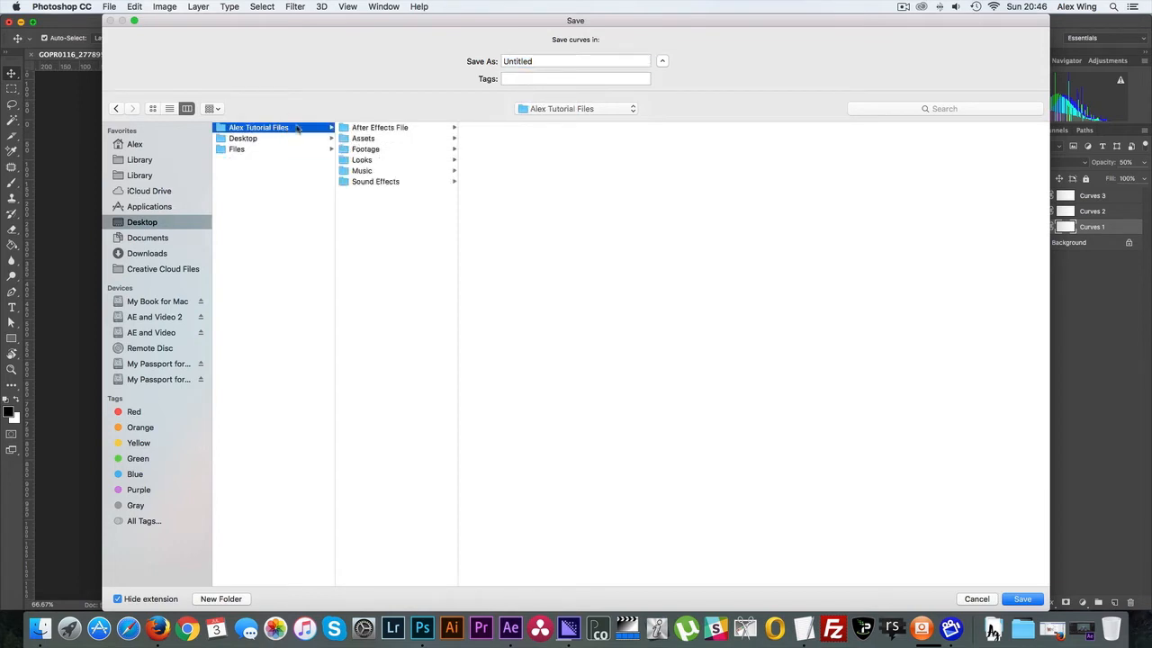
pyautogui.click(362, 160)
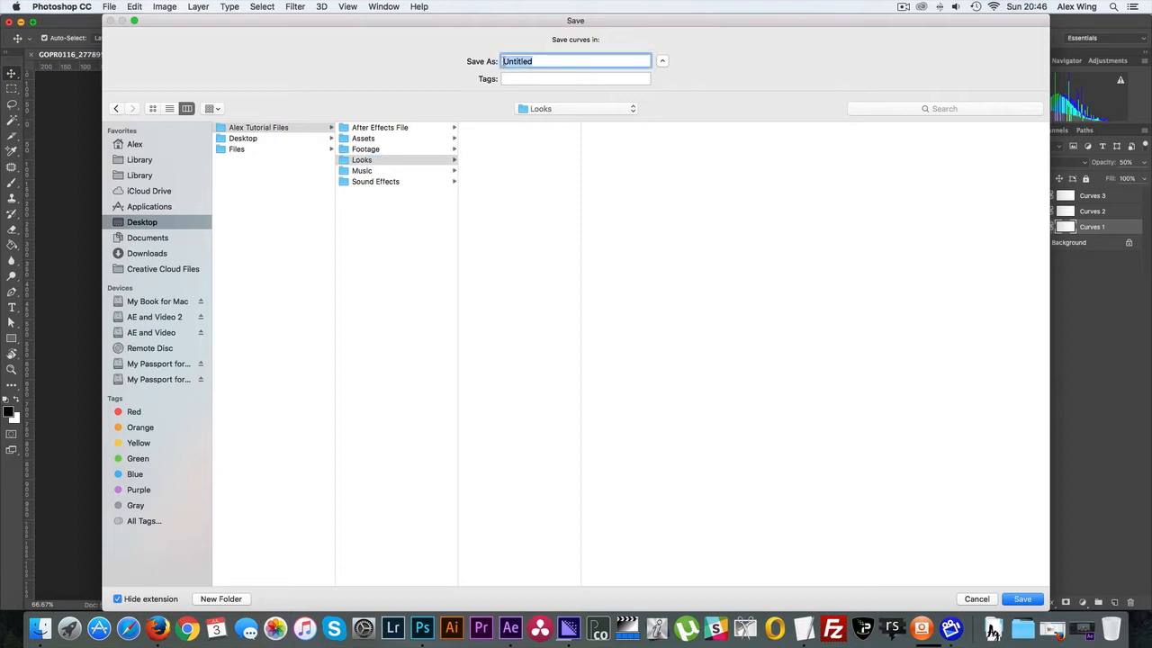
pyautogui.write('Curves 1')
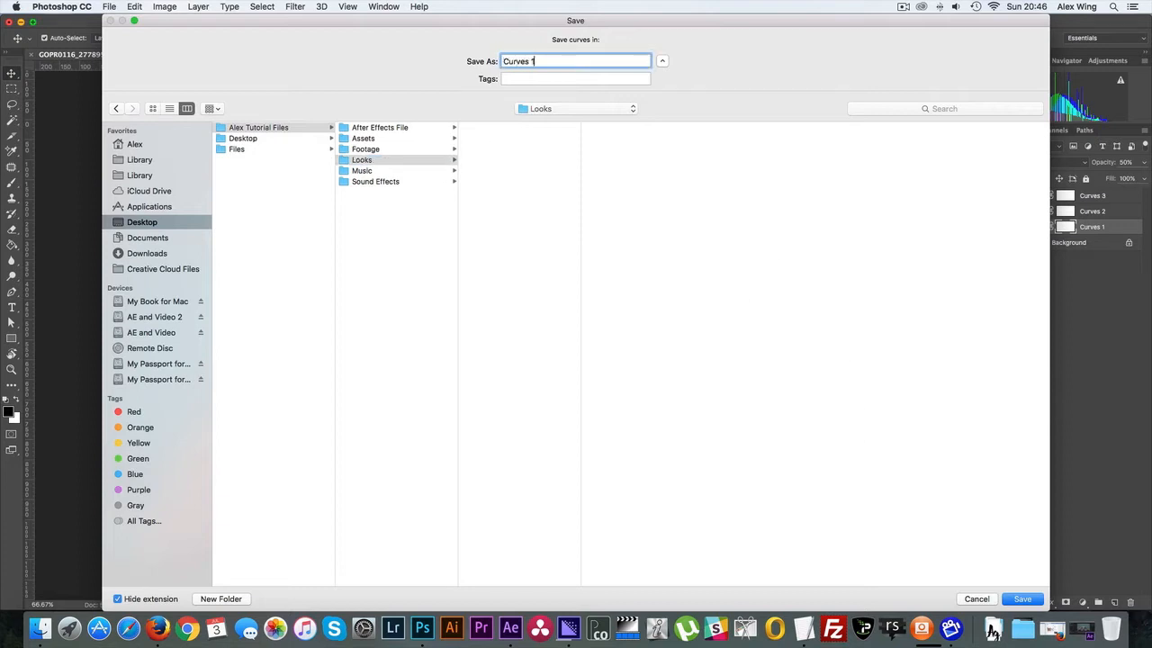
pyautogui.click(1022, 598)
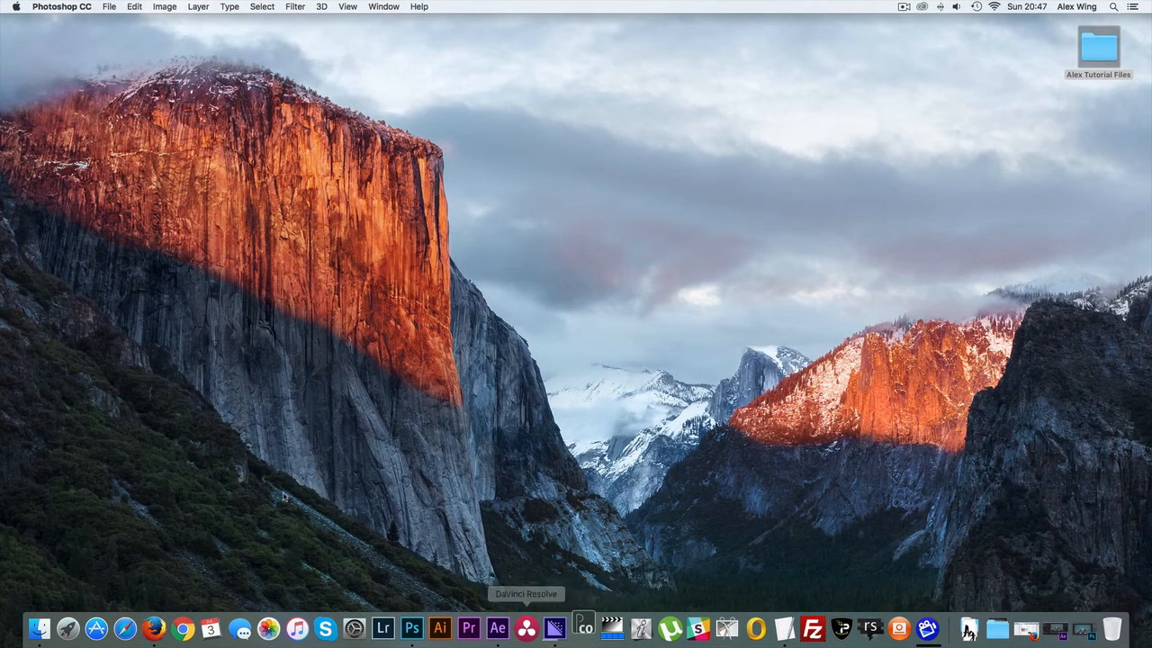
pyautogui.moveTo(504, 486)
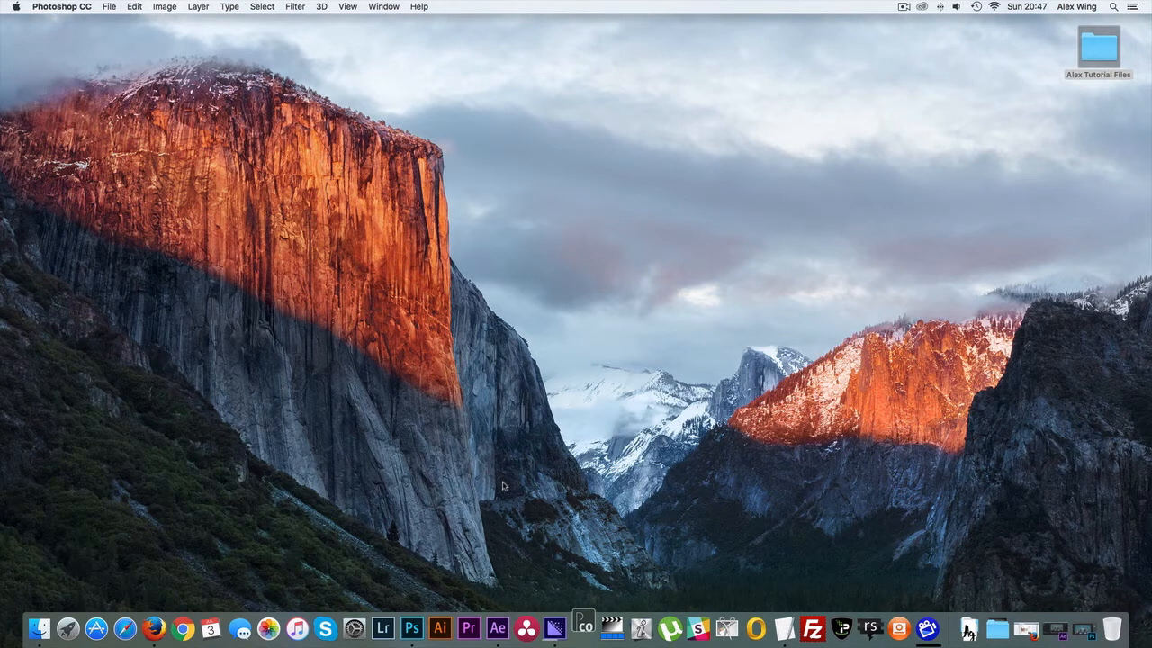
# - Bring up Look Converter and dismiss its empty file chooser
pyautogui.click(583, 628)
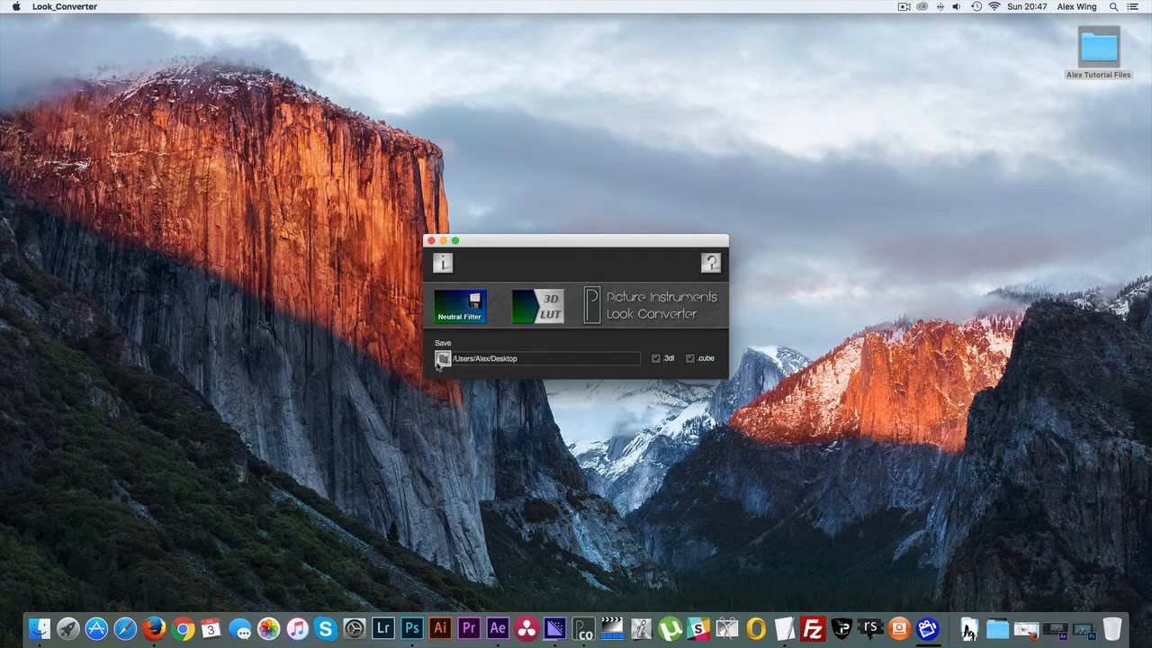
pyautogui.click(443, 358)
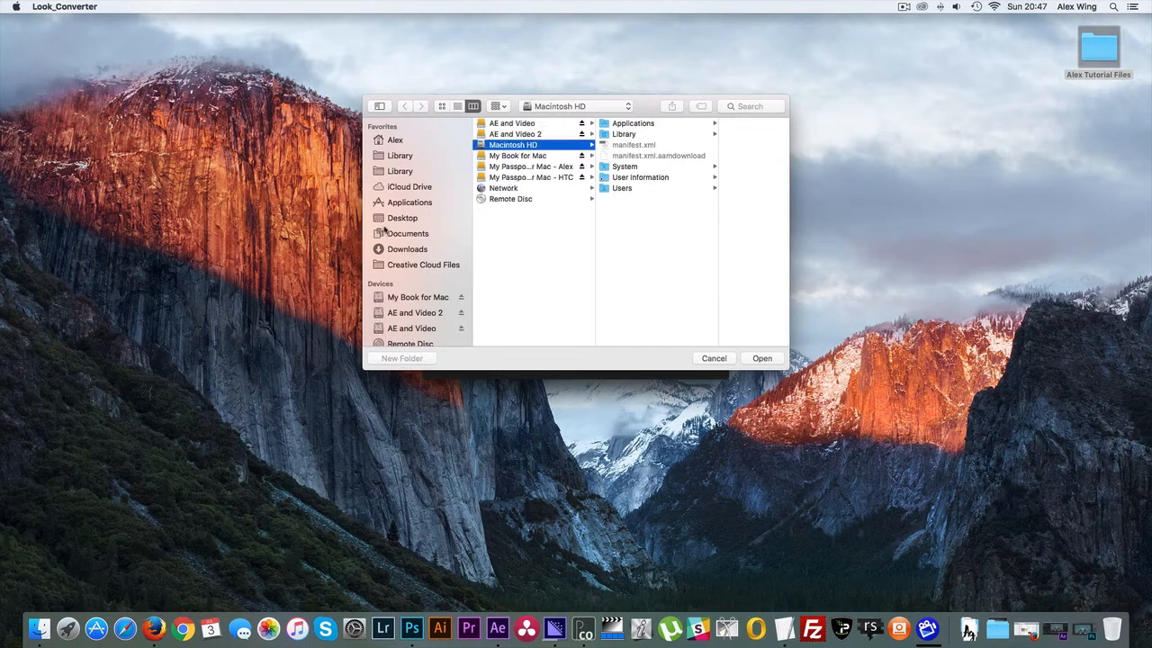
pyautogui.click(402, 218)
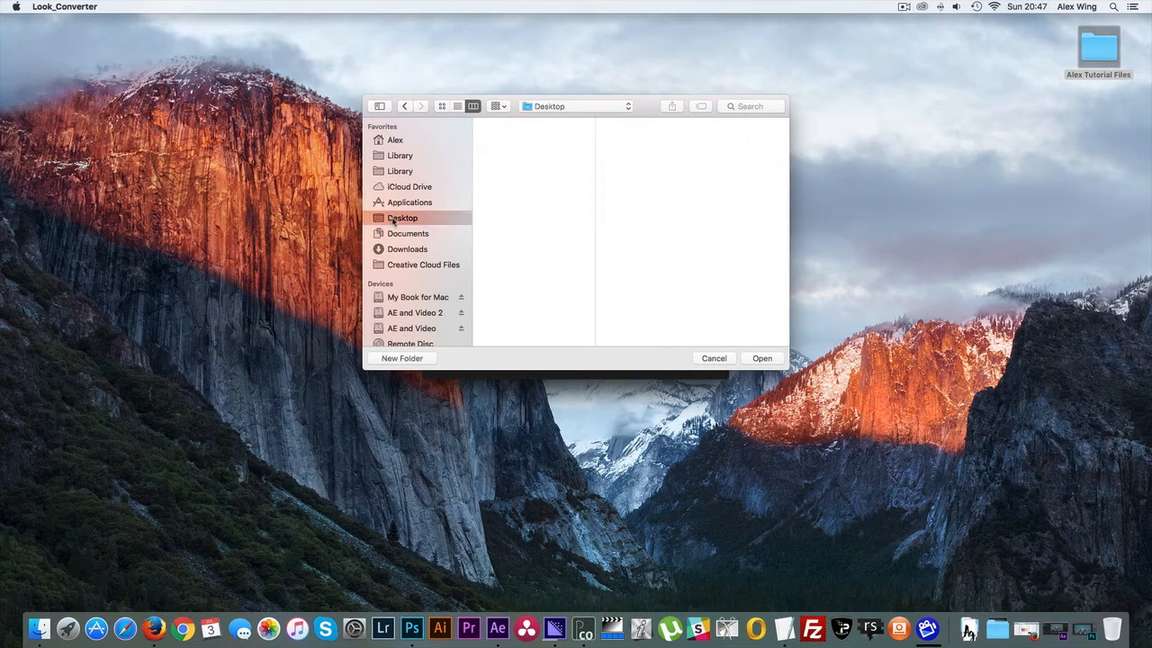
pyautogui.click(402, 218)
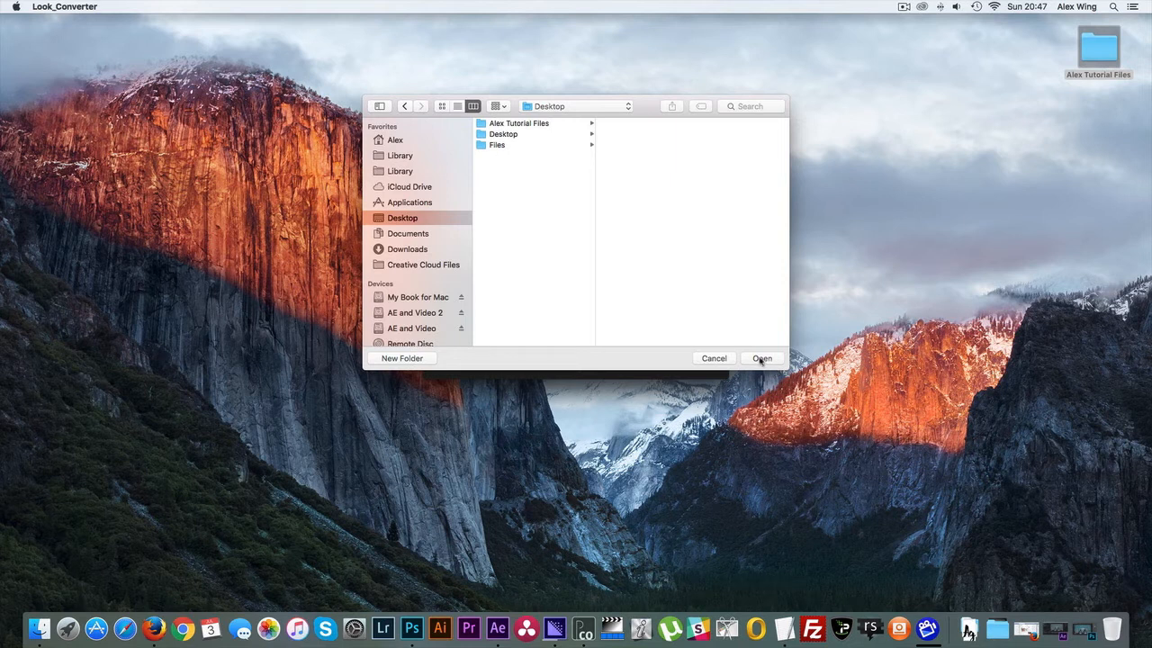
pyautogui.click(761, 358)
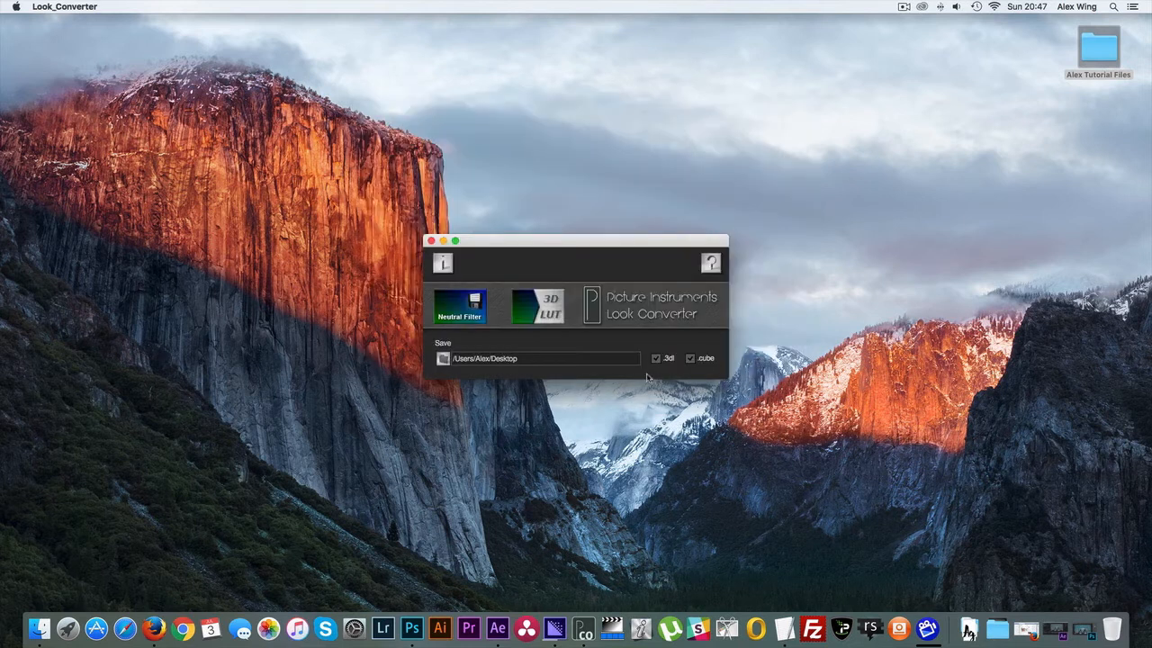
pyautogui.moveTo(567, 356)
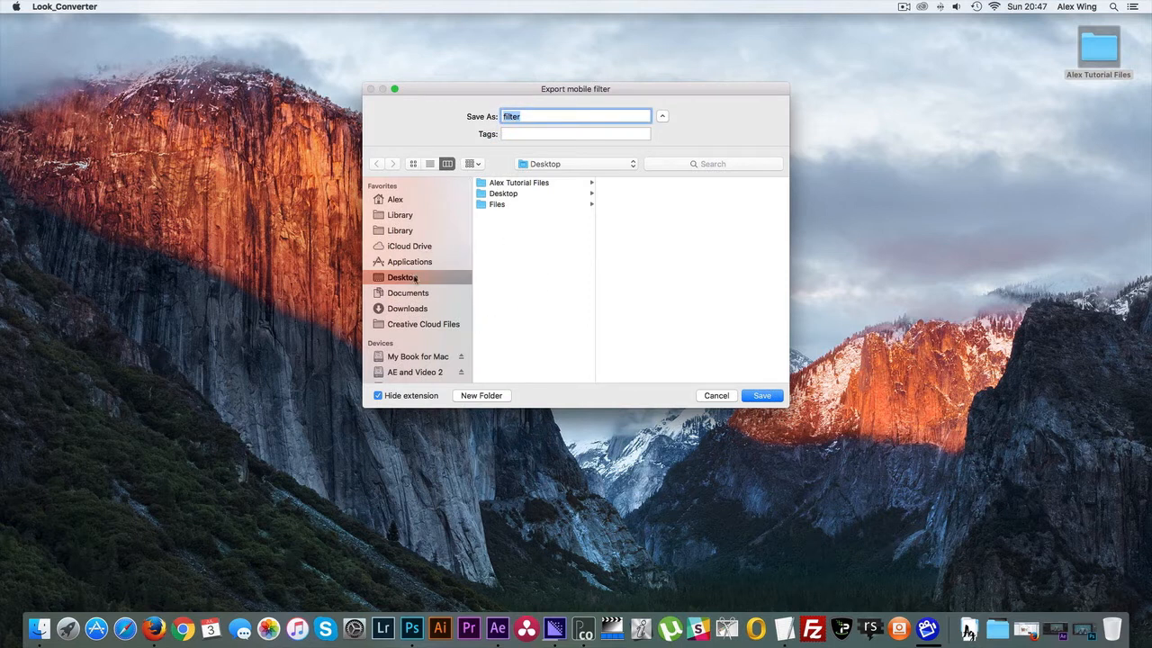
# - Save the neutral filter as filter.jpg on the Desktop and open it in Photoshop
pyautogui.click(761, 395)
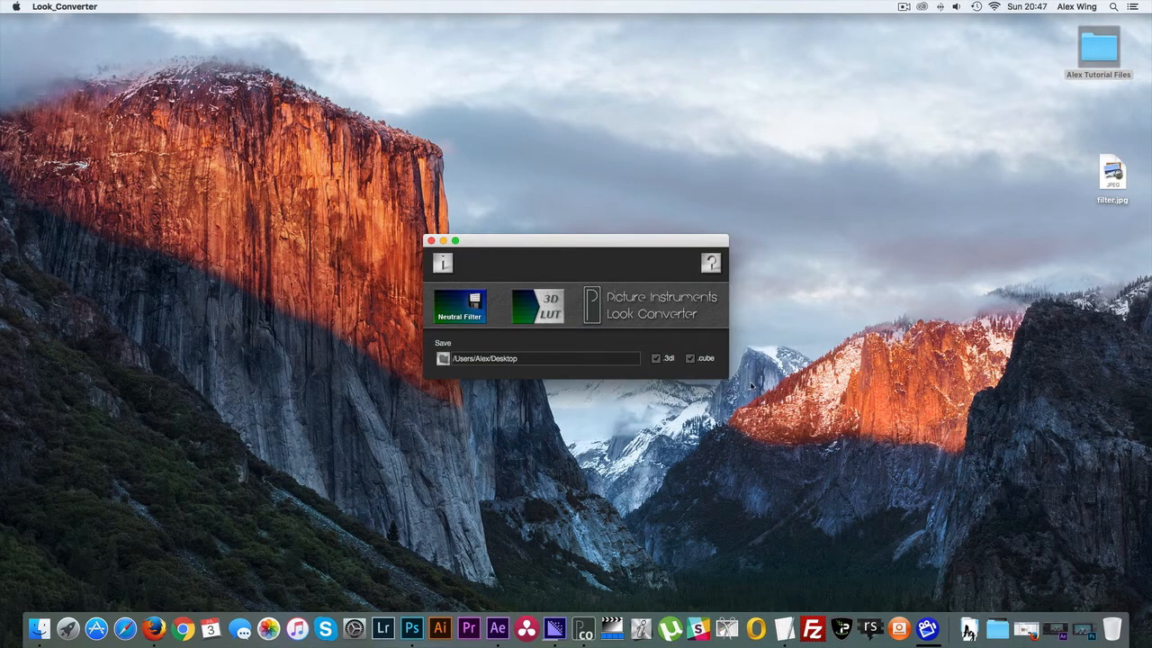
pyautogui.click(1111, 171)
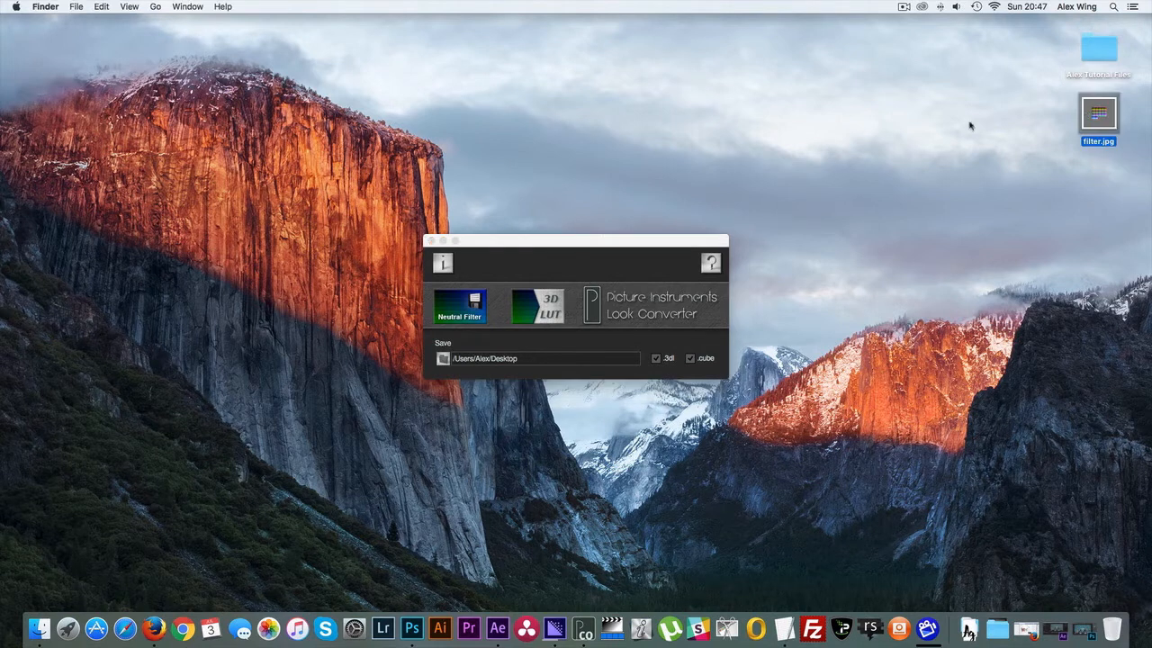
pyautogui.click(419, 627)
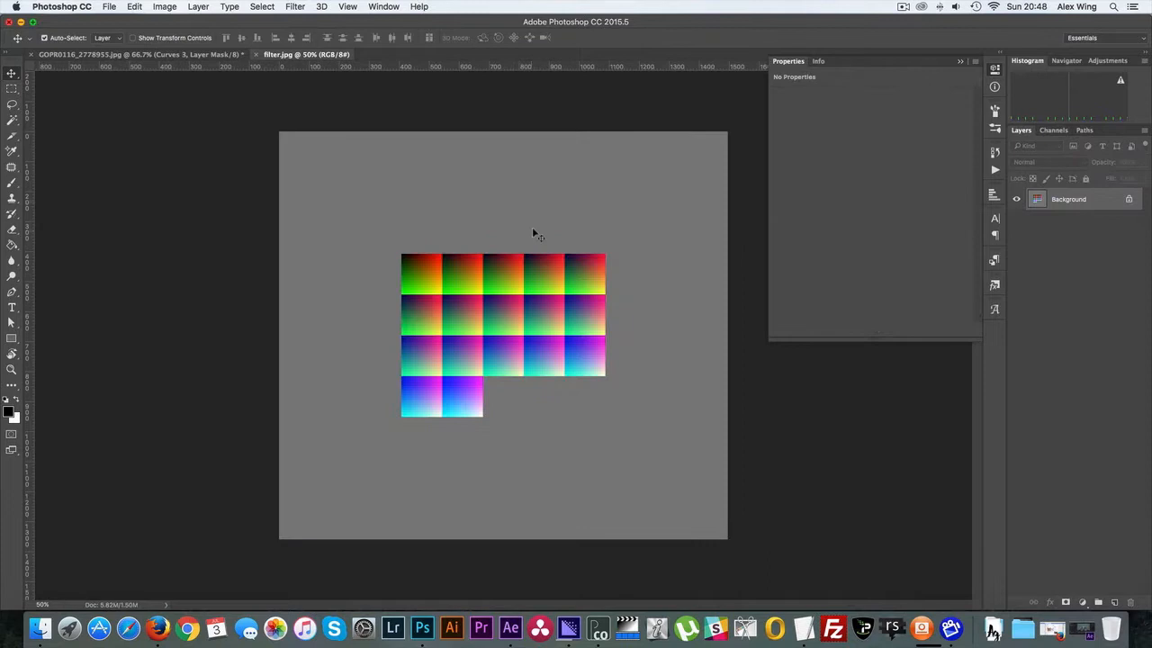
# - Grade filter.jpg with a saved Camera Raw Filter preset
pyautogui.click(295, 6)
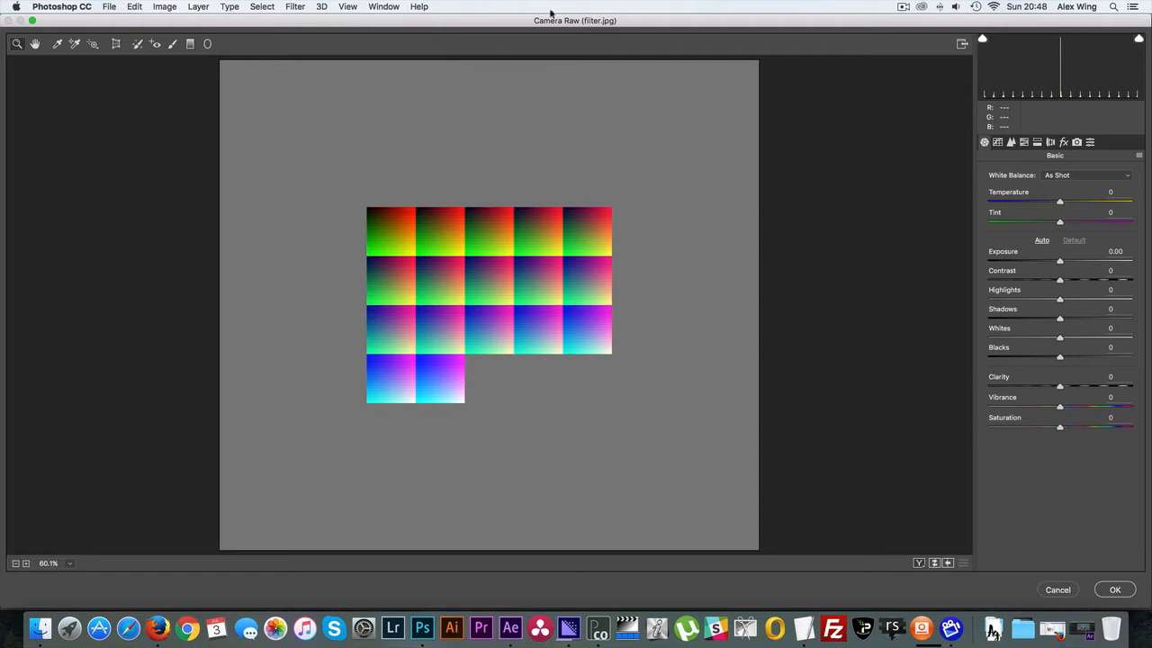
pyautogui.moveTo(1090, 142)
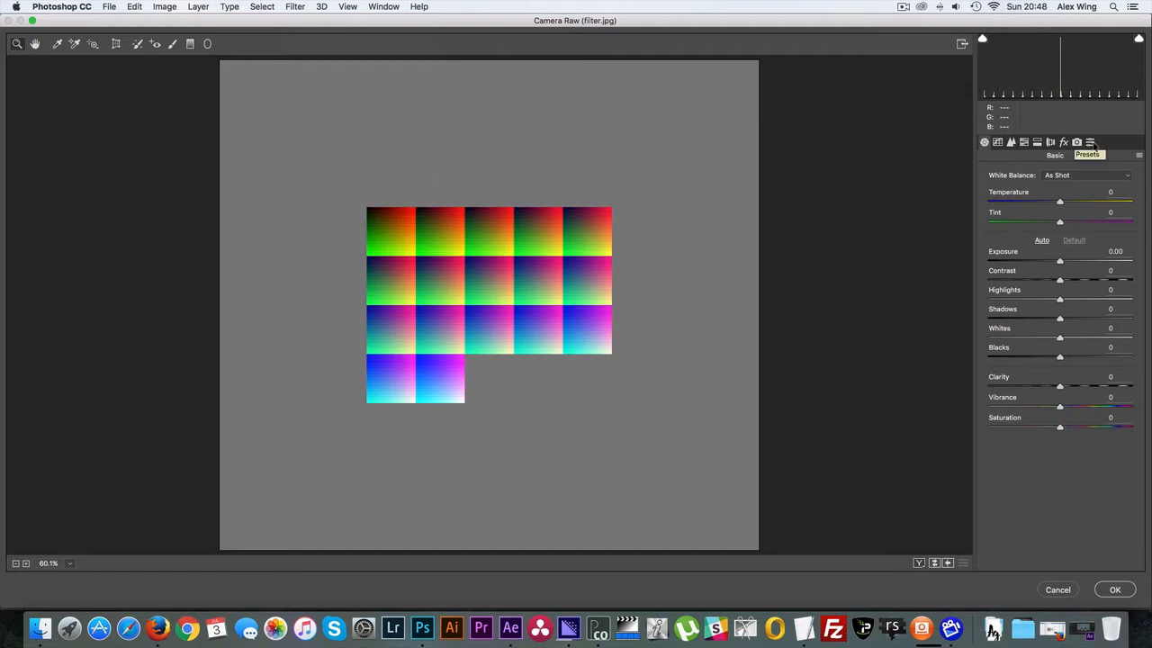
pyautogui.click(1090, 142)
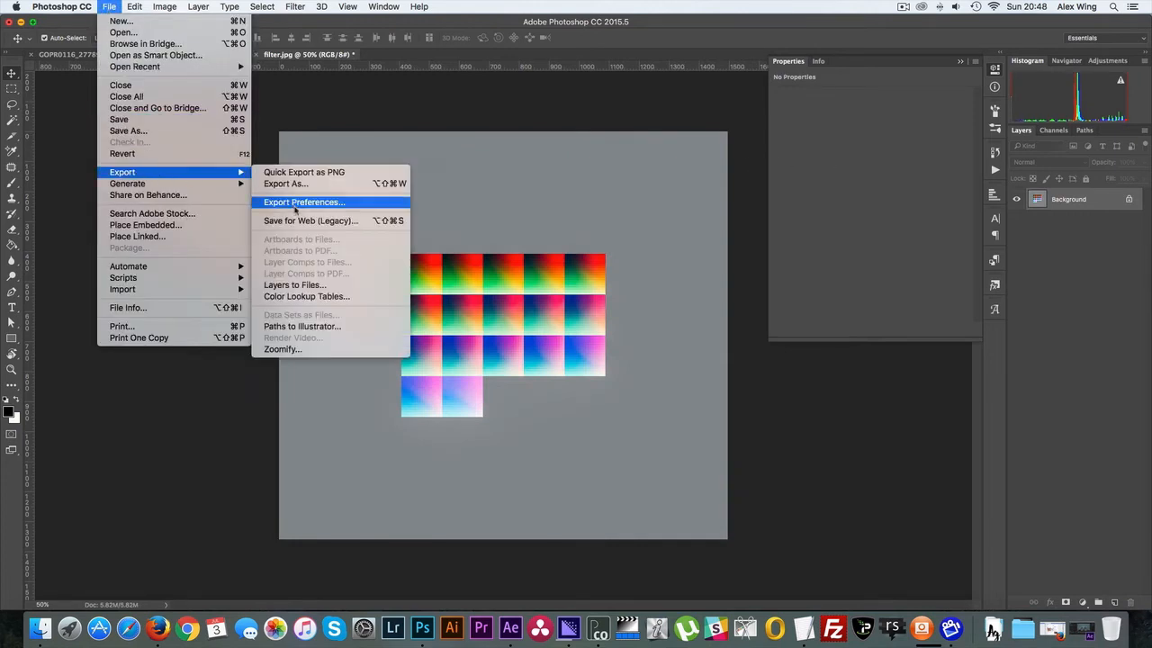
# - Set Save for Web (Legacy) export metadata to All
pyautogui.click(309, 221)
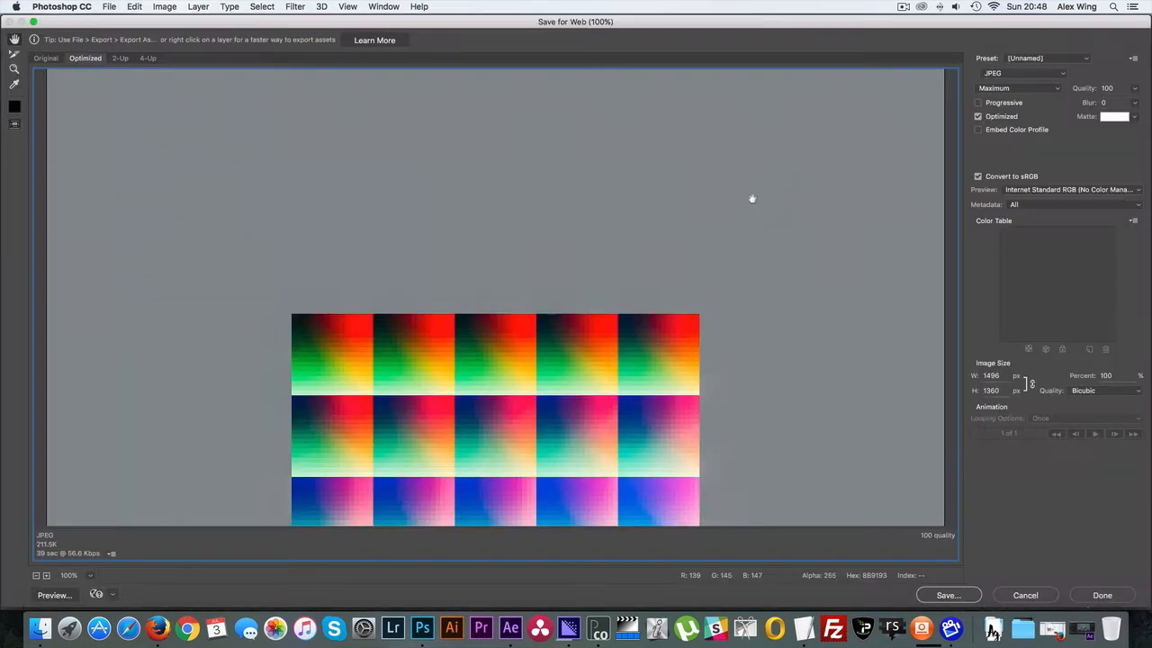
pyautogui.click(1071, 205)
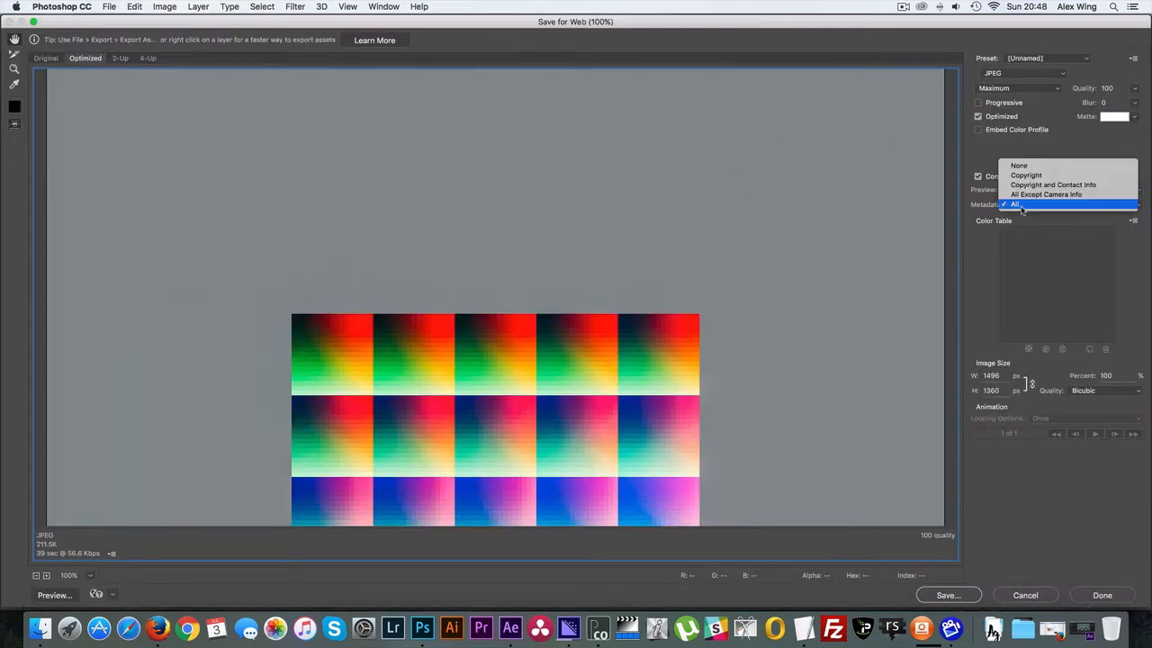
pyautogui.click(1015, 203)
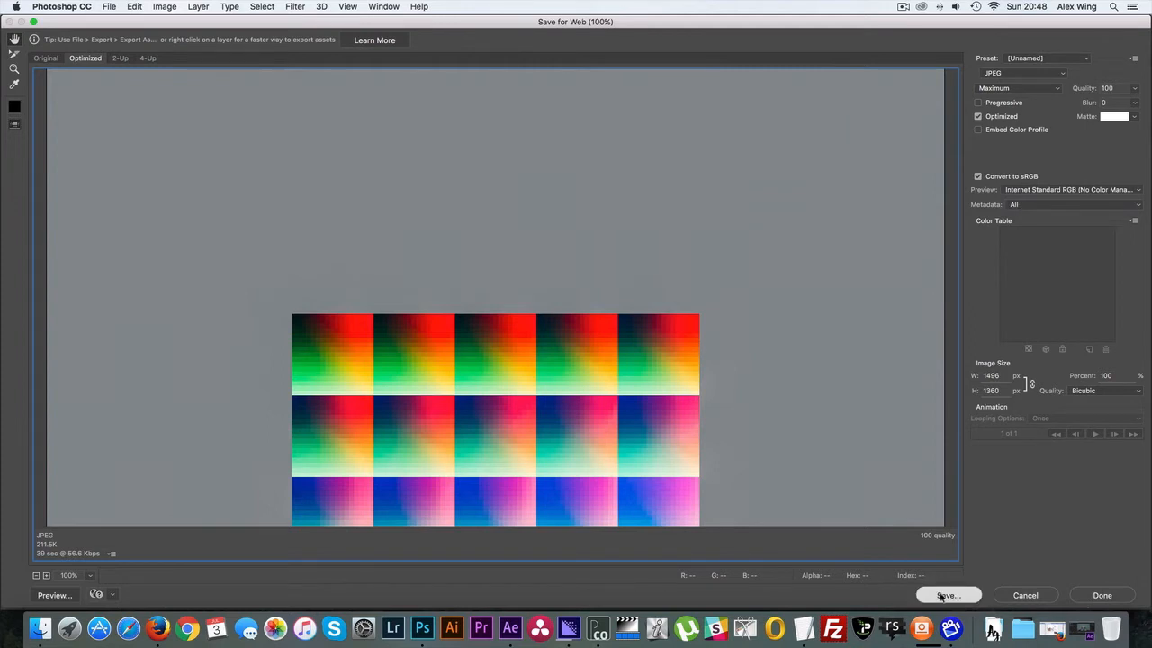
pyautogui.click(948, 595)
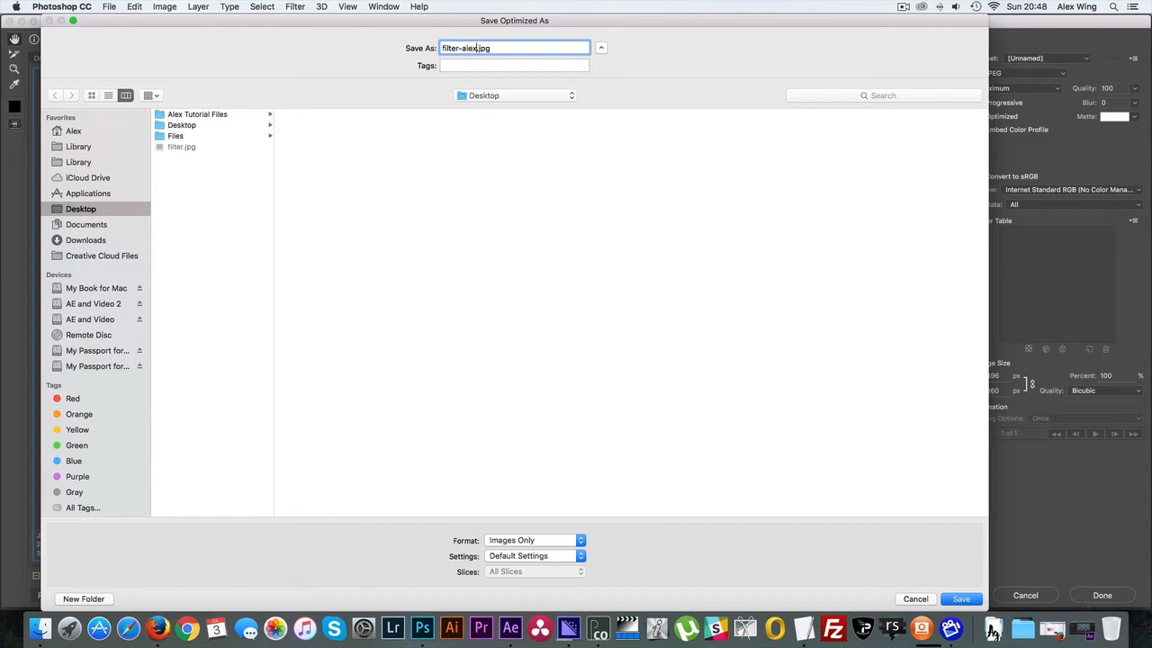
# - Save as filter-alex-tutorial.jpg on the Desktop and close filter.jpg without saving
pyautogui.write('-')
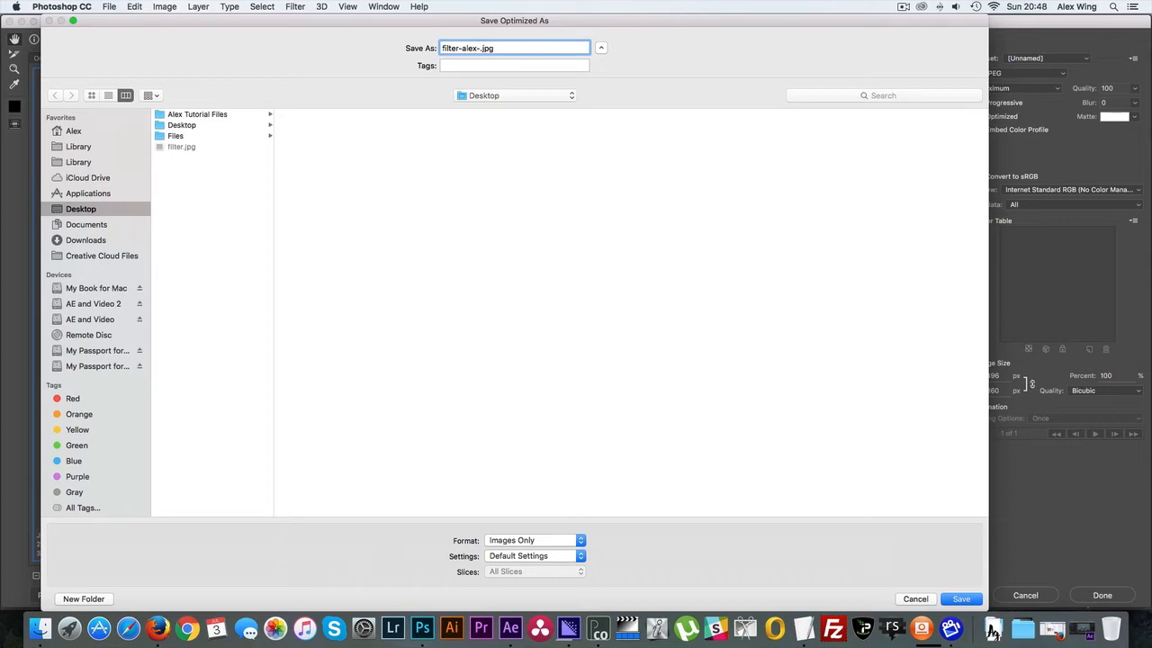
pyautogui.write('tut')
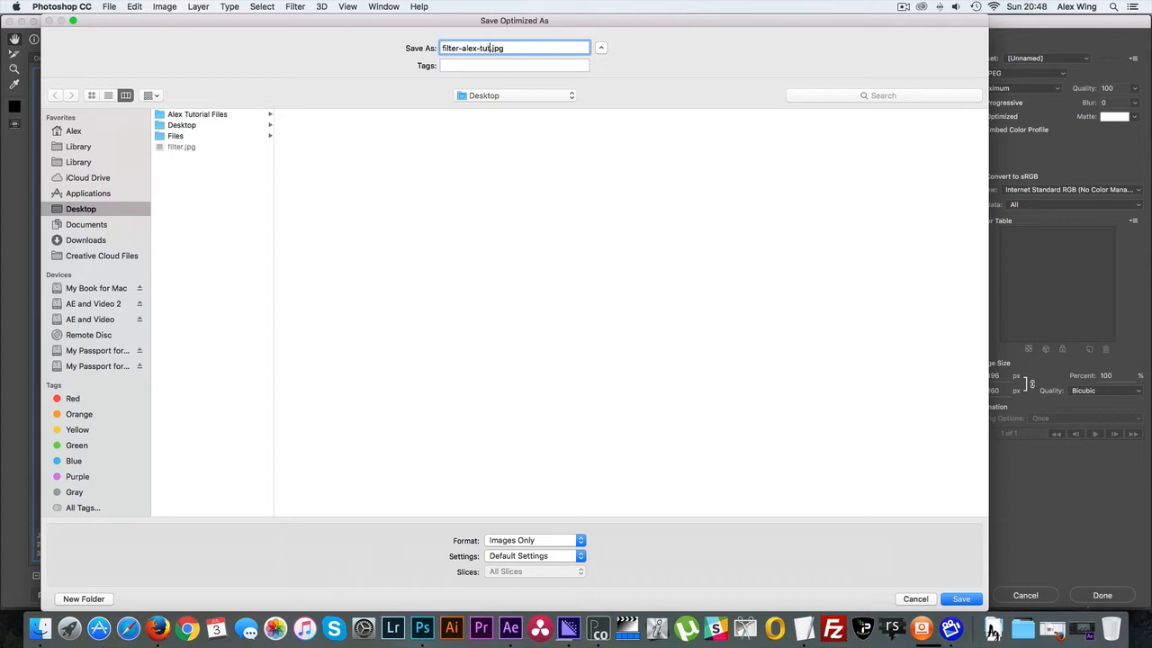
pyautogui.write('orial')
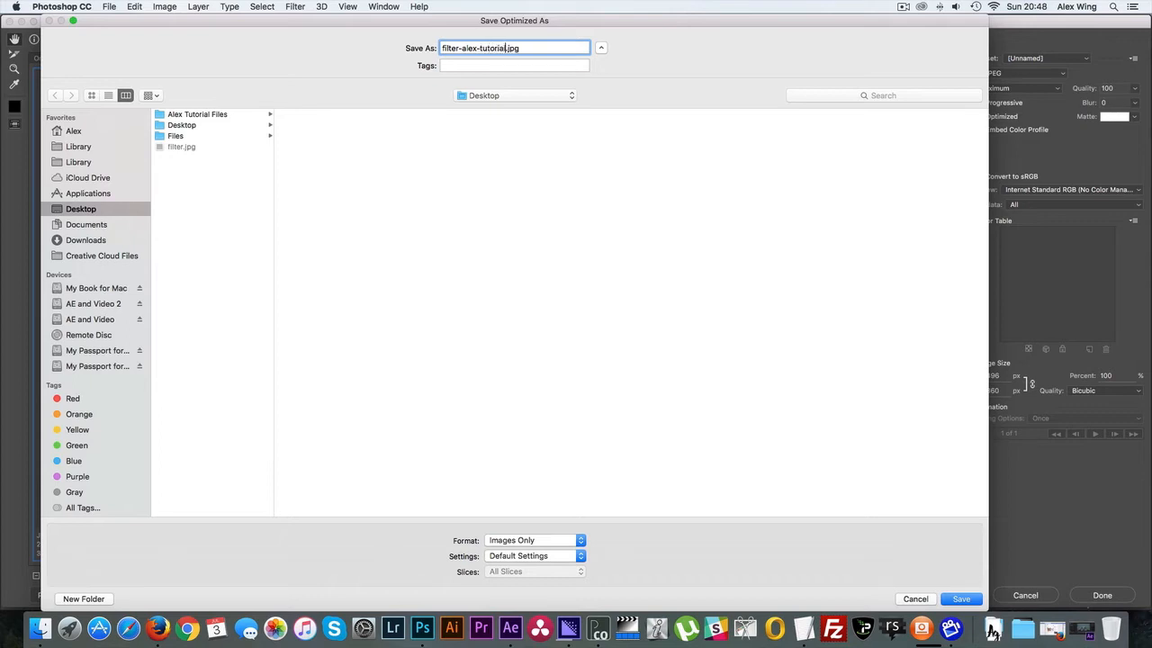
pyautogui.moveTo(961, 599)
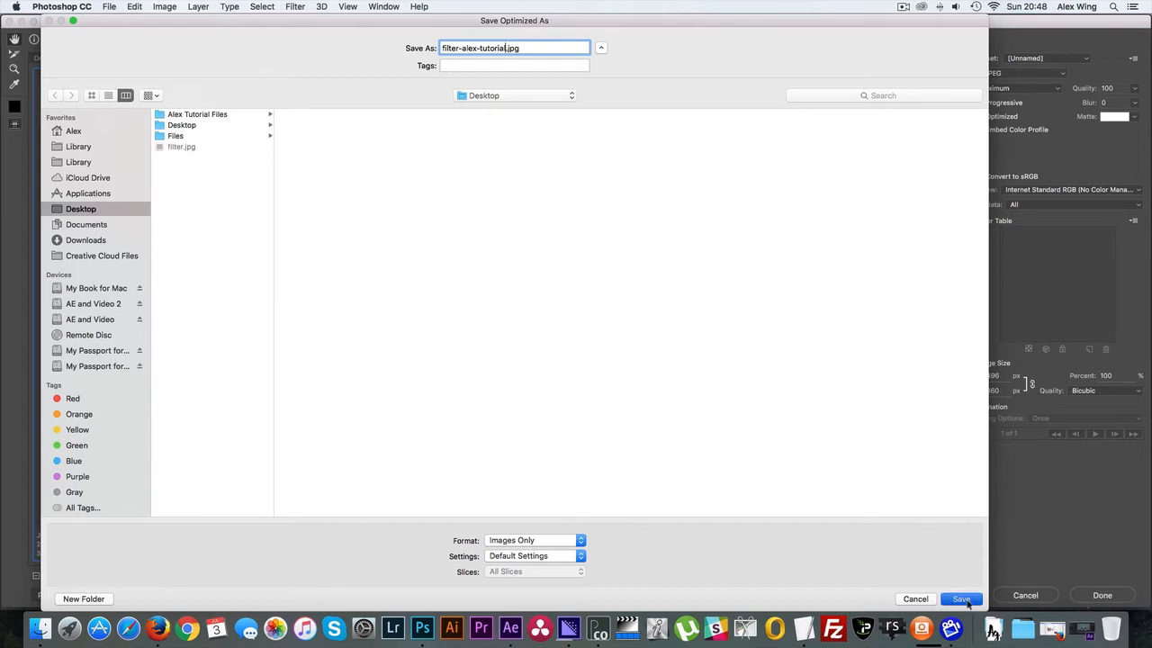
pyautogui.click(961, 599)
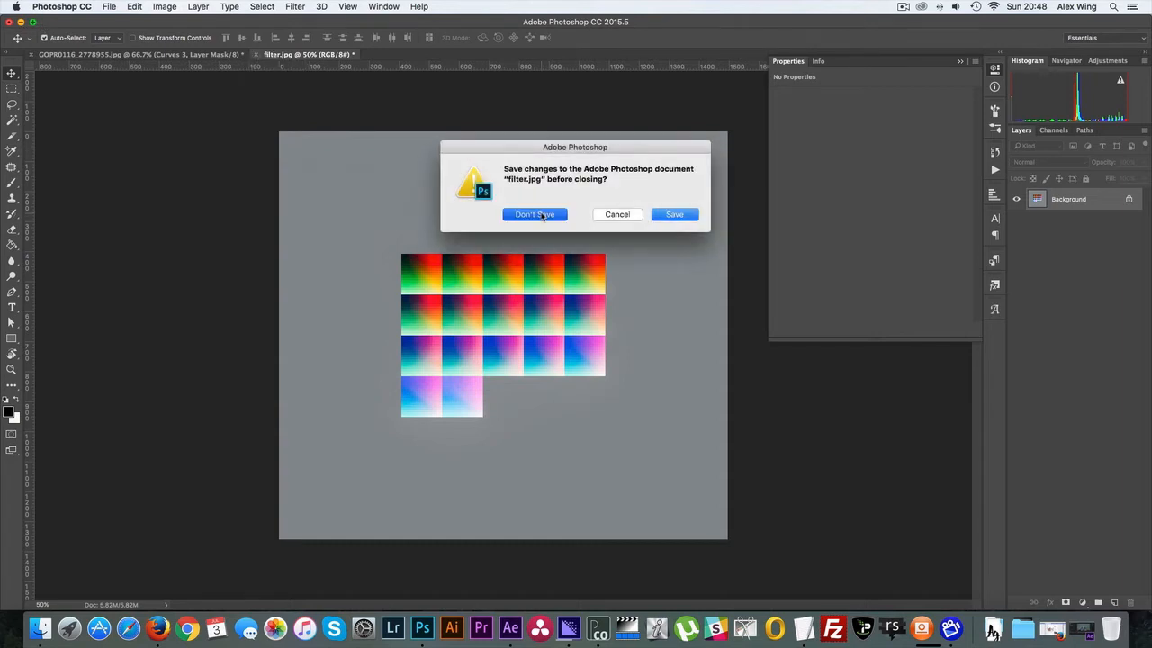
pyautogui.click(535, 214)
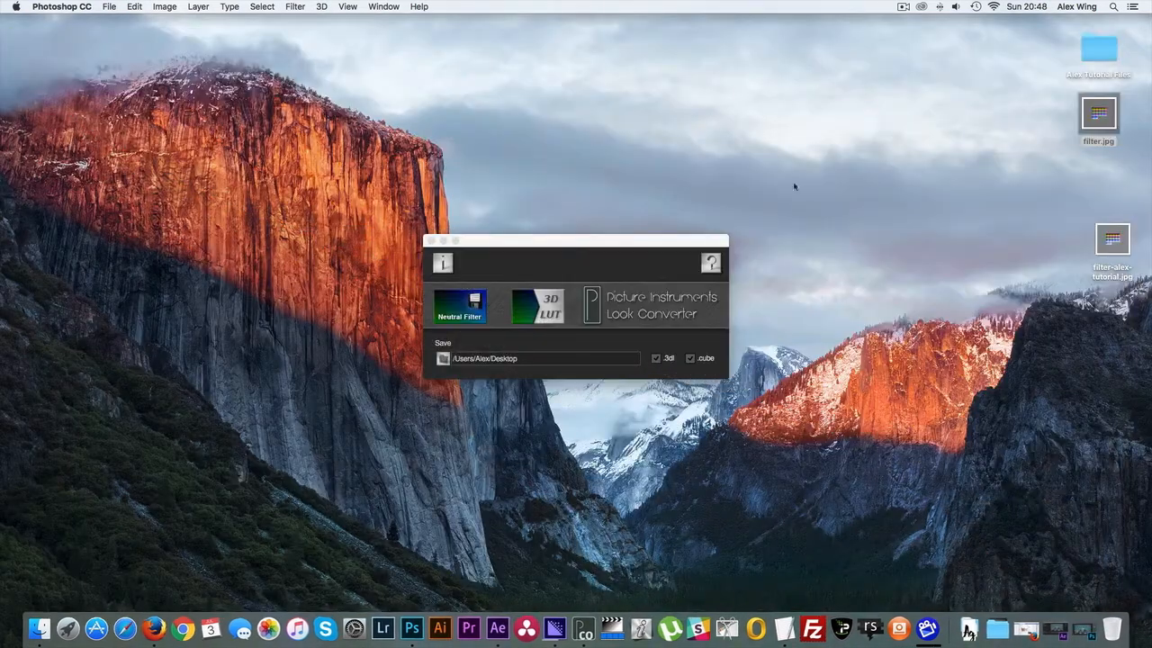
# - Convert filter-alex-tutorial.jpg to .3dl and .cube LUTs, then close Look Converter
pyautogui.click(558, 241)
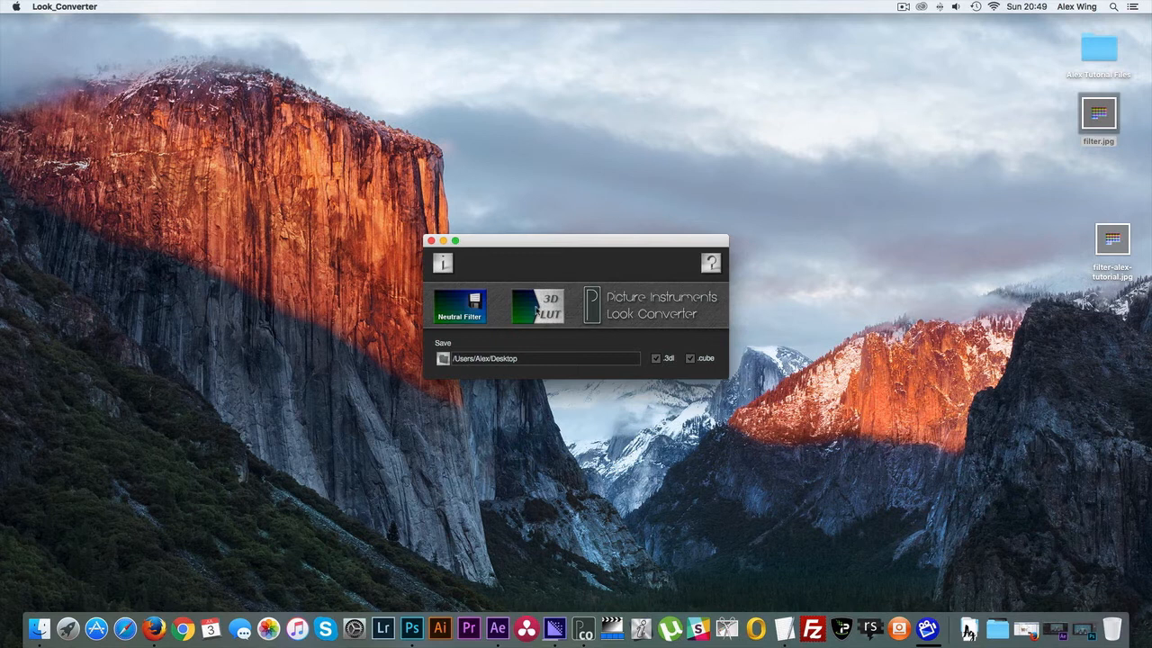
pyautogui.click(444, 358)
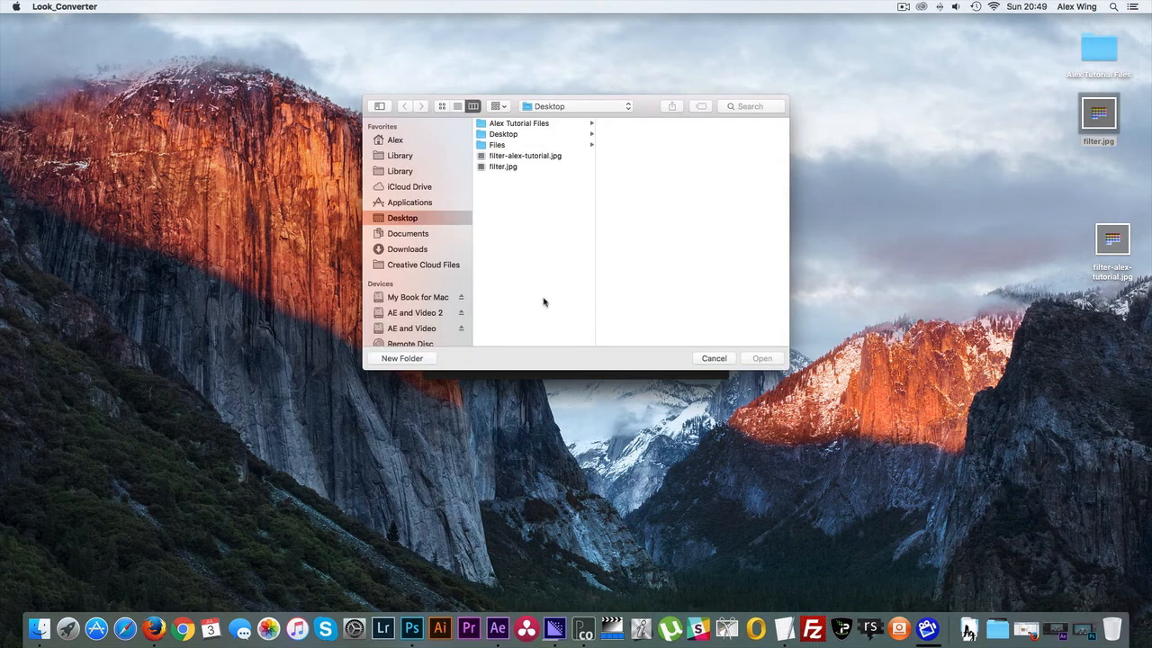
pyautogui.click(524, 155)
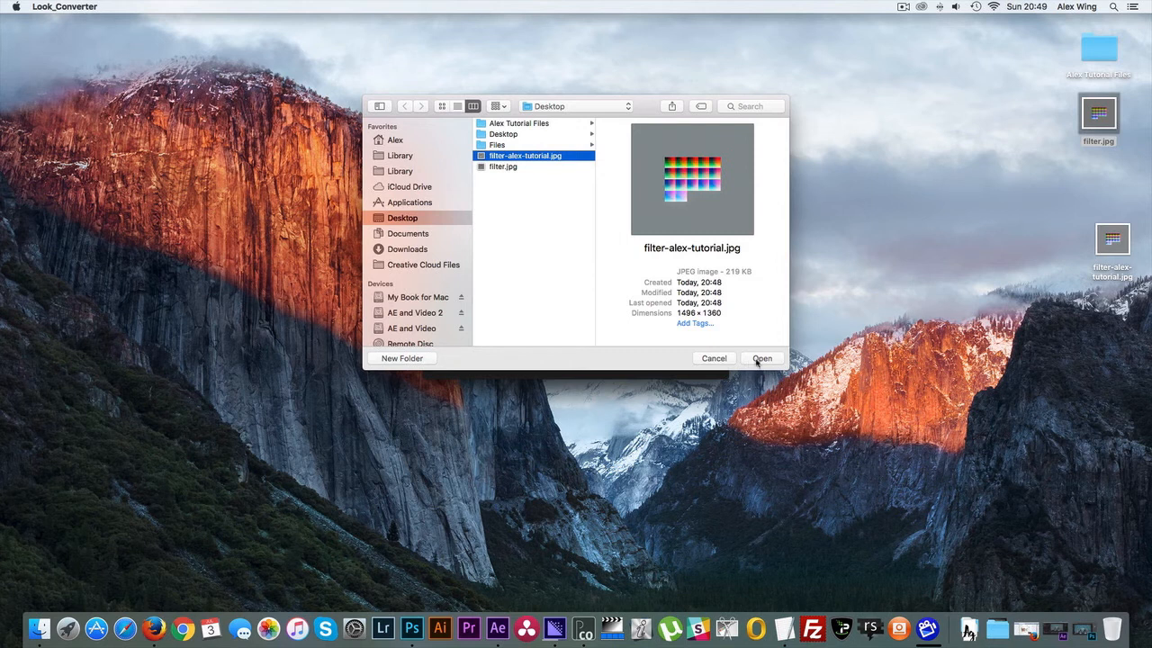
pyautogui.click(761, 358)
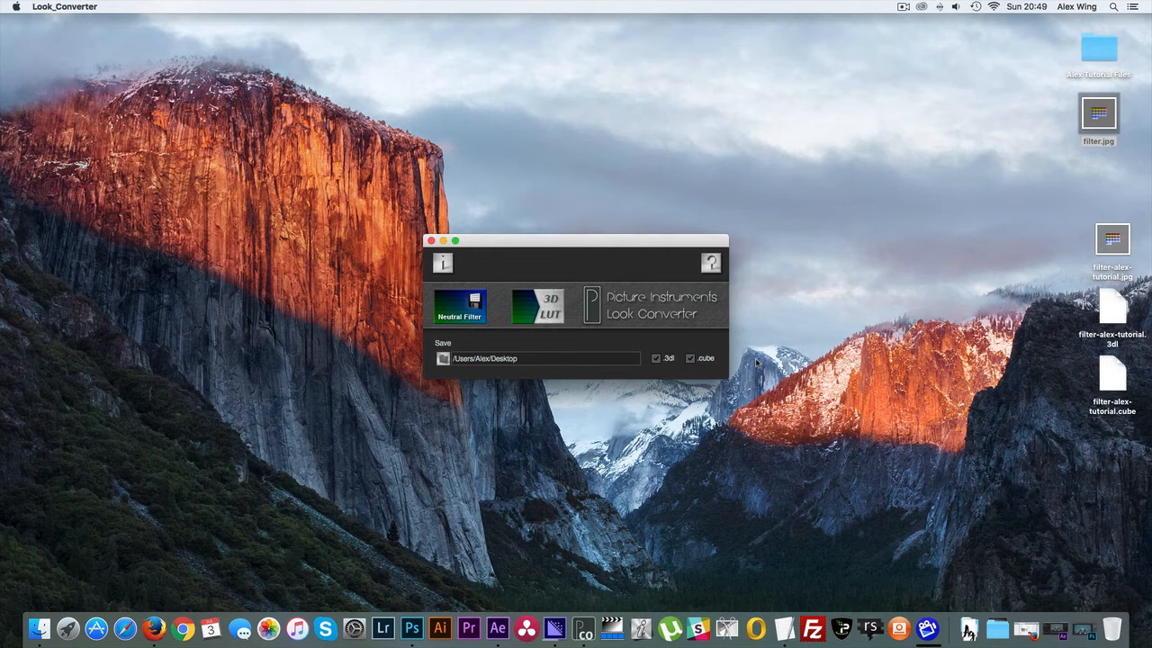
pyautogui.moveTo(754, 358)
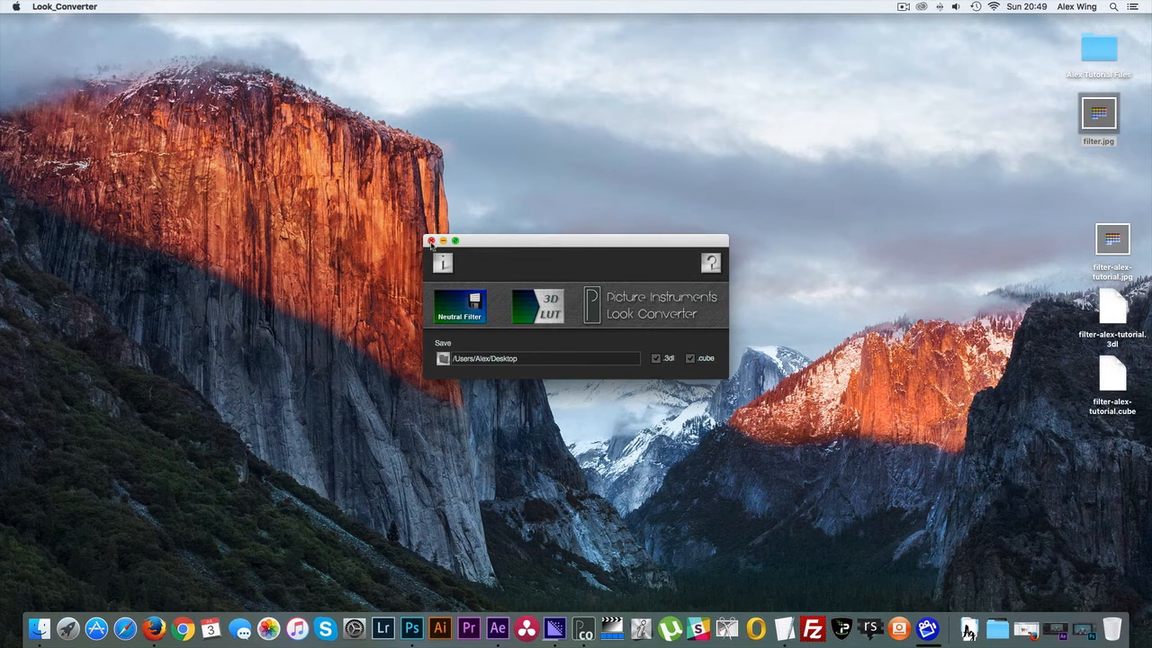
pyautogui.click(431, 241)
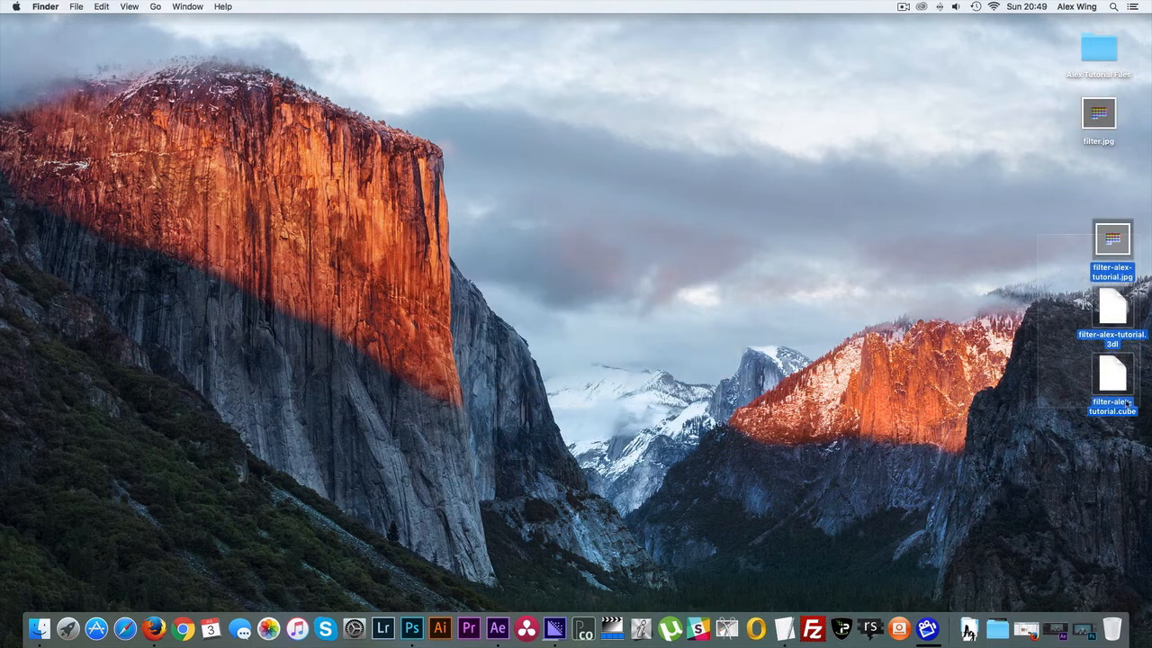
# - Add an adjustment layer above the pool footage in After Effects
pyautogui.click(509, 628)
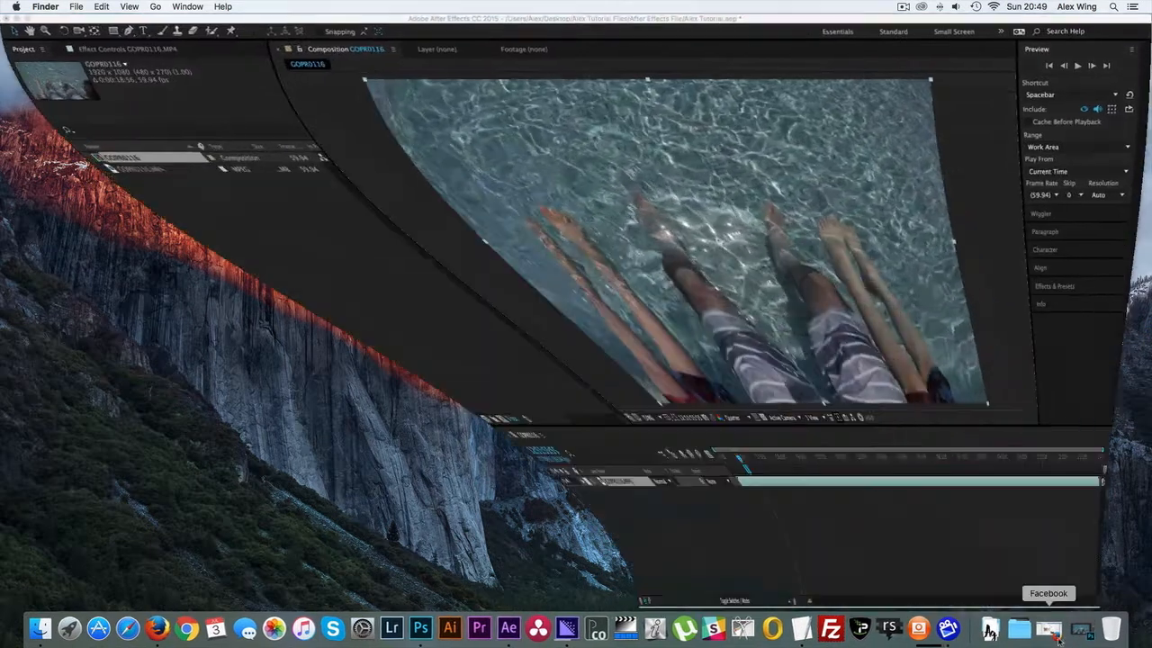
pyautogui.click(228, 6)
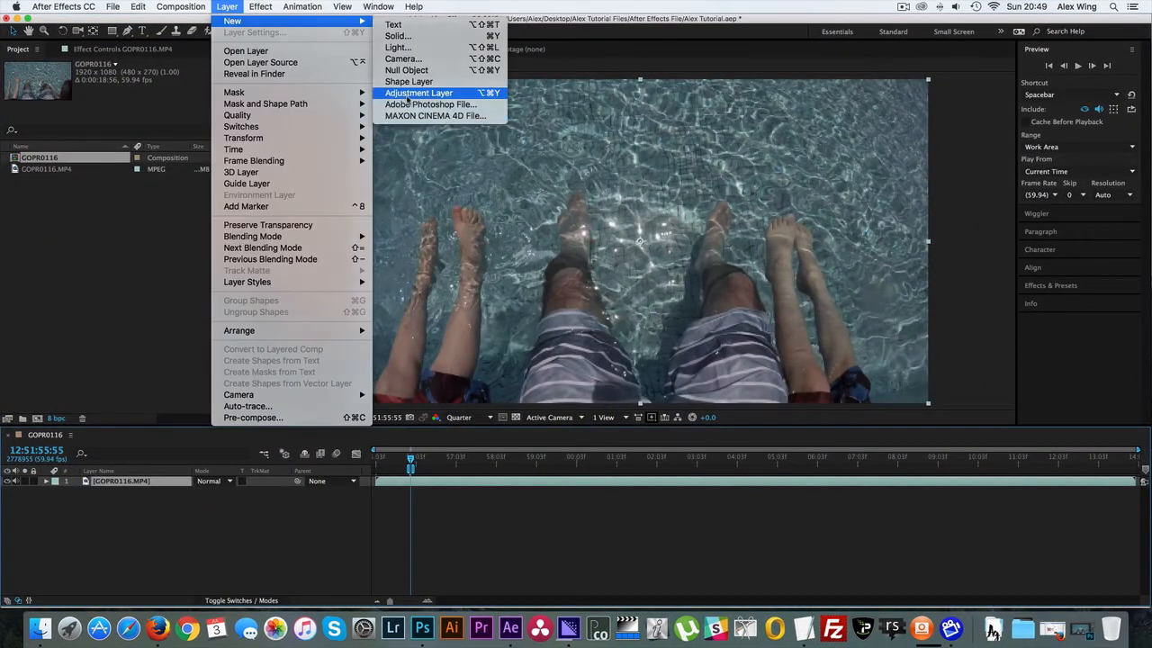
pyautogui.click(418, 93)
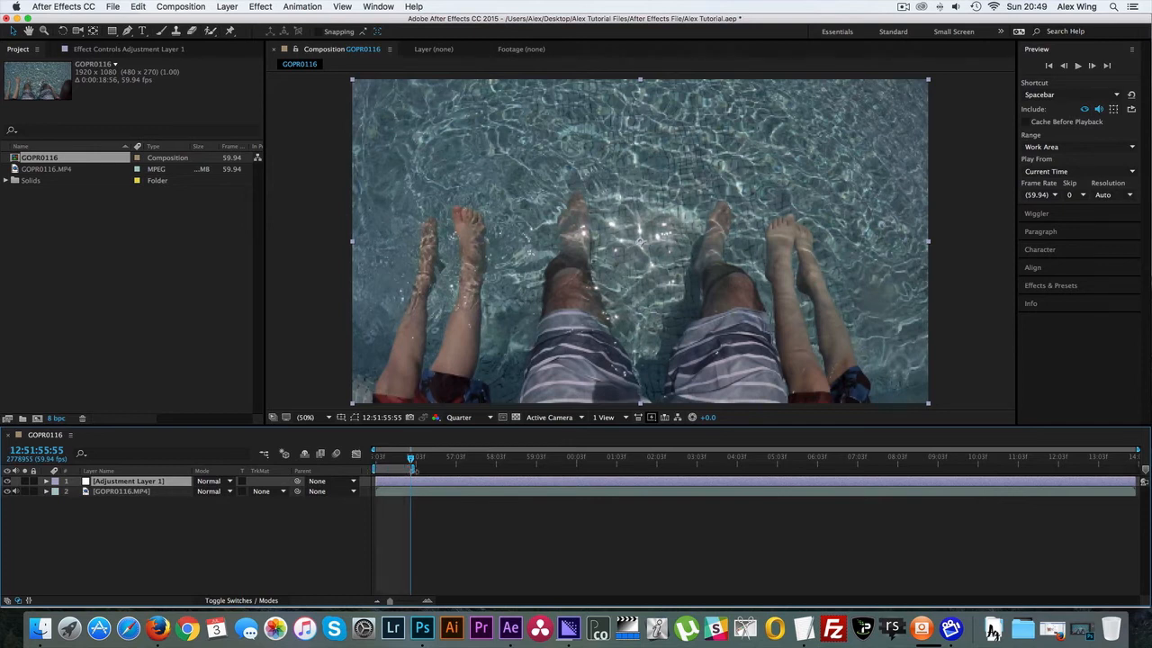
# - Apply Color LUT to the adjustment layer using filter-alex-tutorial.3dl from the Desktop
pyautogui.click(259, 6)
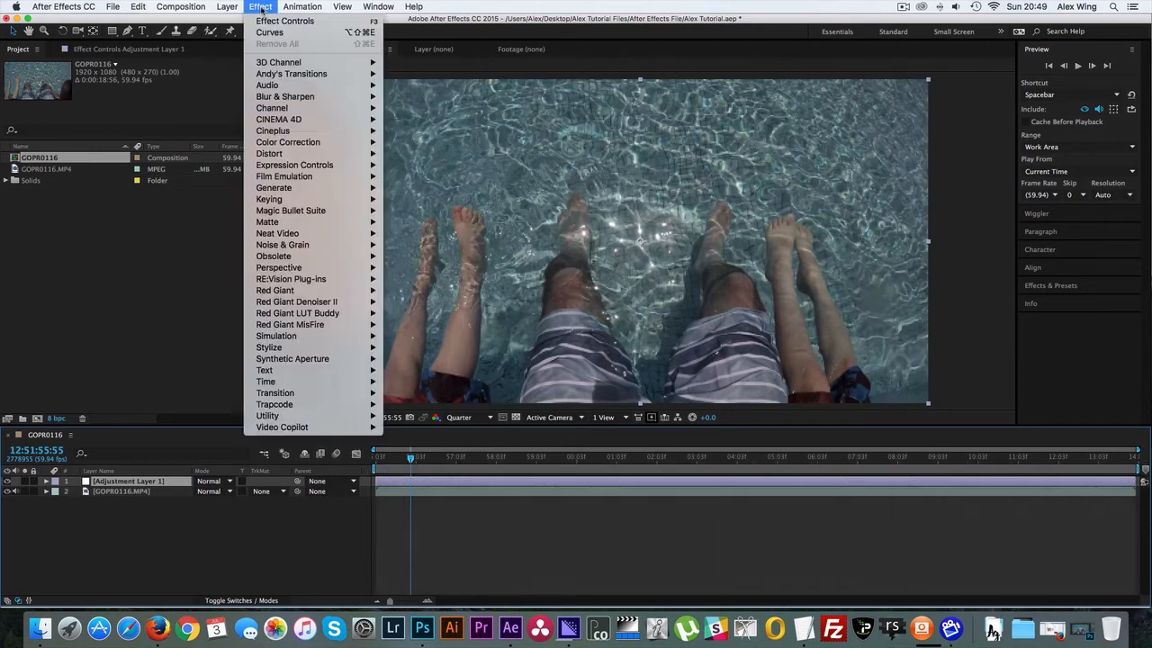
pyautogui.moveTo(268, 415)
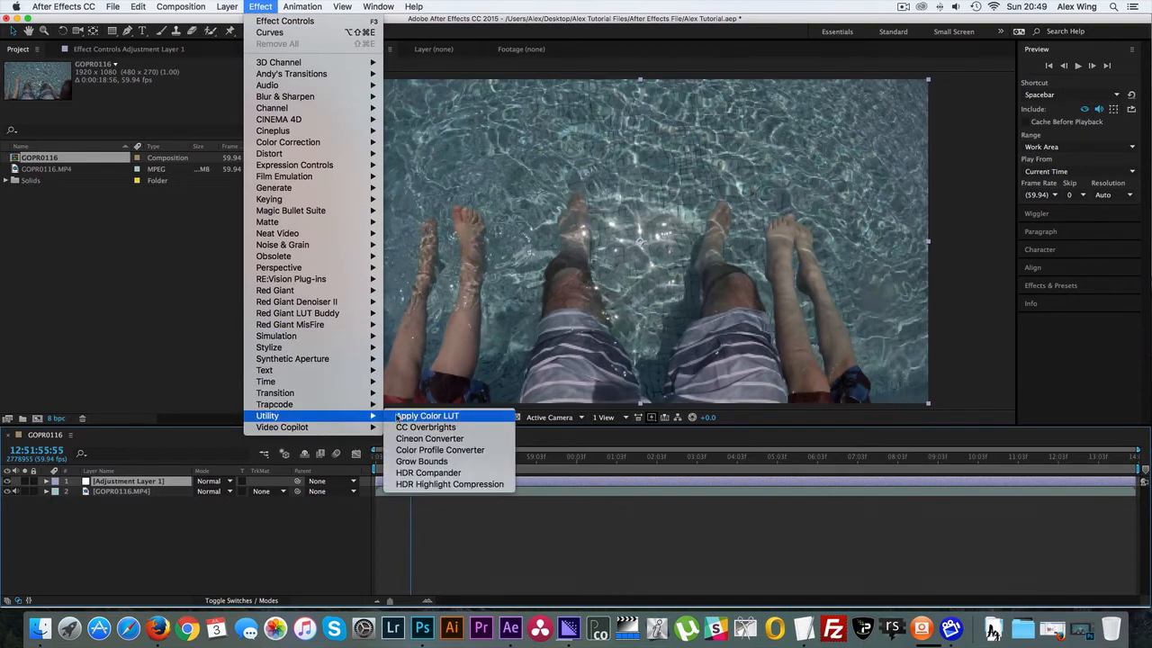
pyautogui.click(426, 415)
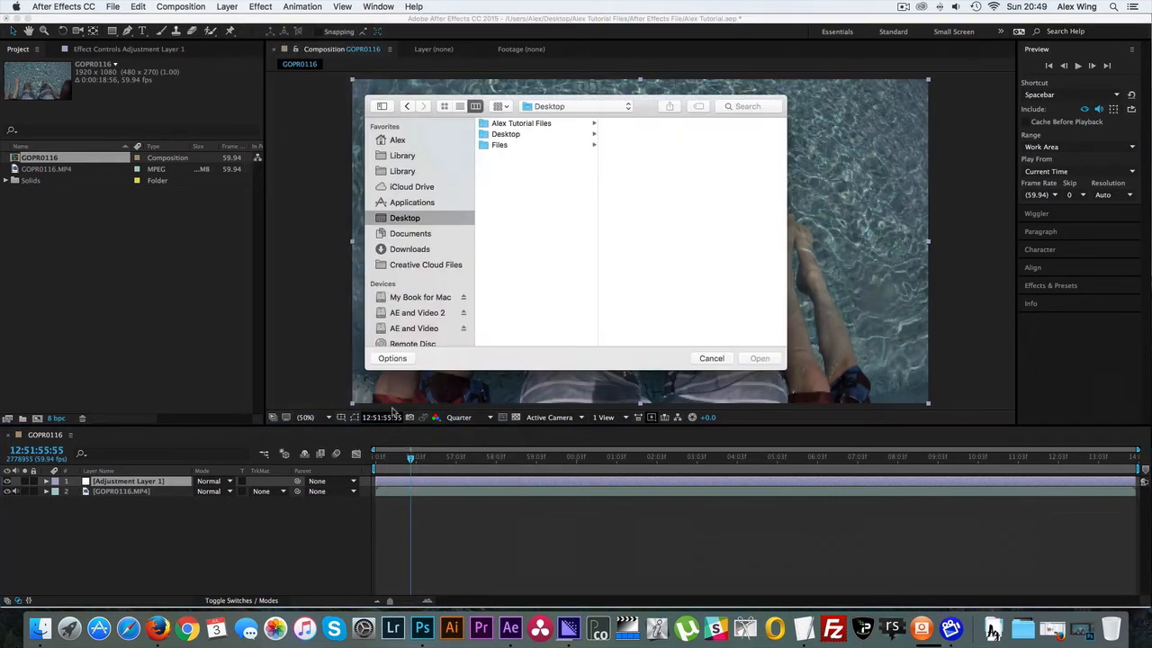
pyautogui.click(499, 145)
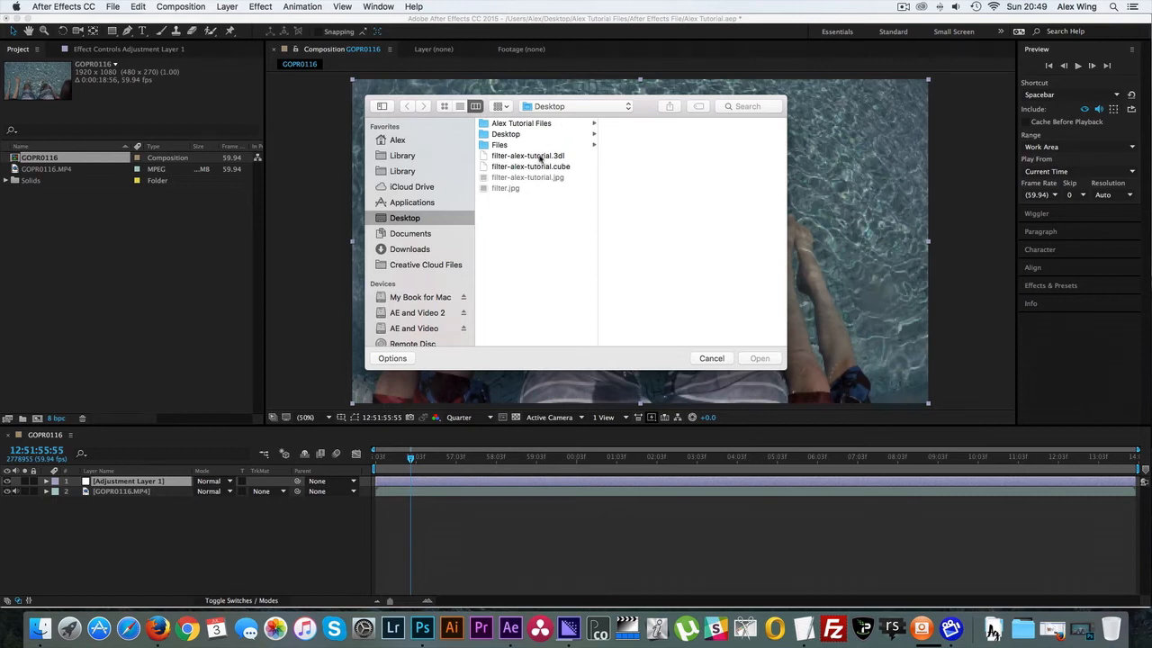
pyautogui.click(528, 155)
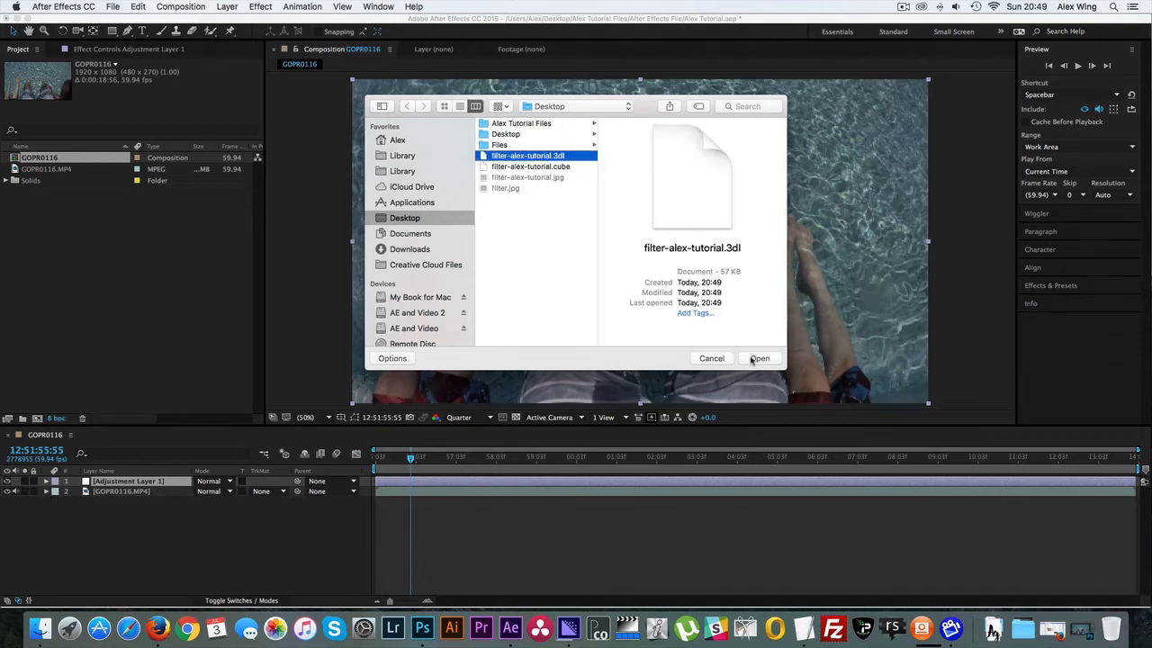
pyautogui.click(760, 359)
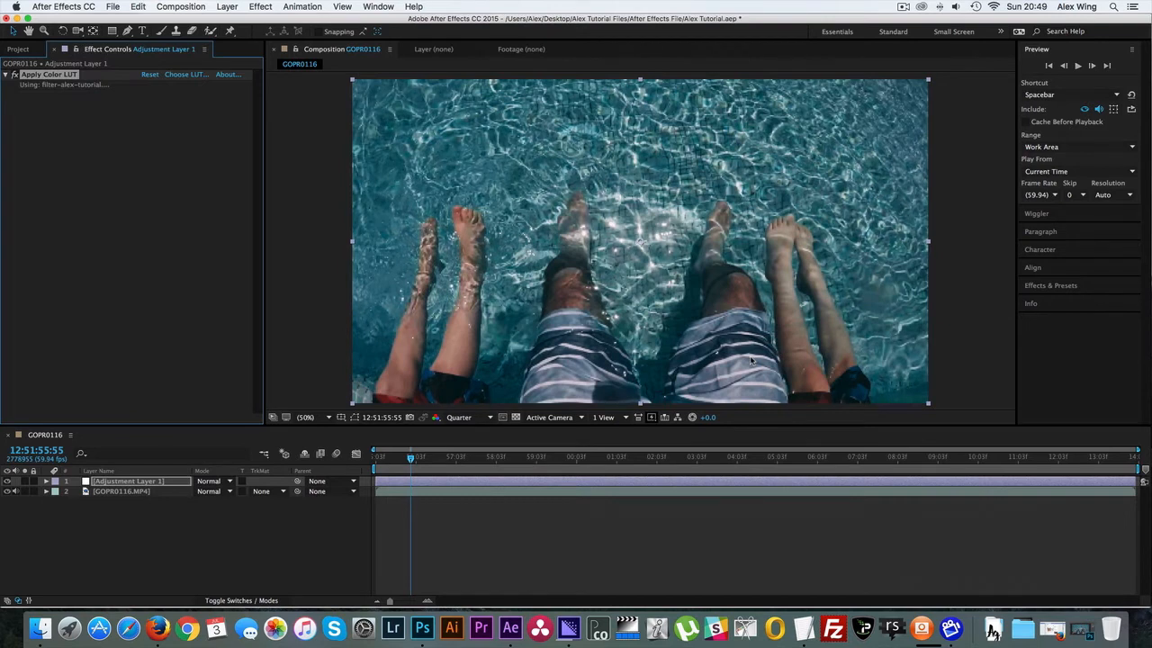
pyautogui.moveTo(392, 627)
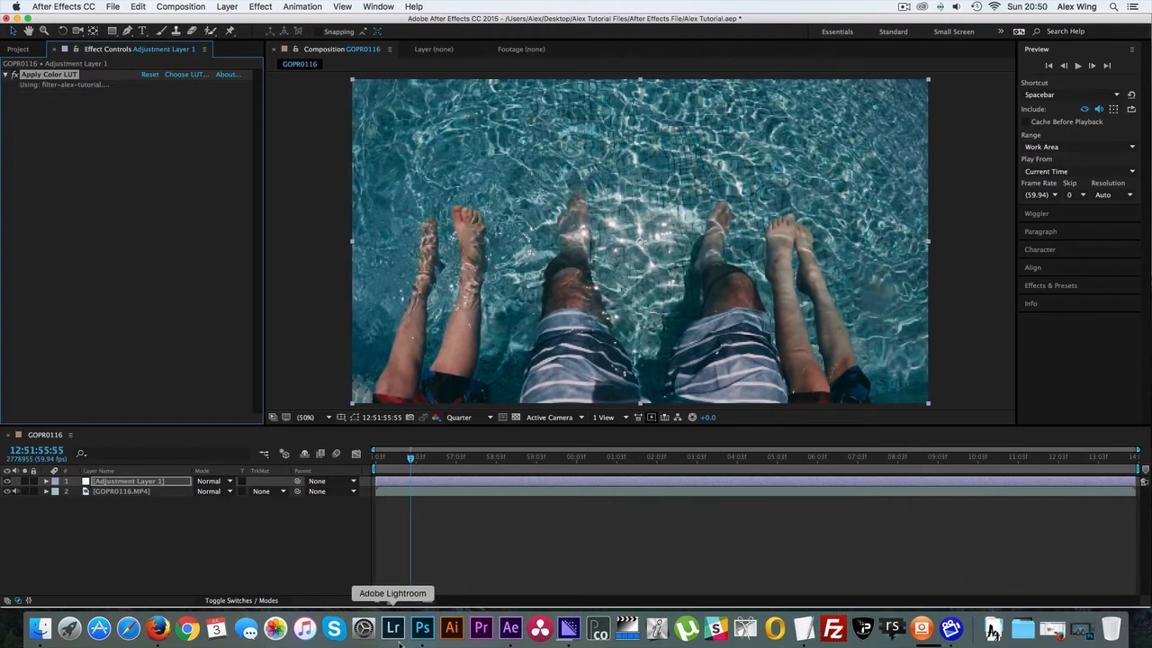
pyautogui.click(403, 629)
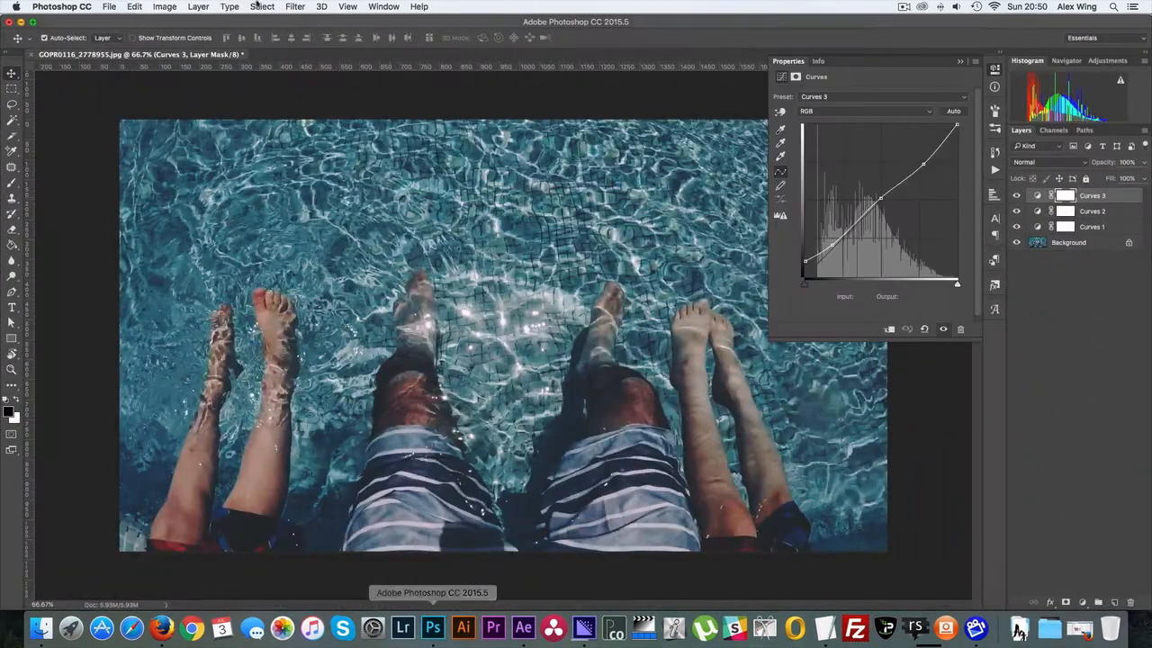
pyautogui.click(1017, 211)
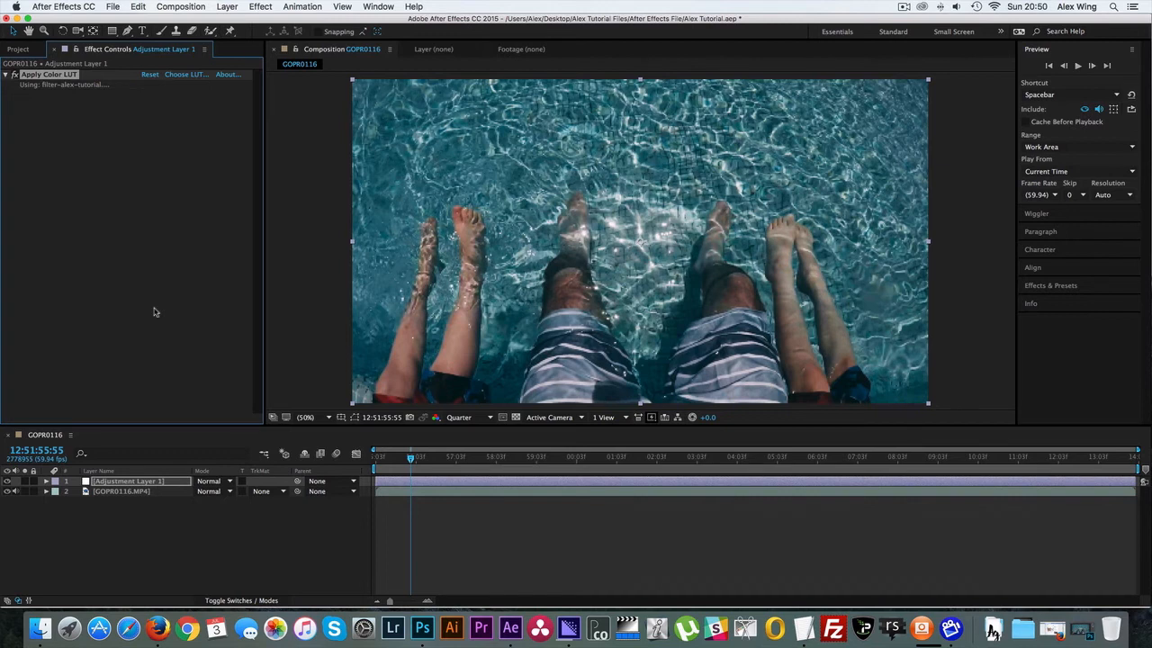
# - Add a second adjustment layer with a Curves effect
pyautogui.click(227, 7)
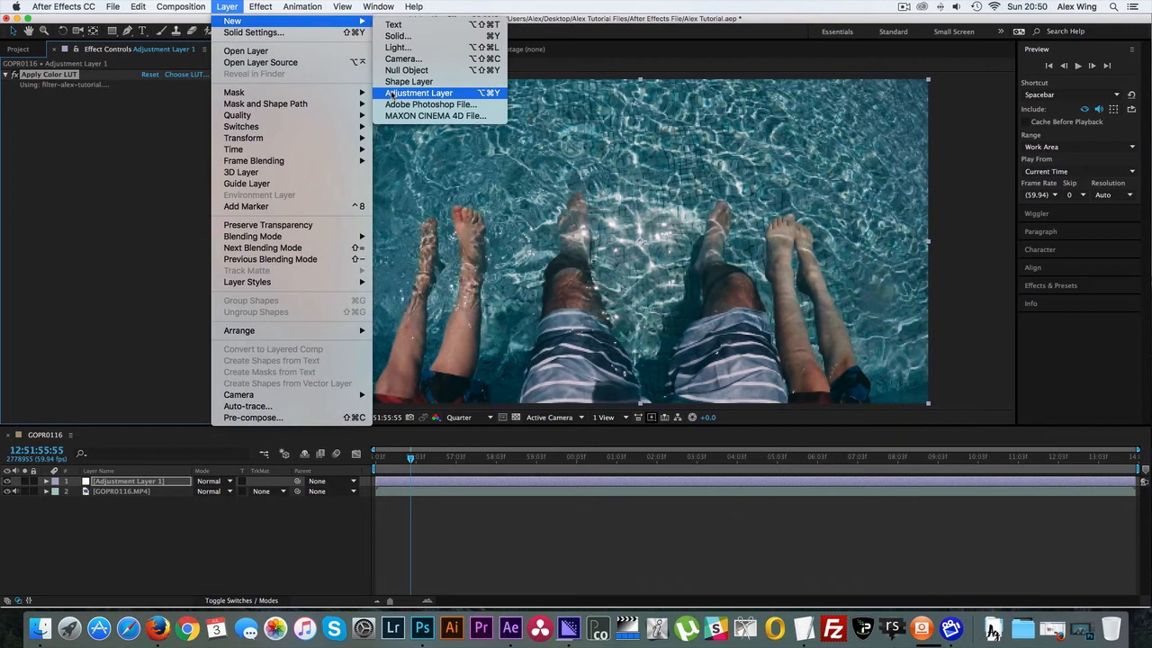
pyautogui.click(419, 92)
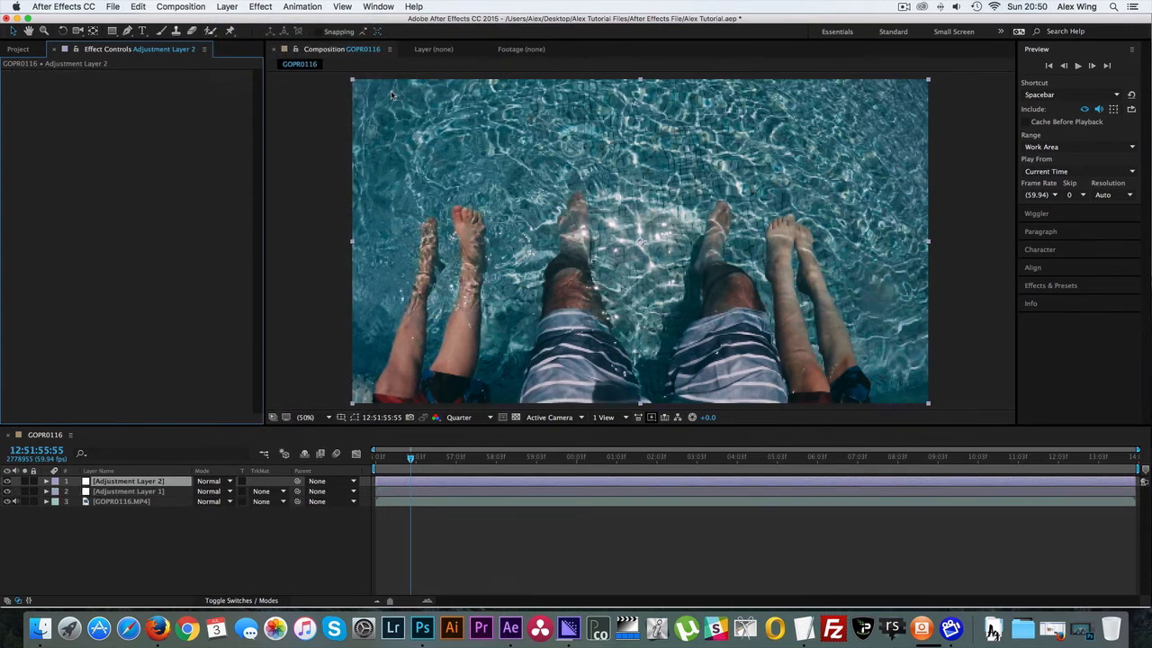
pyautogui.click(260, 7)
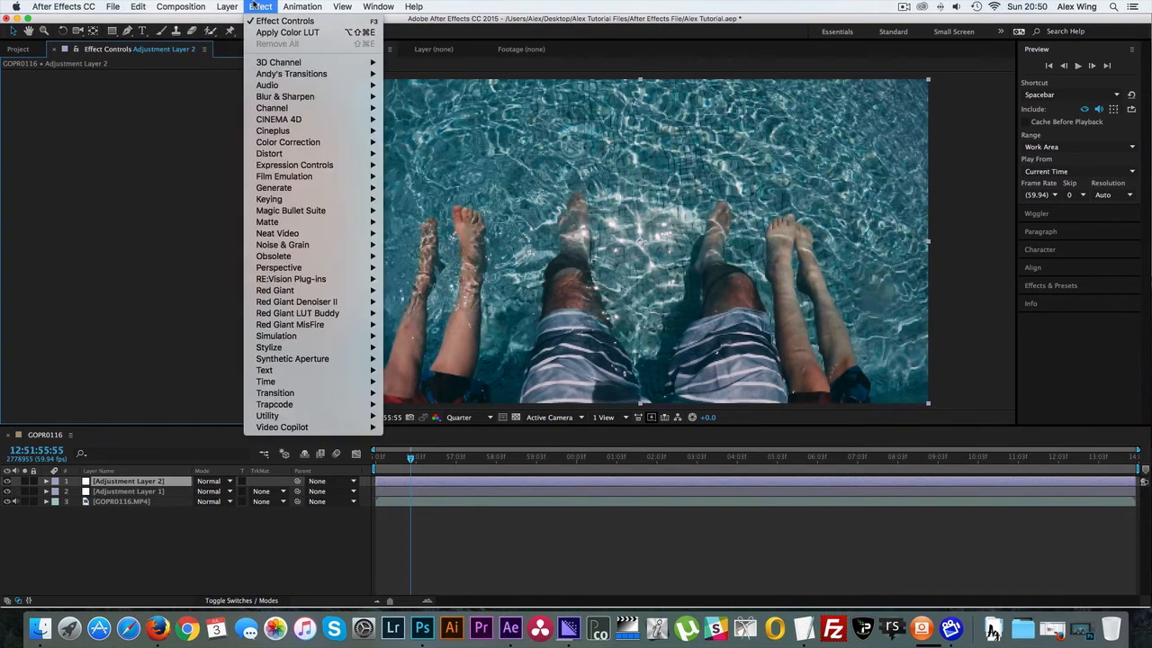
pyautogui.moveTo(288, 142)
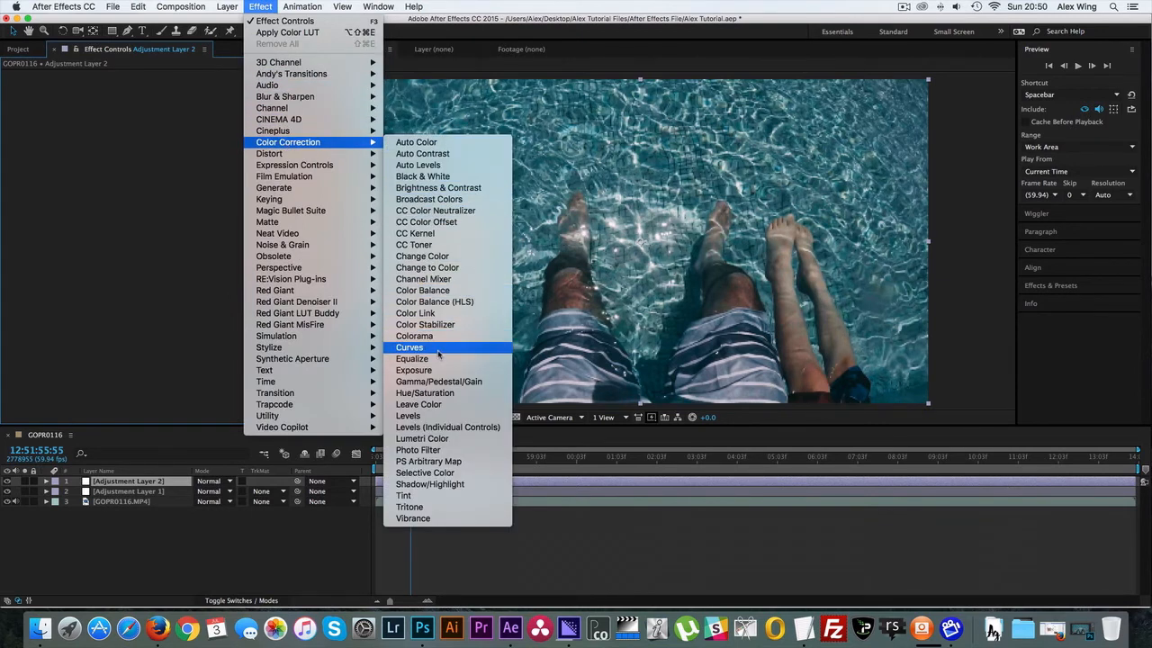
pyautogui.click(408, 347)
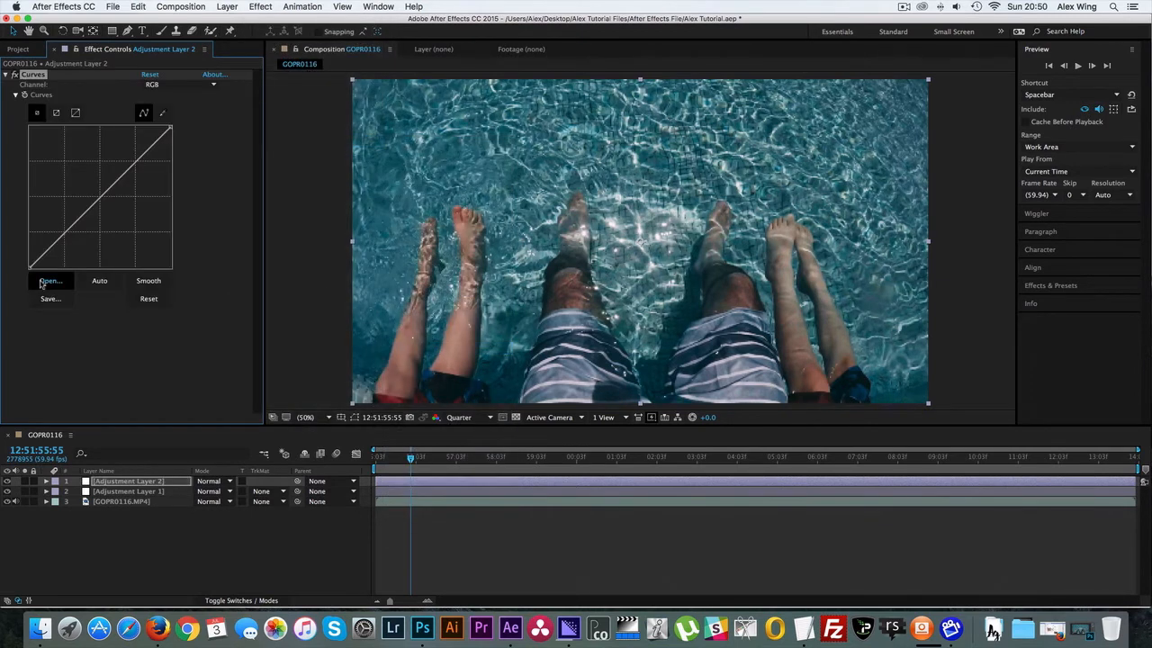
# - Load Curves 3 and another saved curve from the Looks folder, then preview the footage
pyautogui.click(49, 280)
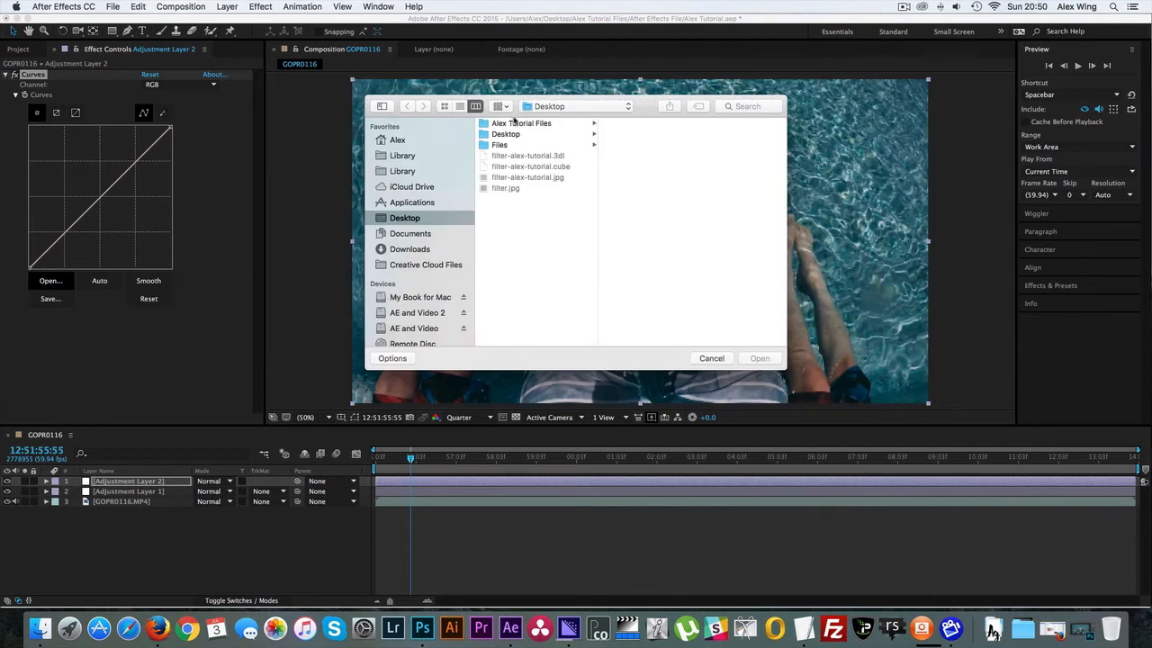
pyautogui.click(522, 123)
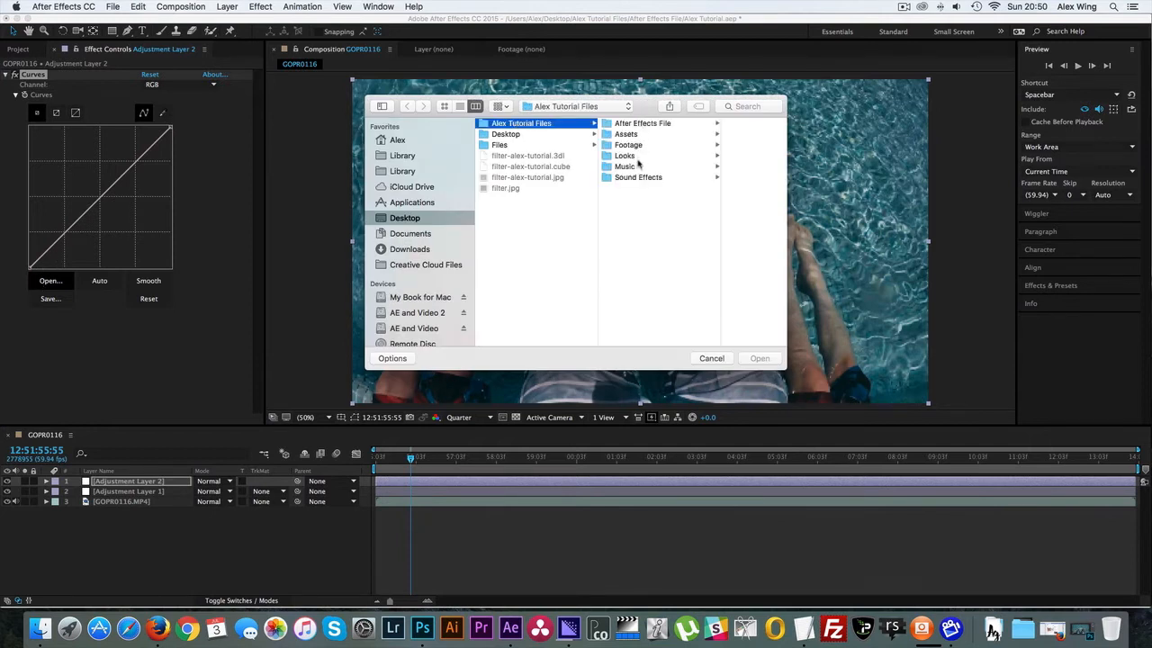
pyautogui.click(625, 156)
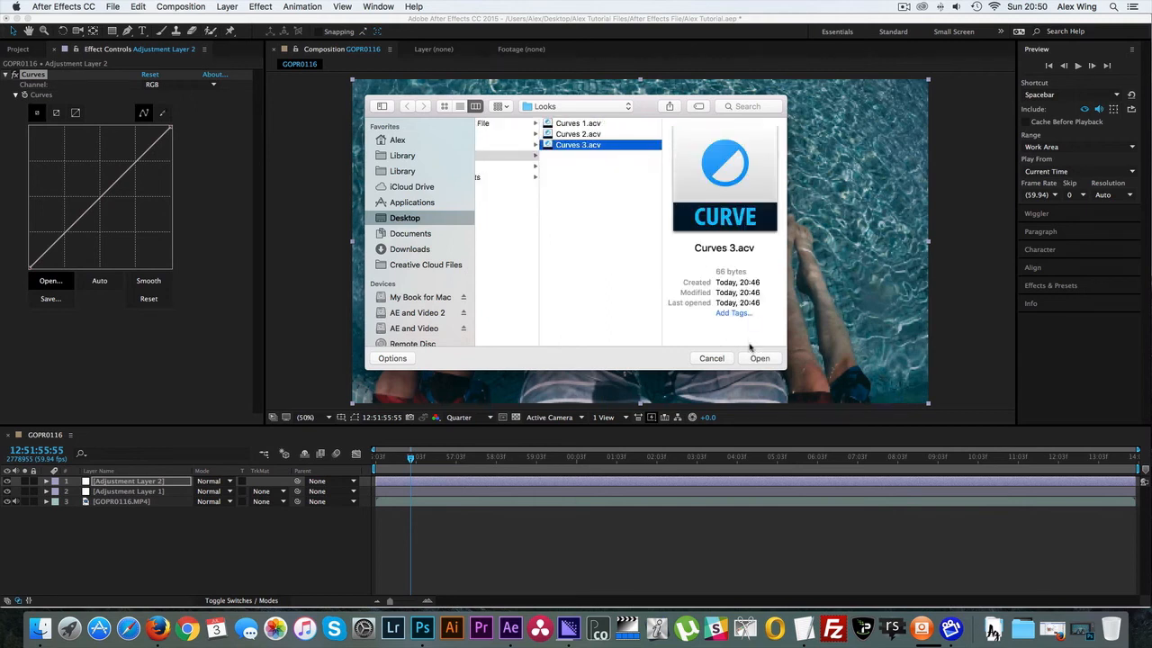
pyautogui.click(759, 358)
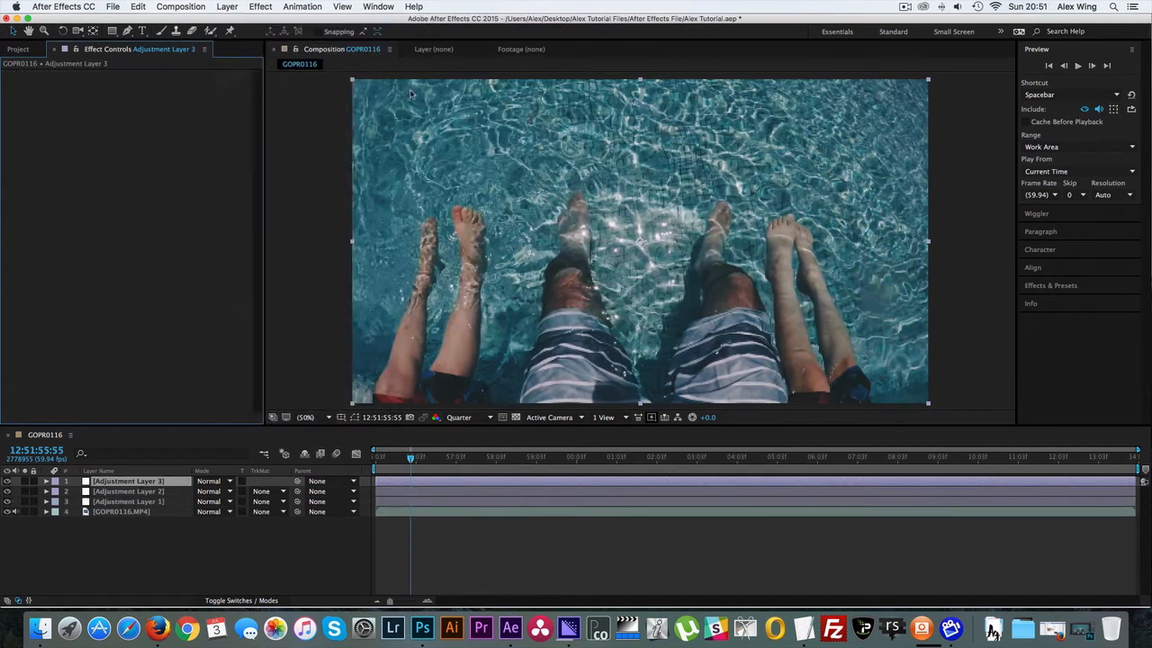
pyautogui.click(49, 280)
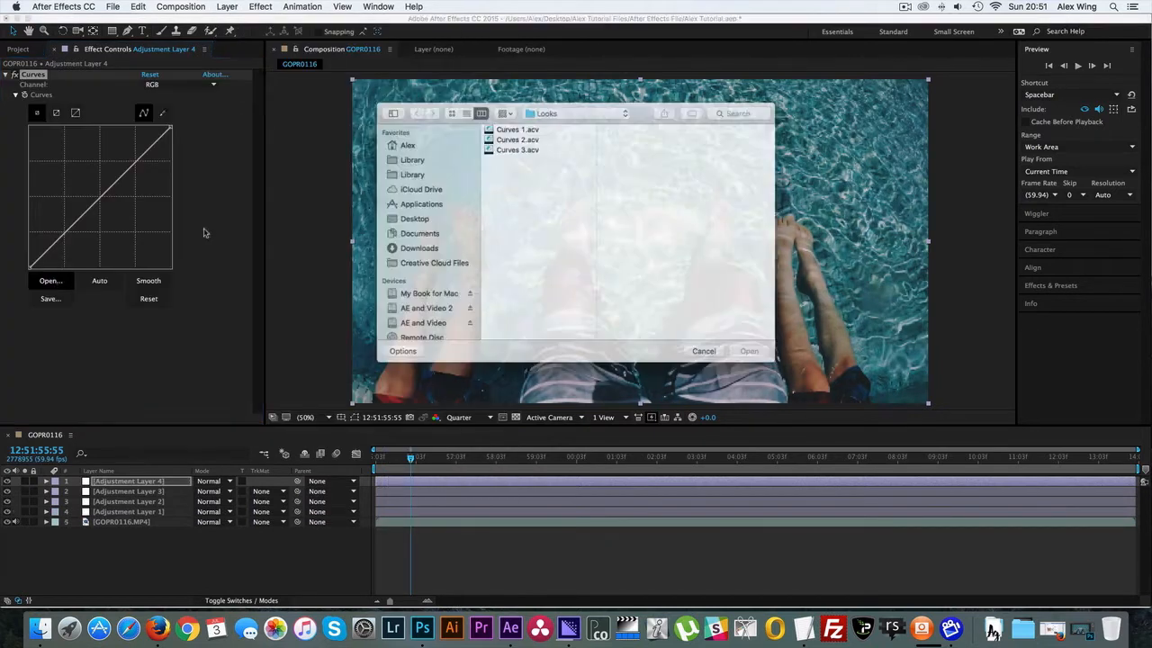
pyautogui.click(747, 351)
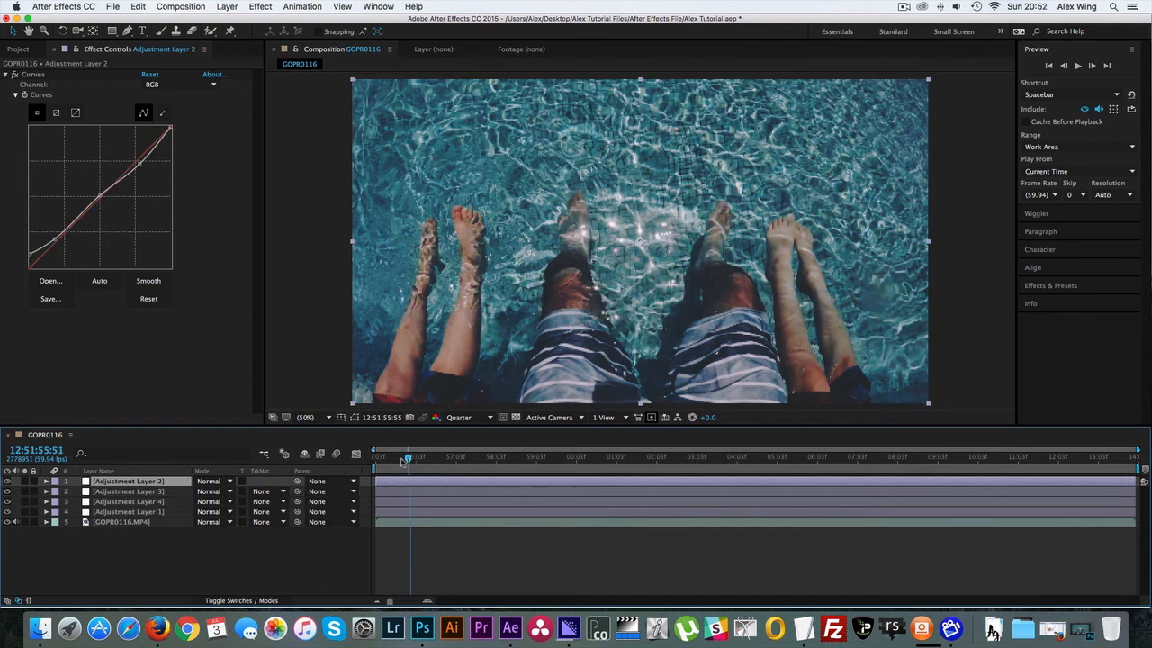
pyautogui.moveTo(407, 461); pyautogui.dragTo(376, 460)
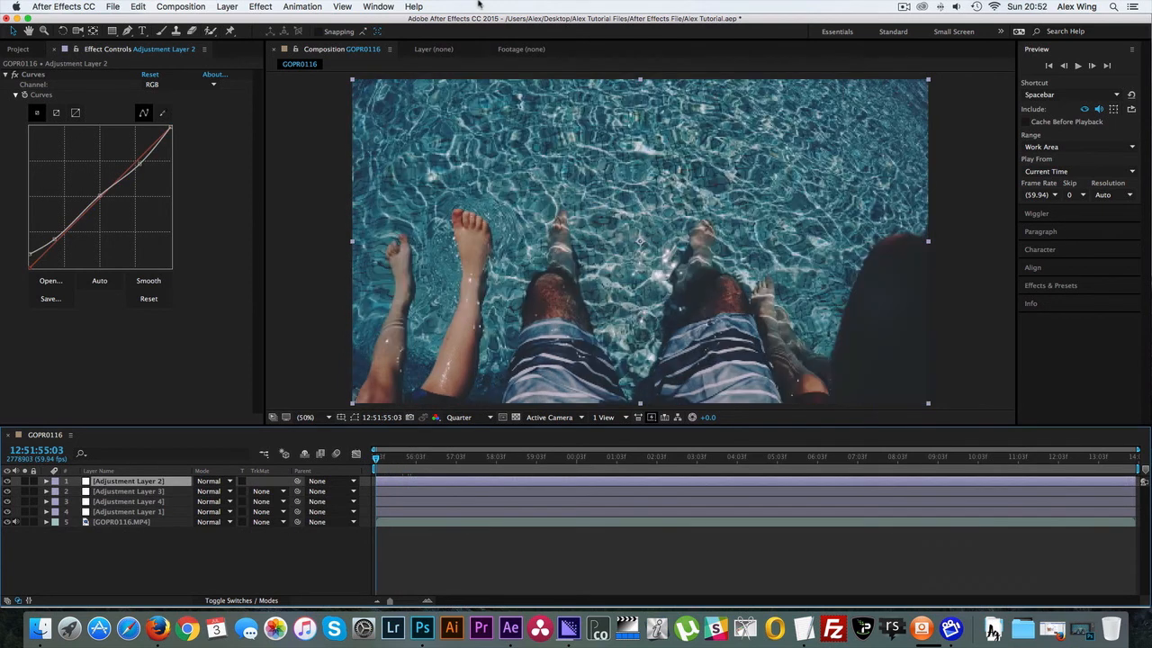